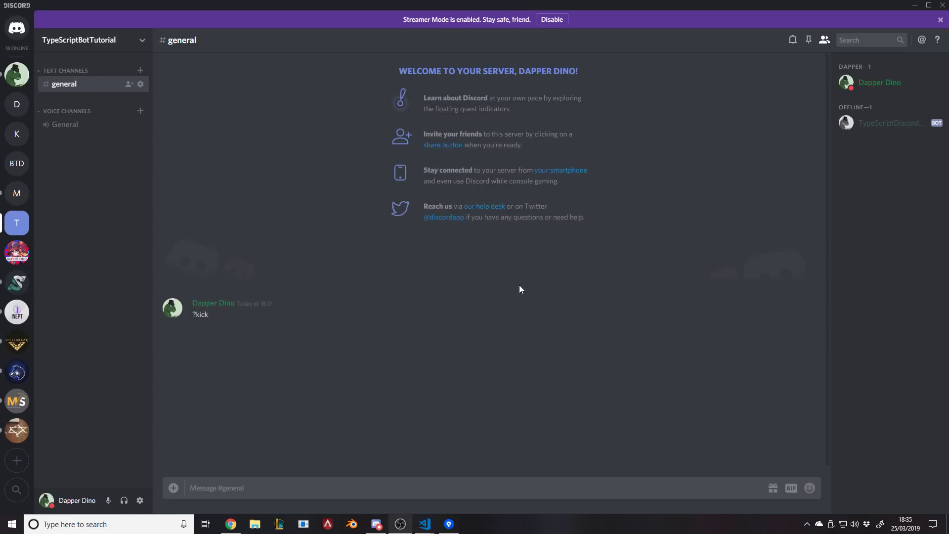
mouse_move(814, 315)
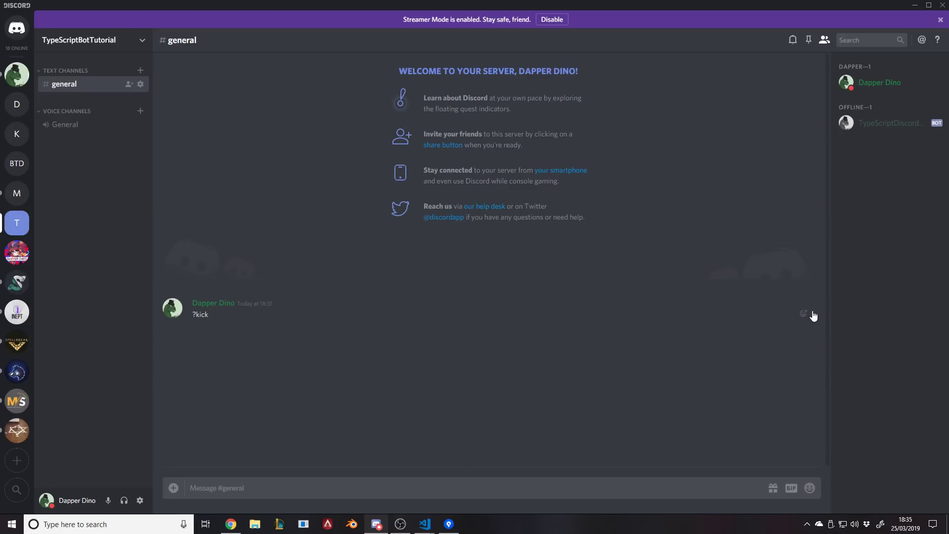
mouse_move(813, 323)
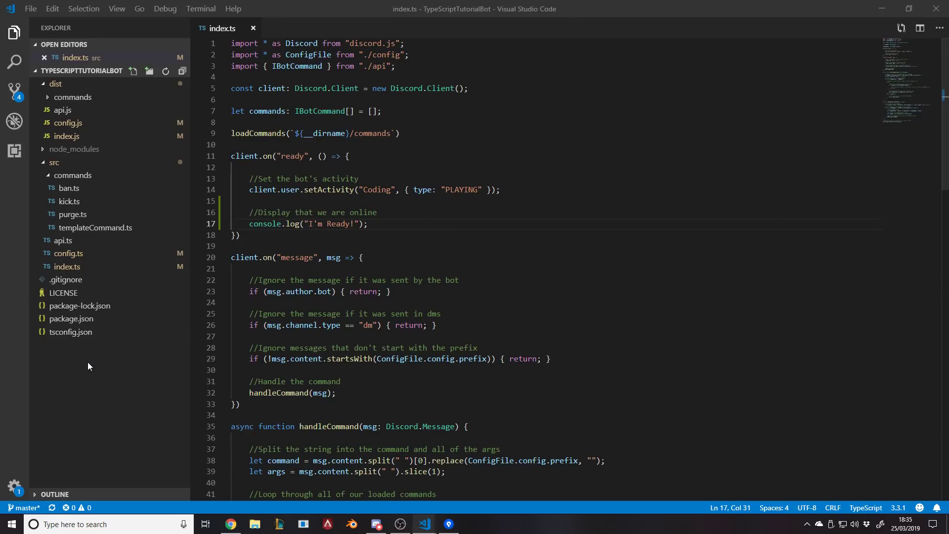
Open a terminal in the compiled dist folder and start the bot with node.
right_click(67, 135)
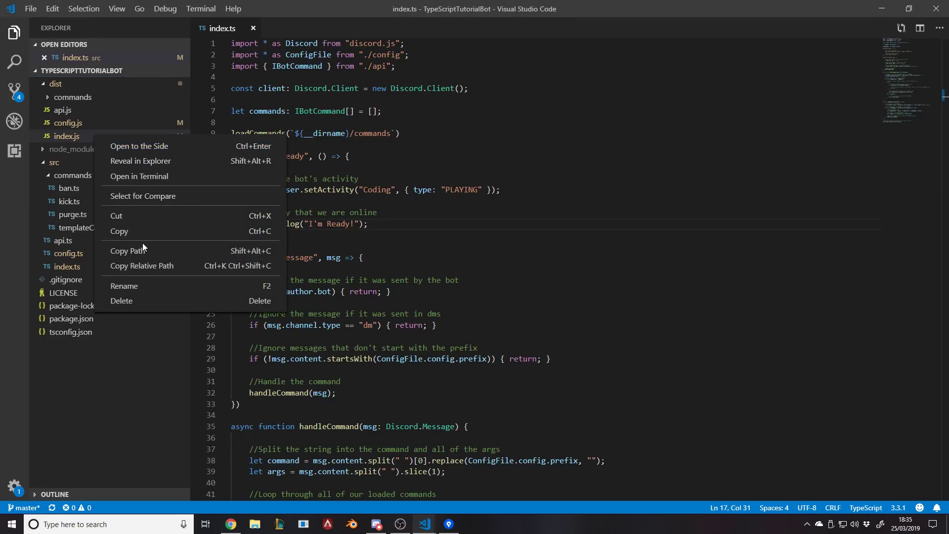
left_click(138, 176)
type("node .")
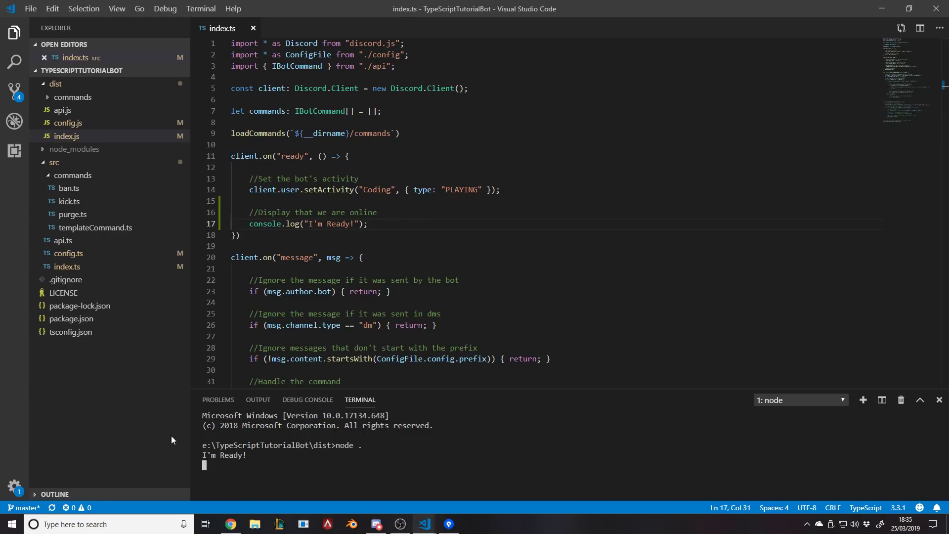
Send junk test messages and a ?purge command in #general to clear them.
left_click(376, 524)
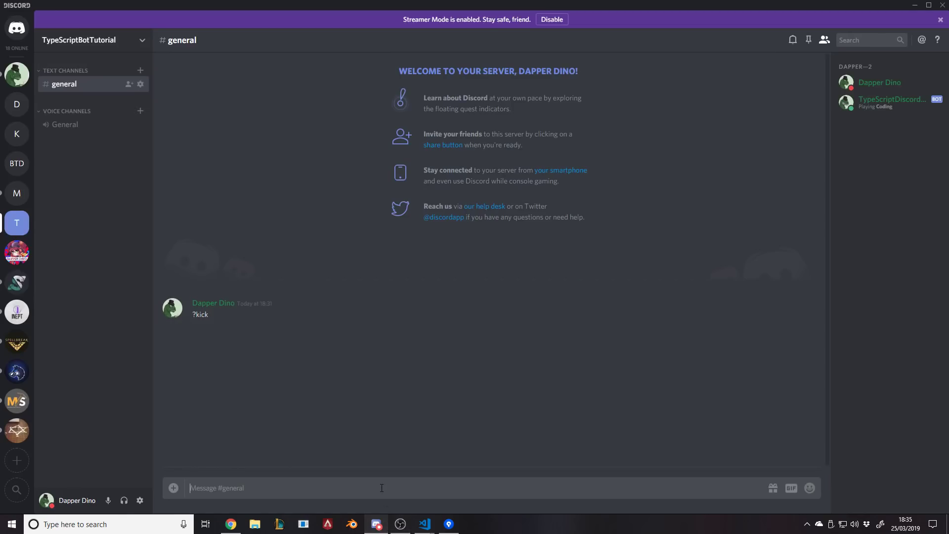
type("d?")
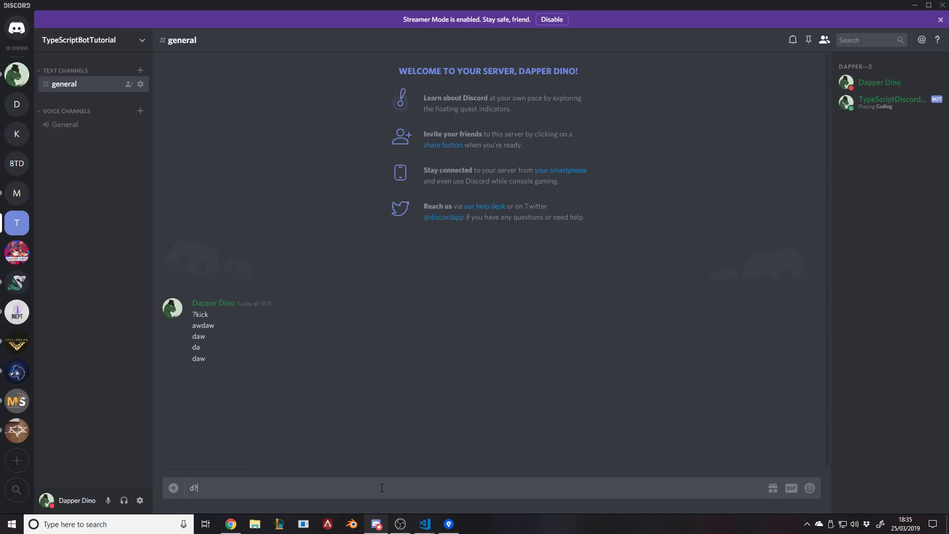
type("?purge")
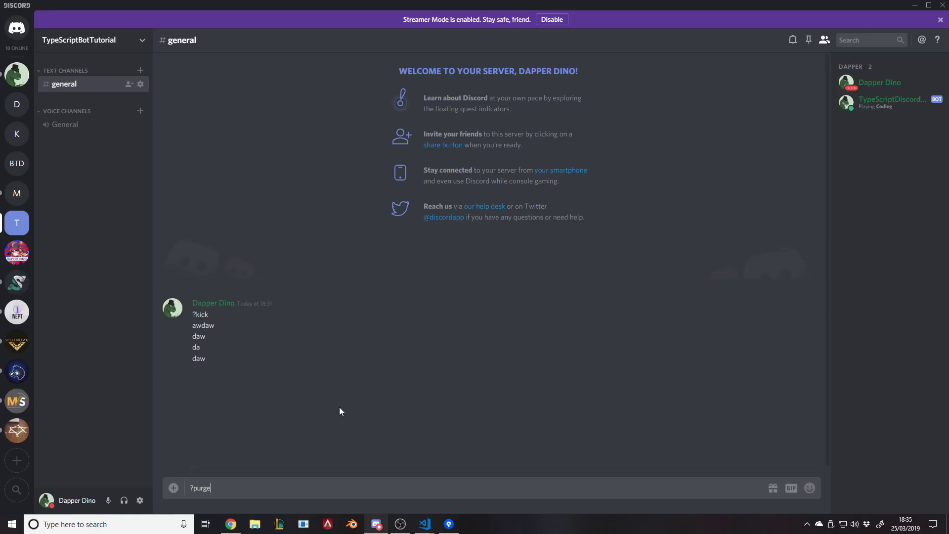
key("enter")
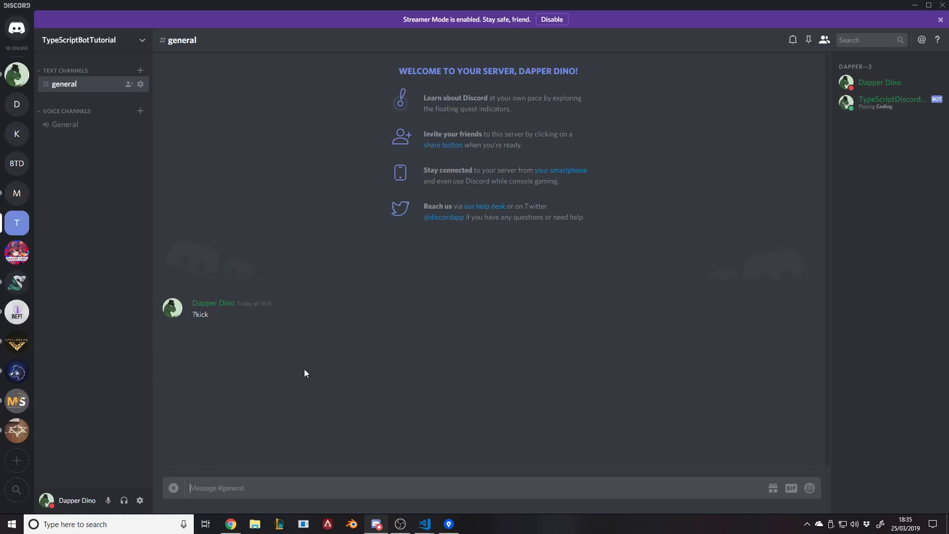
type("?p")
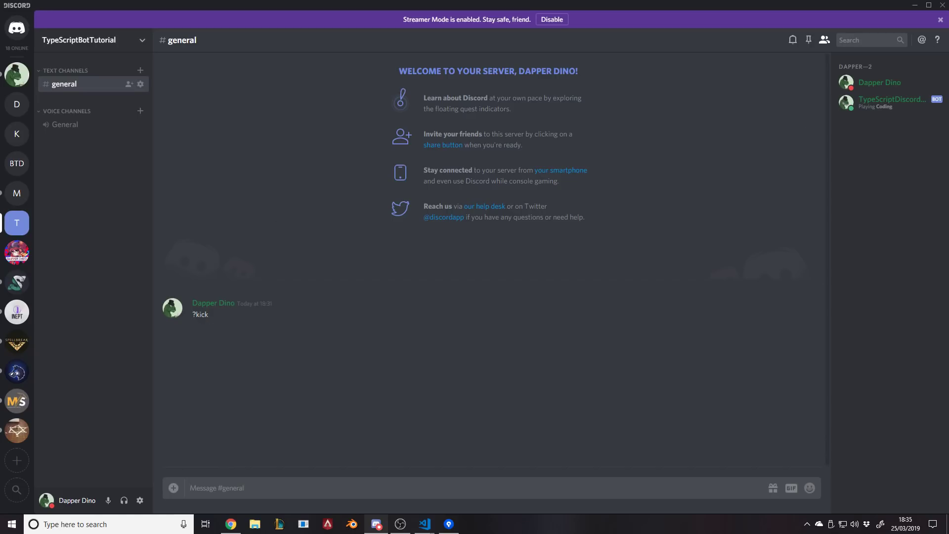
left_click(448, 523)
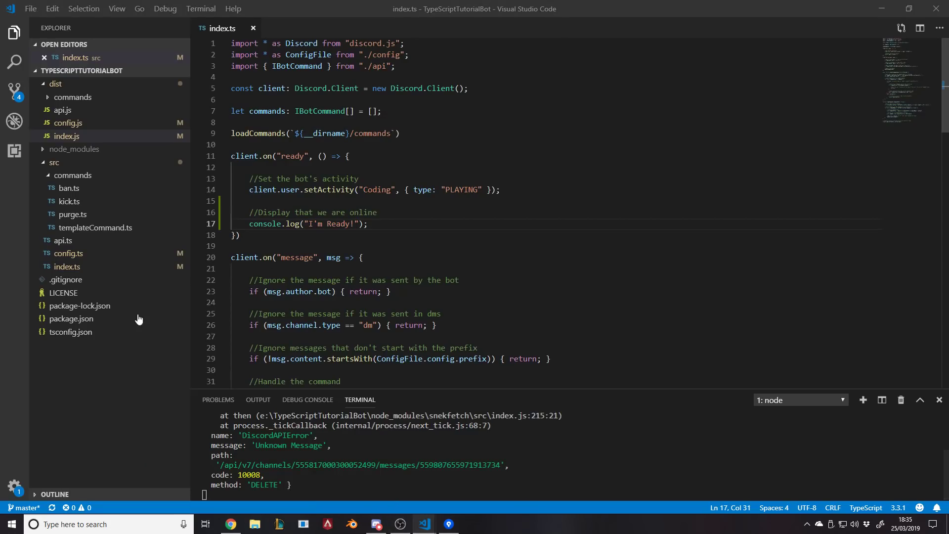
Add + 1 inside the Math.round call on numberOfMessagesToDelete in purge.ts.
left_click(72, 214)
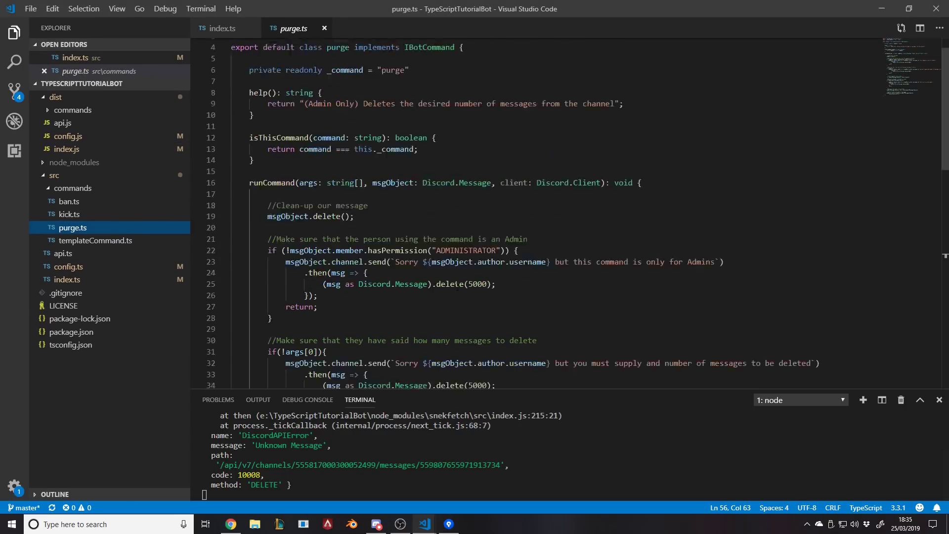
scroll("down", 3)
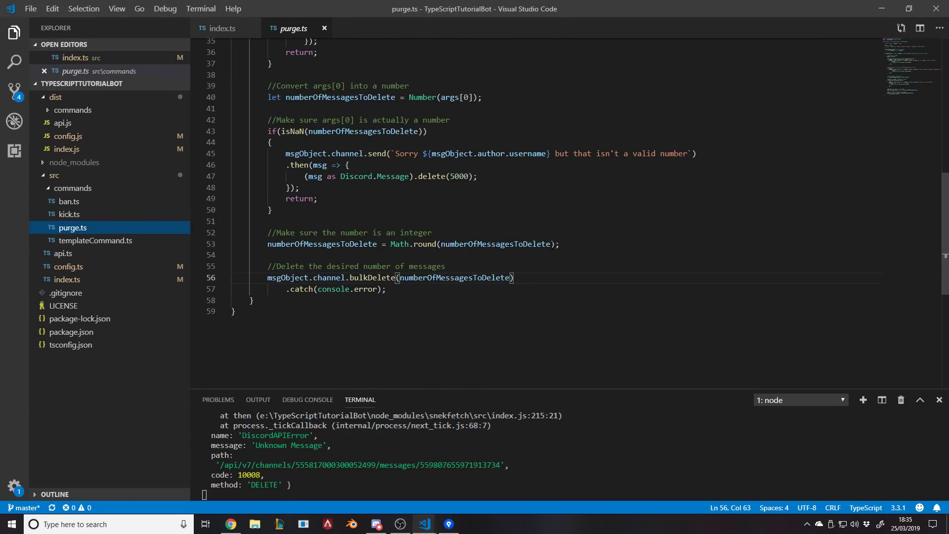
type("+ 1")
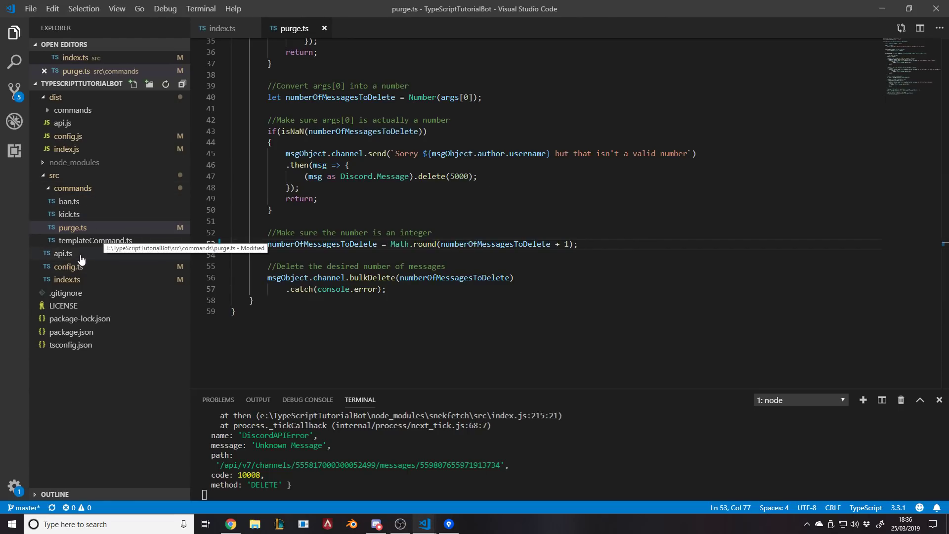
Change runCommand's return type in api.ts from void to Promise<void> and zoom in the editor.
left_click(63, 253)
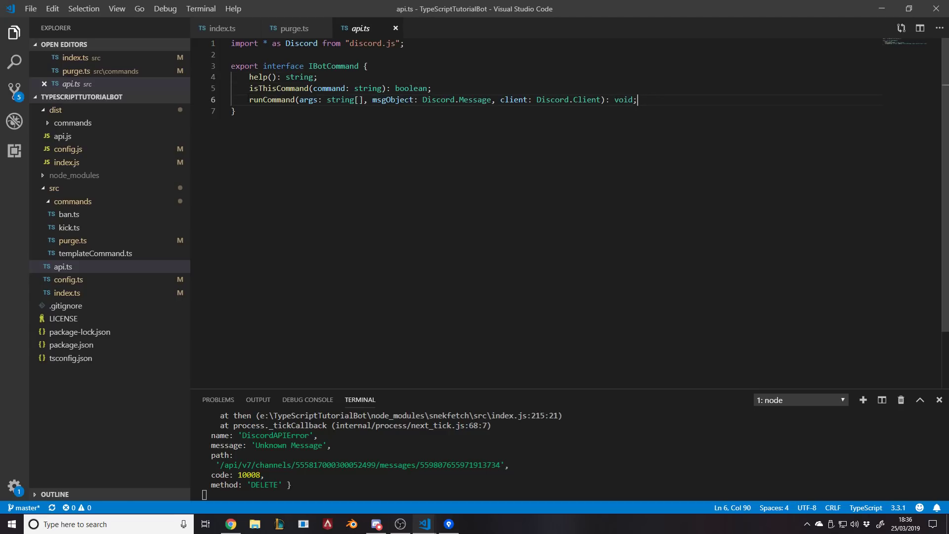
double_click(623, 100)
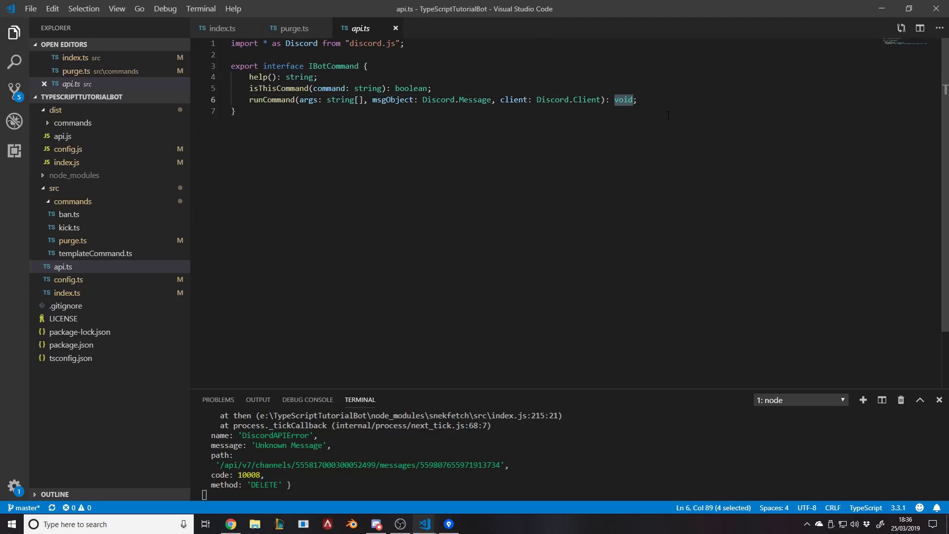
type("prom")
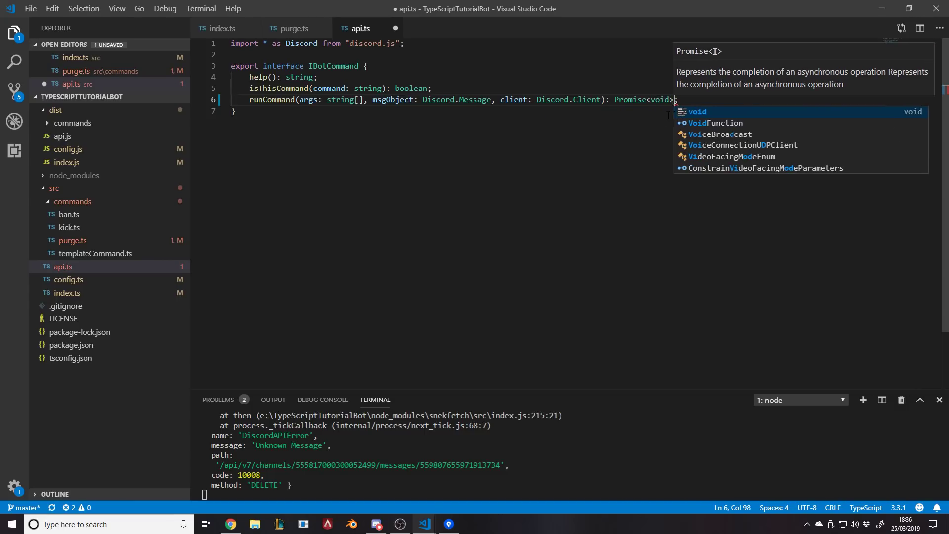
left_click(117, 9)
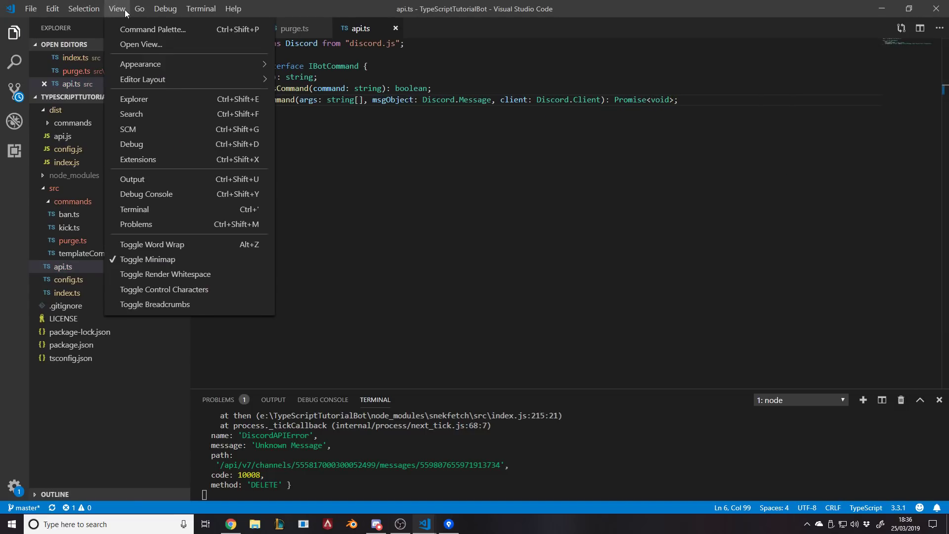
mouse_move(140, 65)
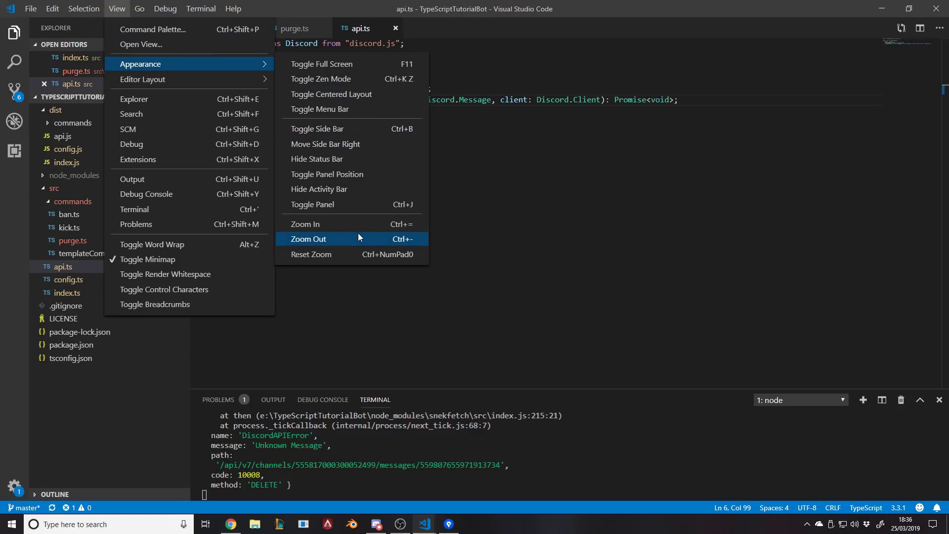
left_click(309, 238)
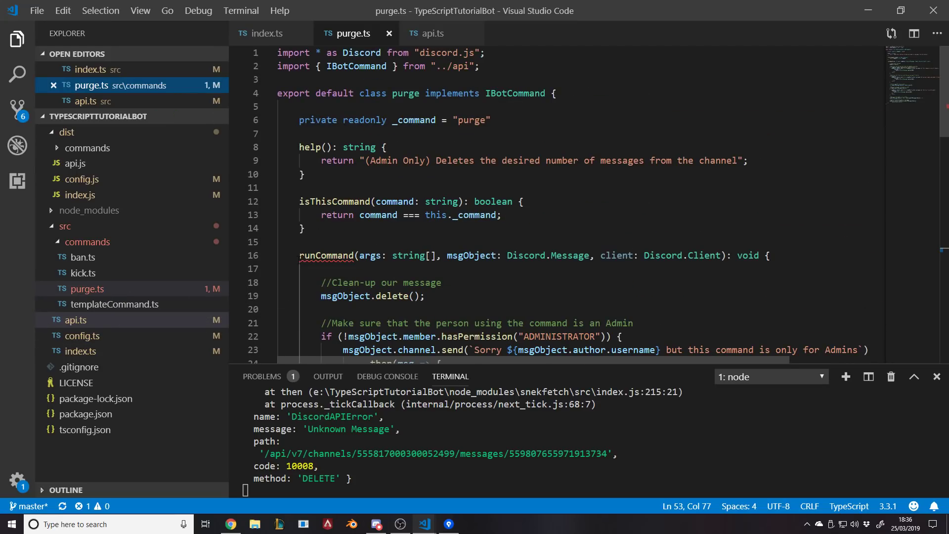
Make purge.ts runCommand async with a Promise<void> return type.
type("async")
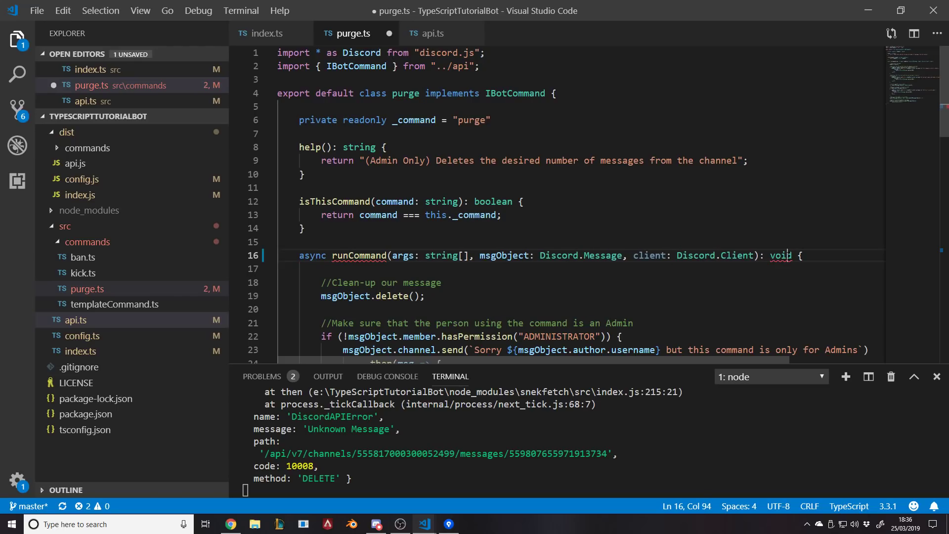
type("pro")
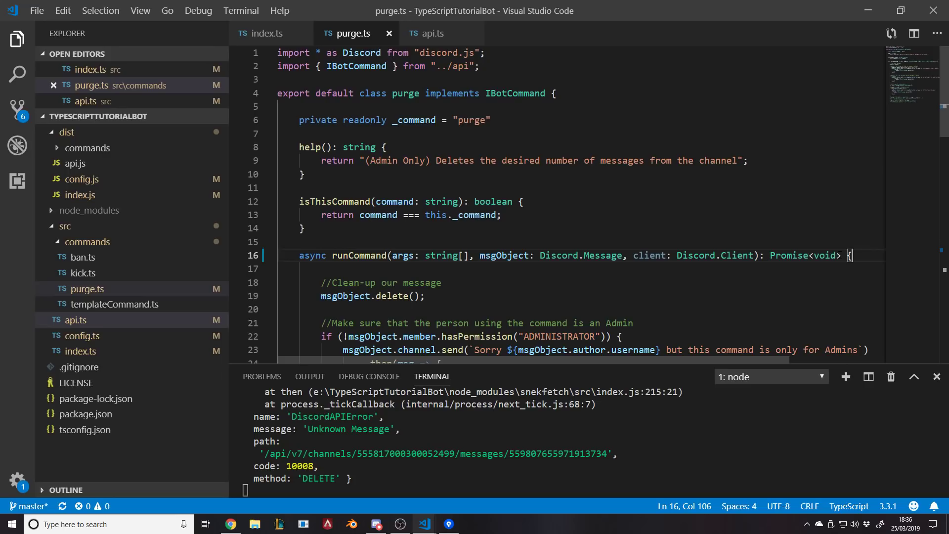
left_click(257, 255)
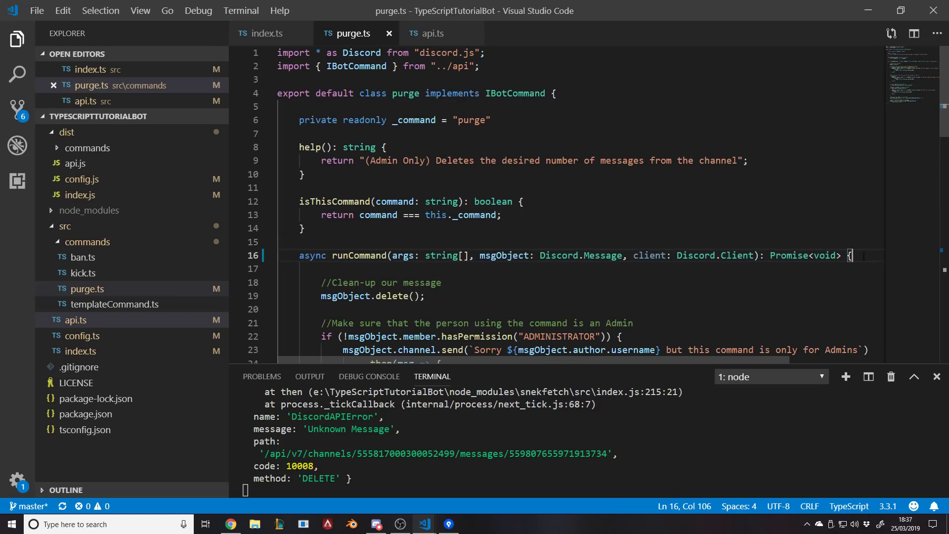
Apply the async Promise<void> runCommand signature to ban.ts, kick.ts and templateCommand.ts, then close all files.
double_click(312, 255)
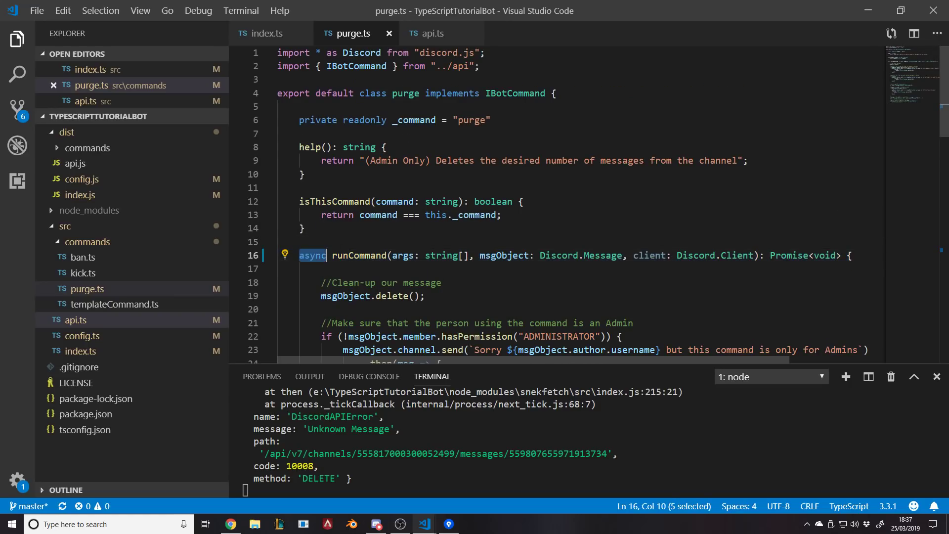
scroll("down", 3)
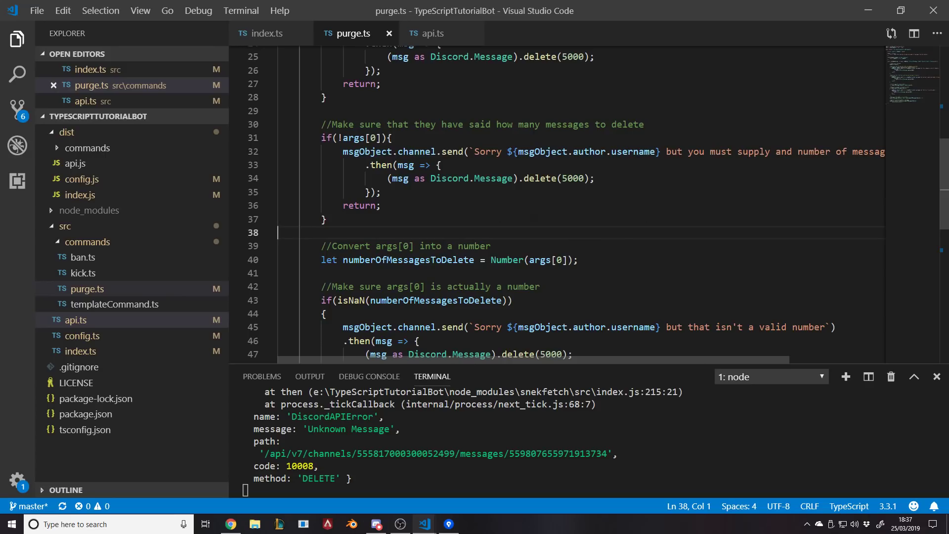
left_click_drag(322, 286, 419, 341)
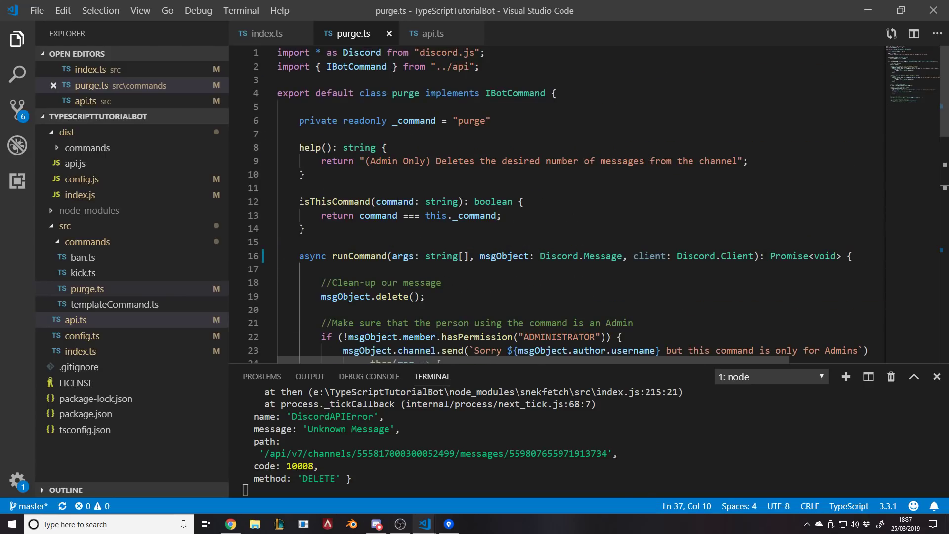
scroll("down", 3)
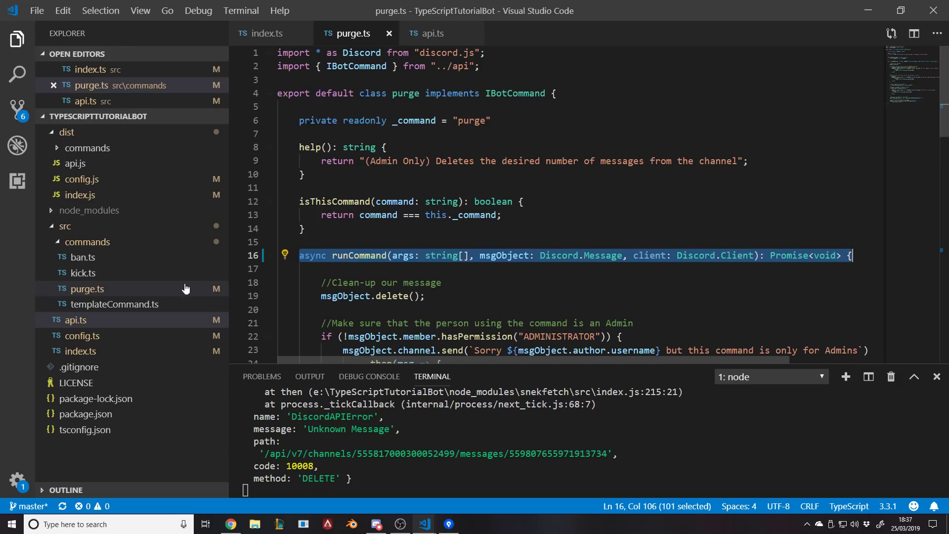
left_click(84, 273)
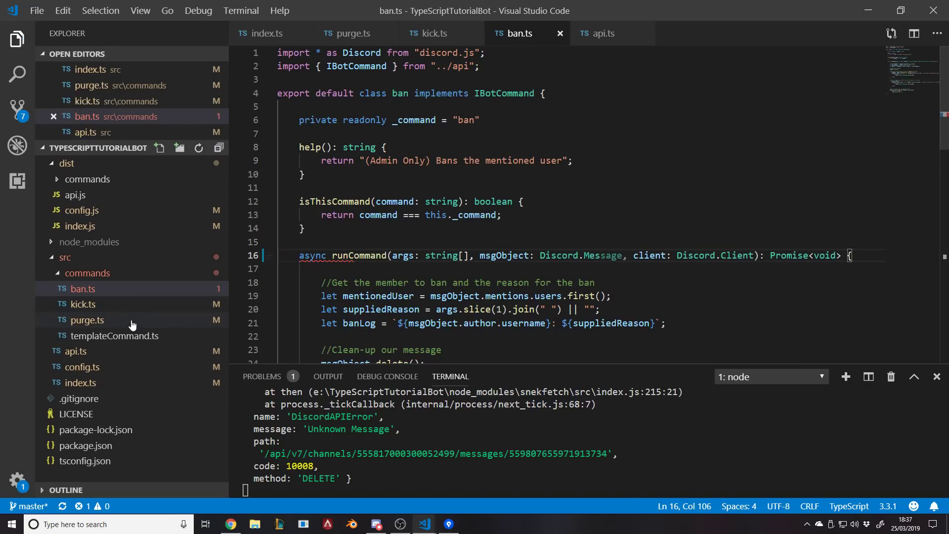
left_click(114, 336)
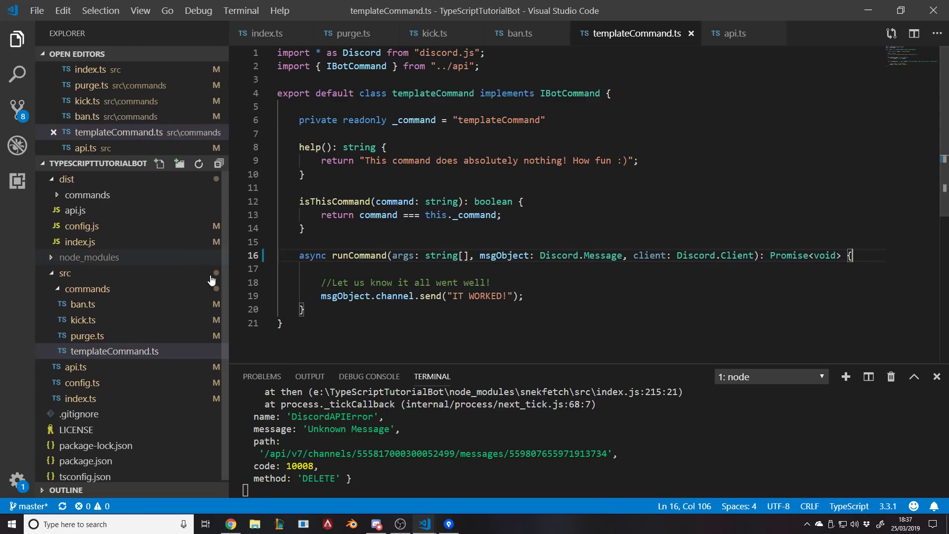
left_click(219, 53)
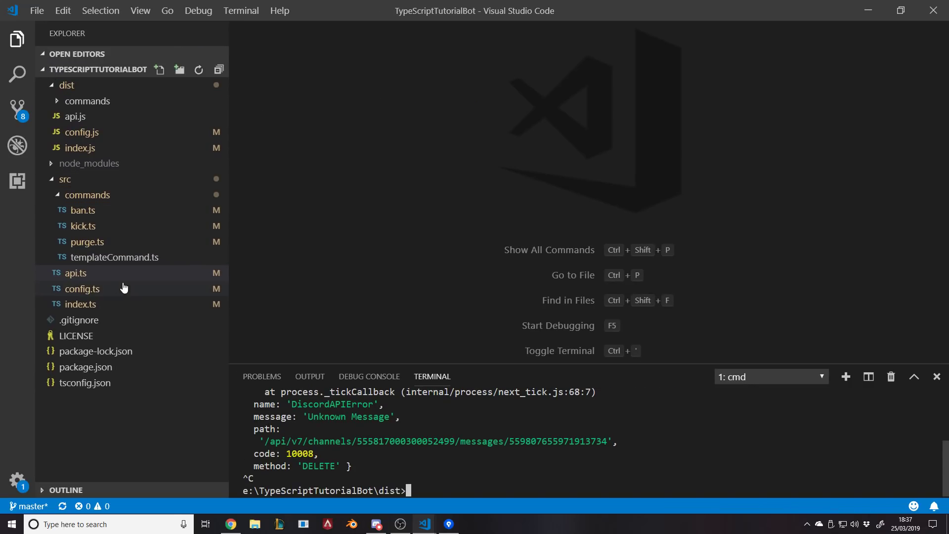
double_click(80, 304)
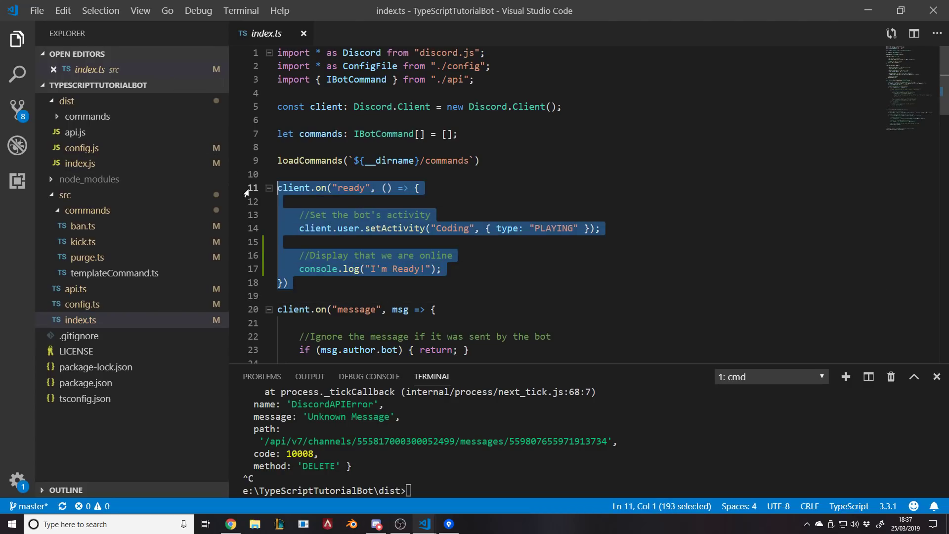
scroll("down", 3)
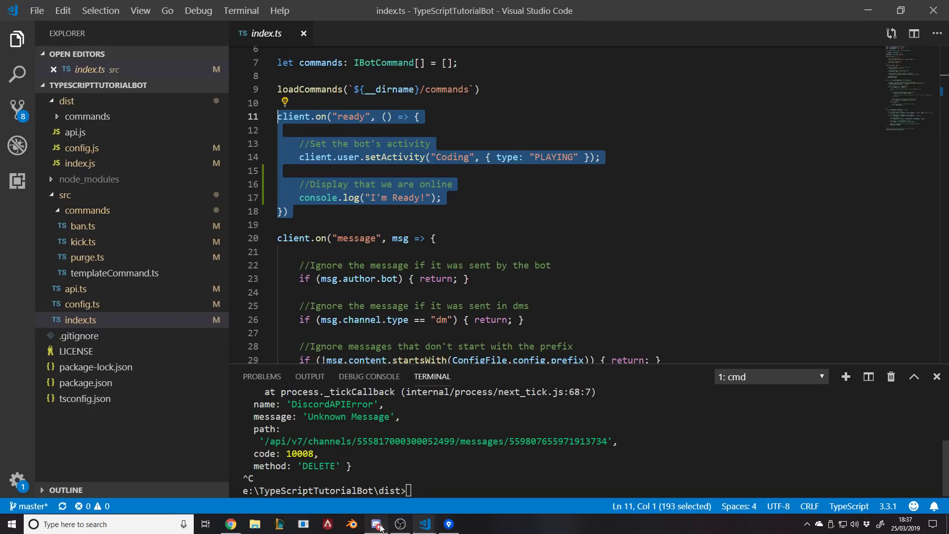
left_click(375, 524)
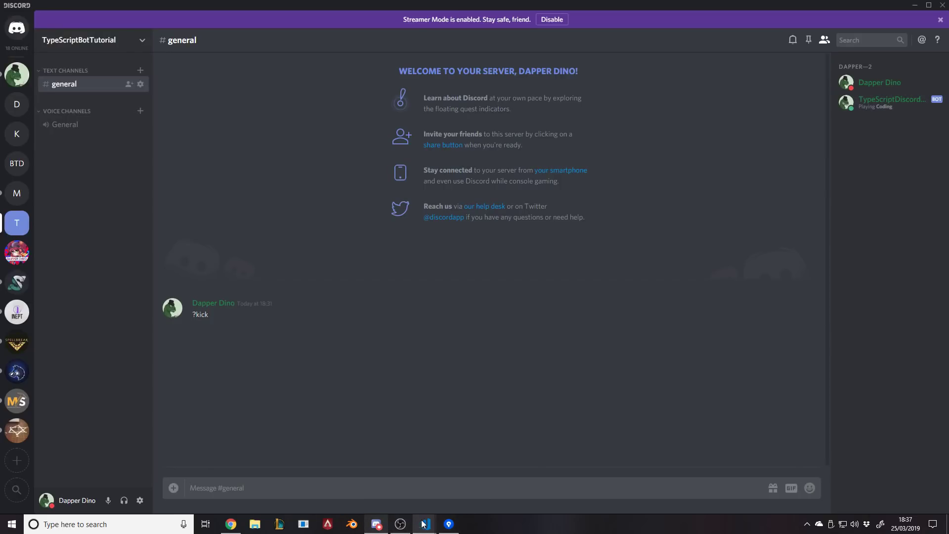
left_click(423, 524)
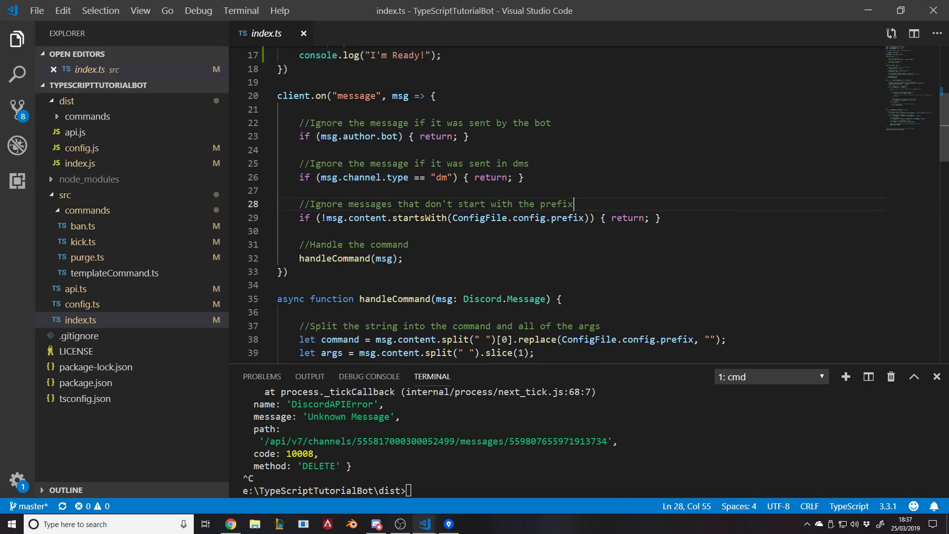
scroll("down", 3)
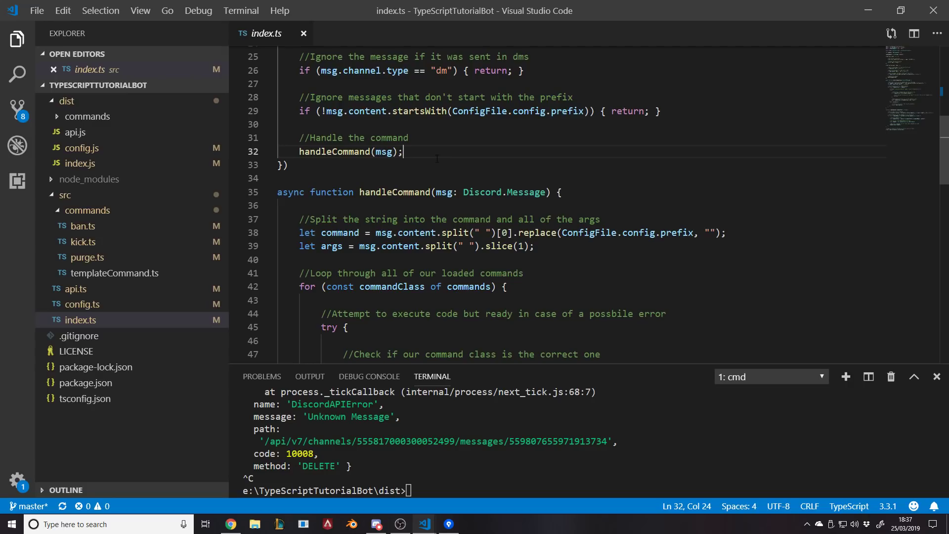
mouse_move(343, 151)
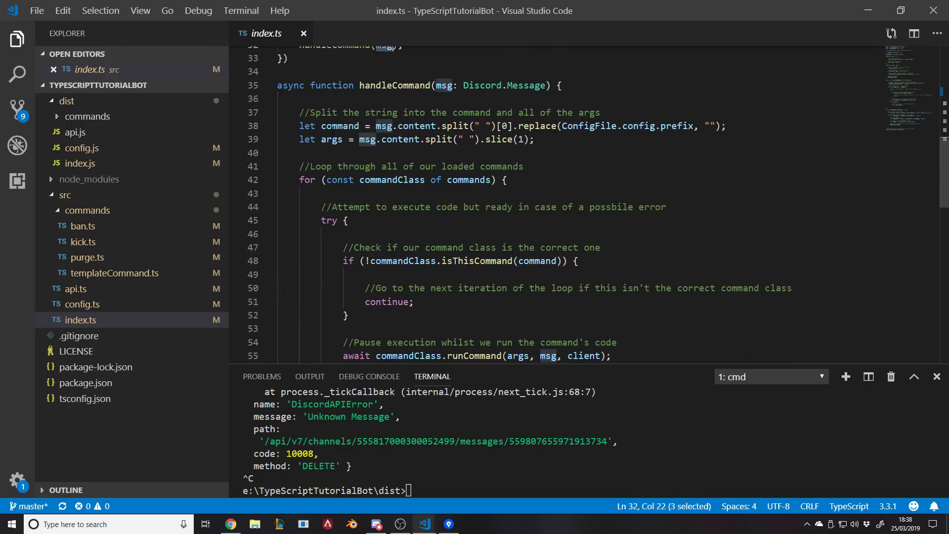
Lowercase the handled command, rename the file to templatecommand.ts, save, and close editors.
double_click(340, 125)
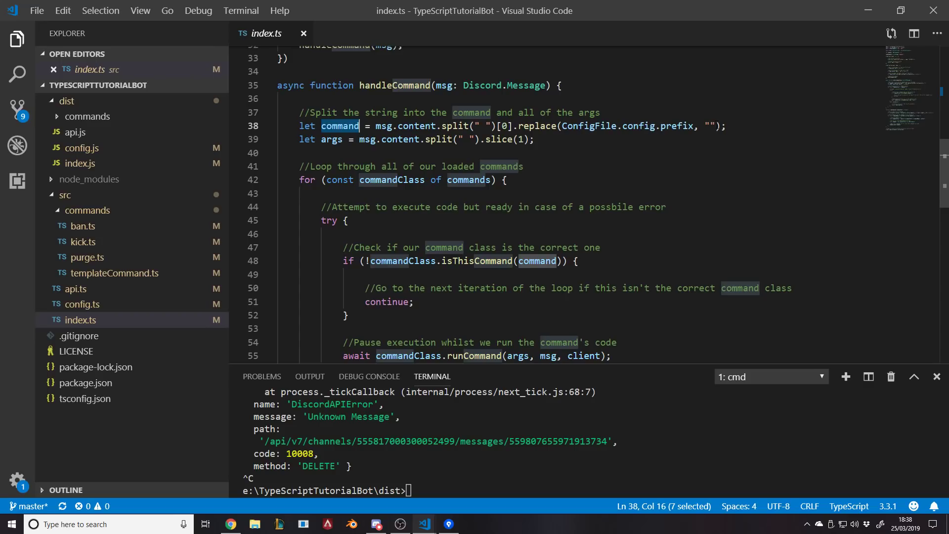
type(".tolower")
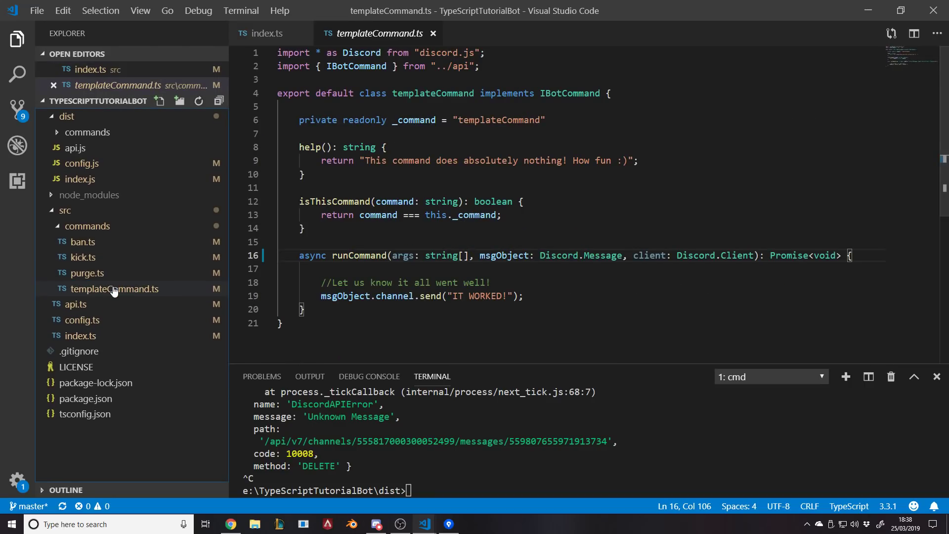
right_click(111, 289)
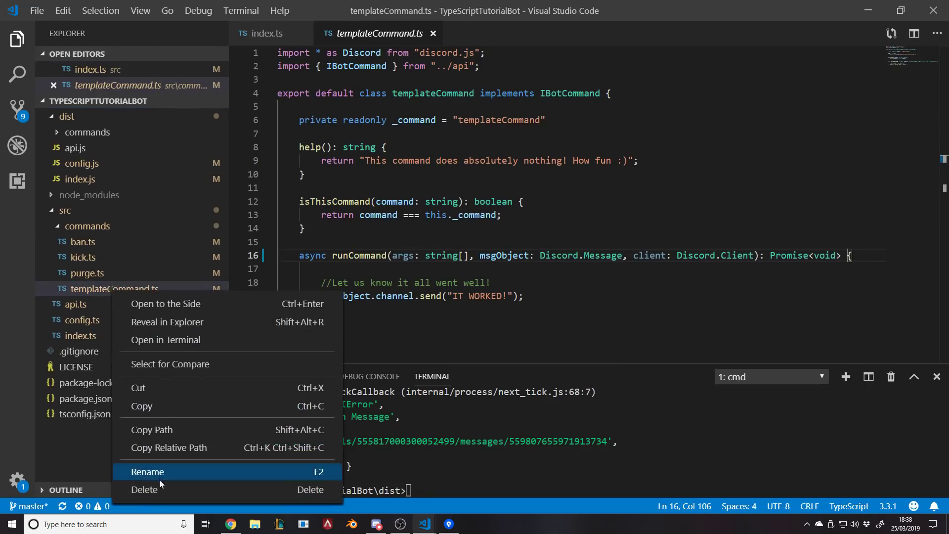
left_click(147, 471)
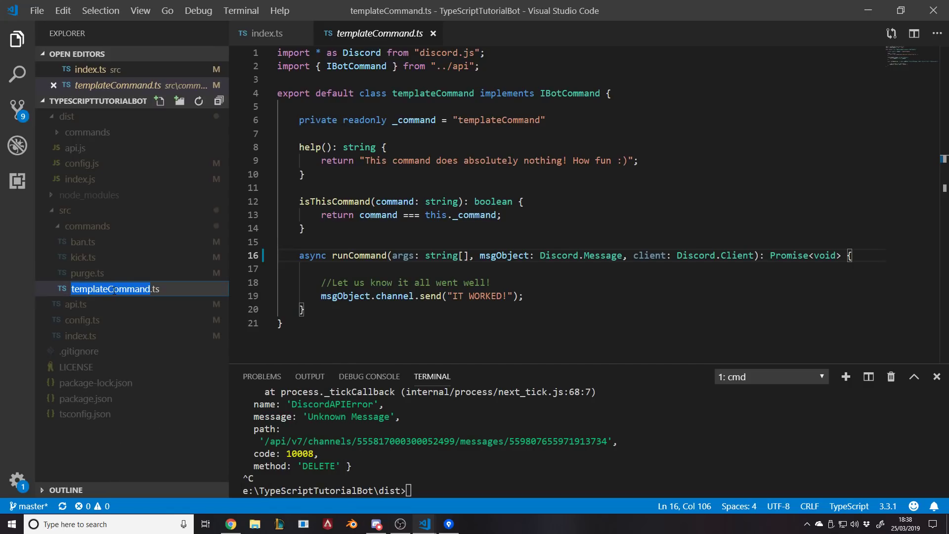
key("Enter")
type("c")
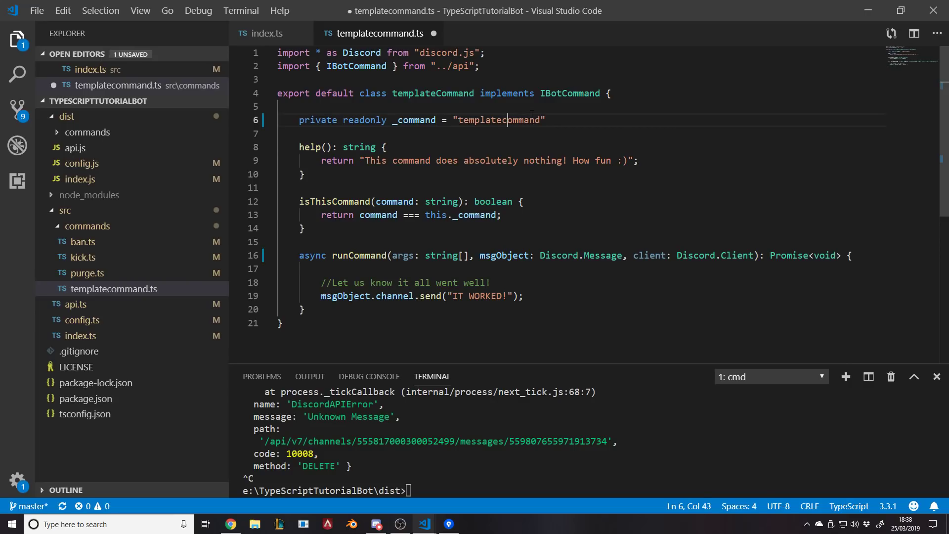
key("ctrl+s")
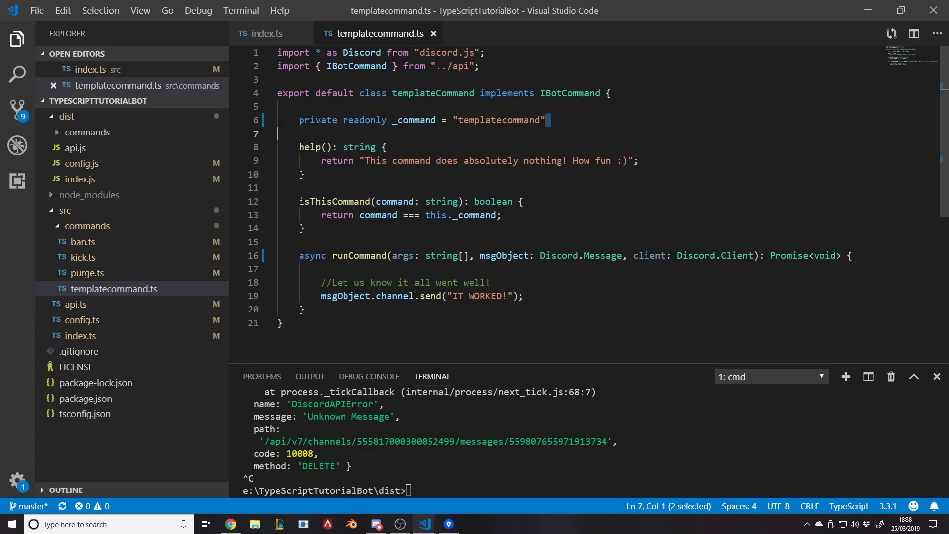
left_click(607, 120)
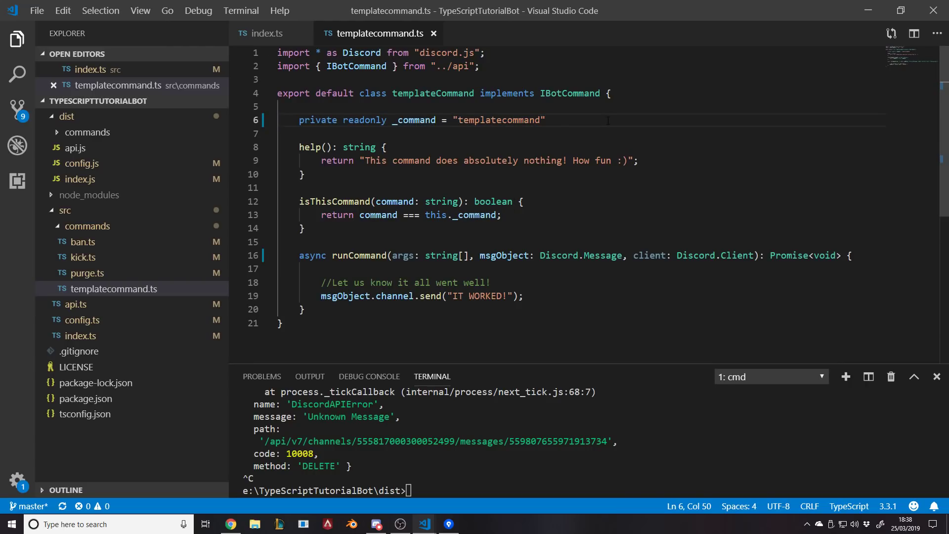
mouse_move(143, 262)
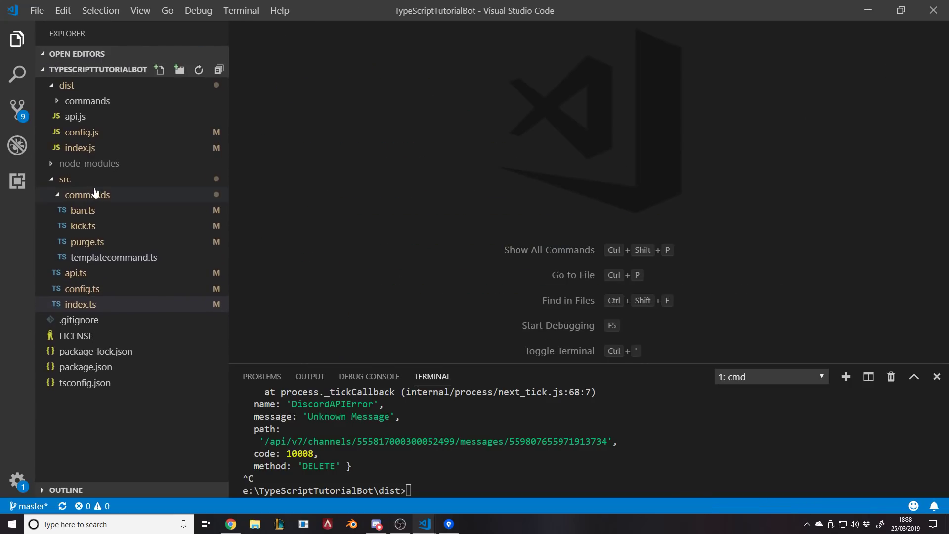
Create serverinfo.ts in src/commands with its class and command renamed to serverinfo.
left_click(160, 69)
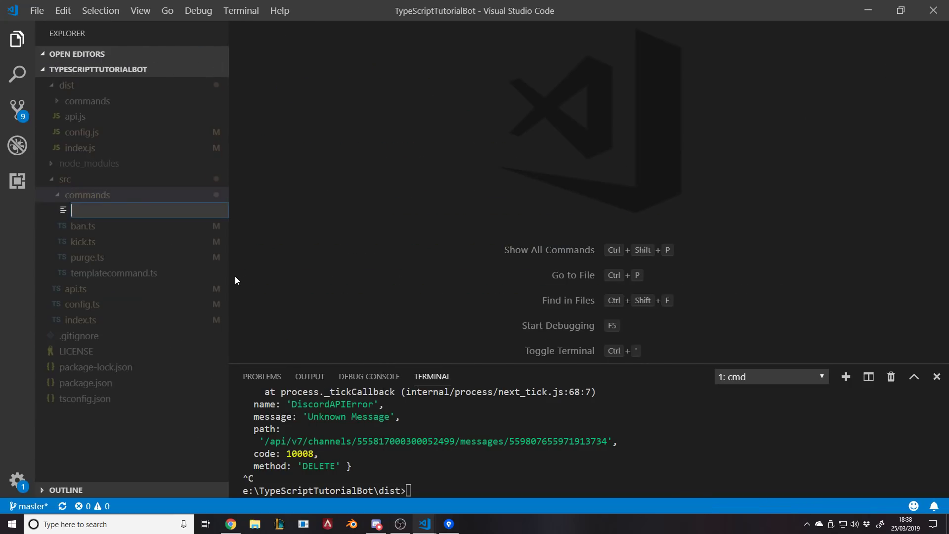
type("serverinfo.t")
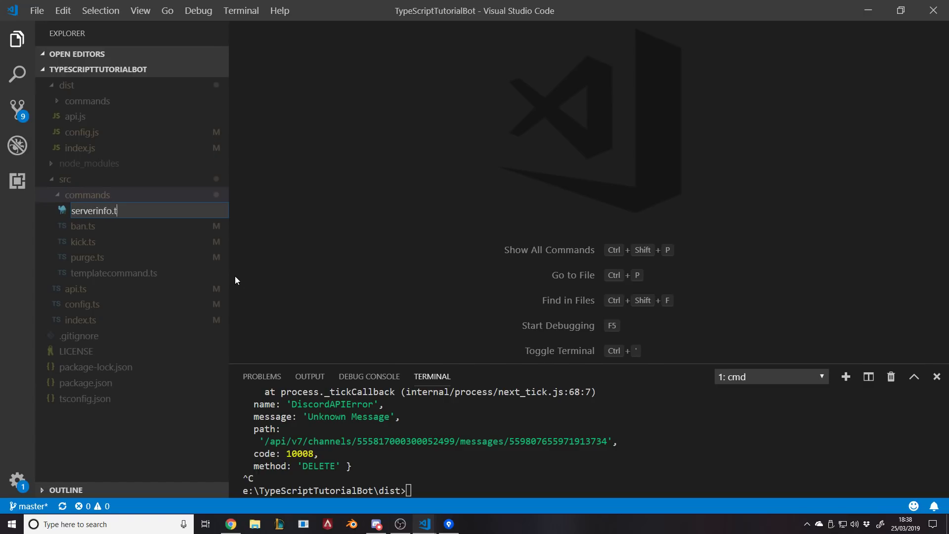
key("Enter")
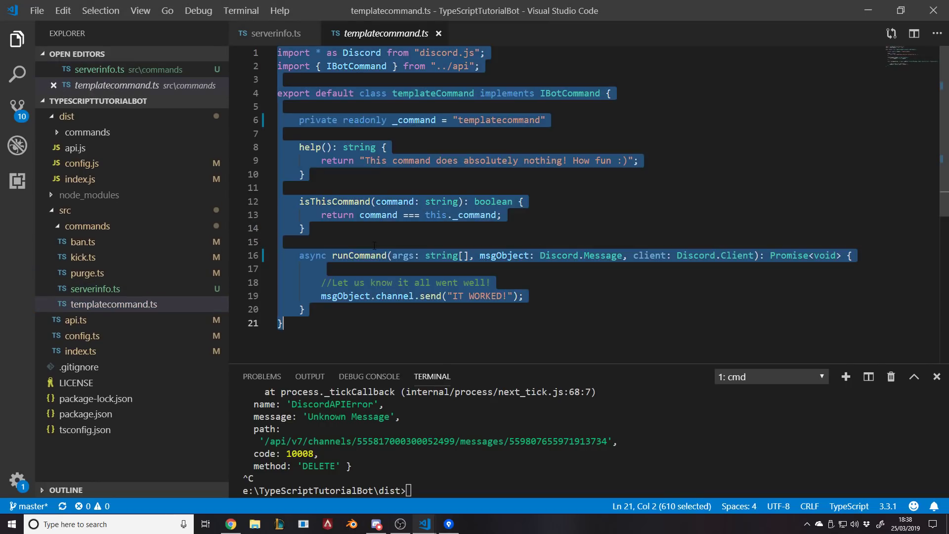
left_click(275, 33)
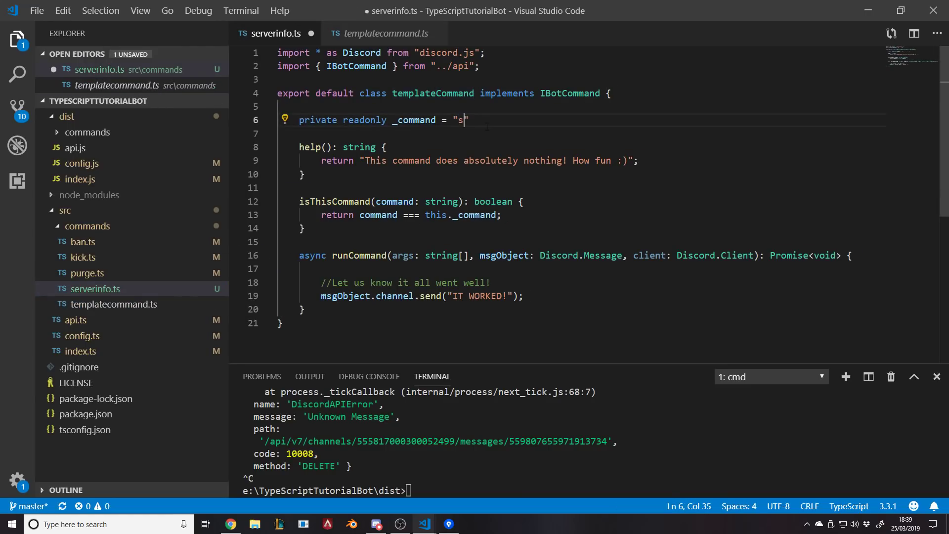
type("erverinfo")
left_click(445, 93)
type("serverinf")
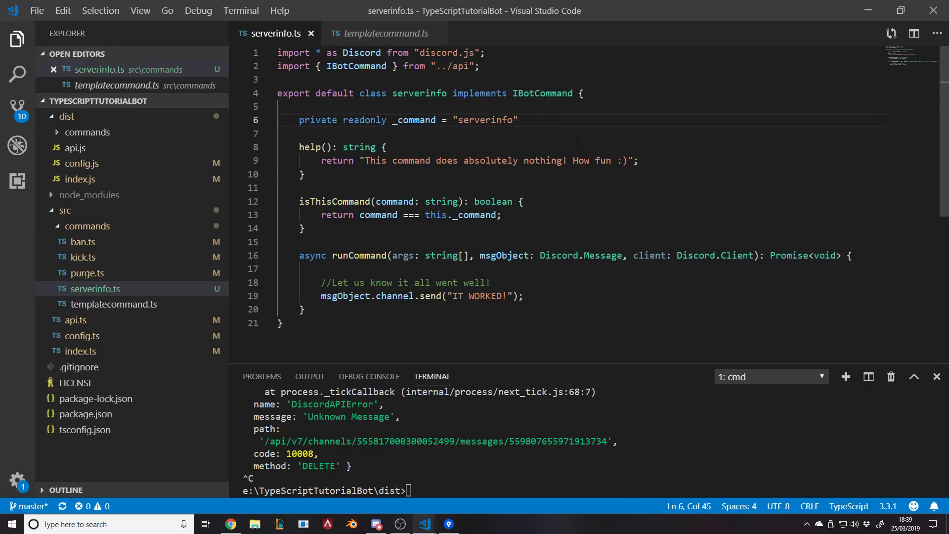
In serverinfo's runCommand, write let embed = new Discord.RichEmbed(); followed by .setColor(.
left_click(523, 296)
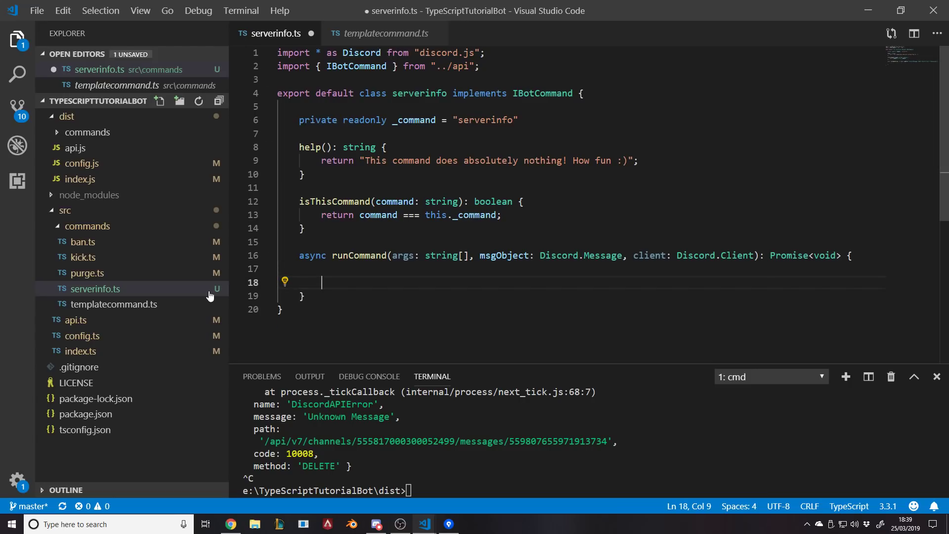
key("ctrl+s")
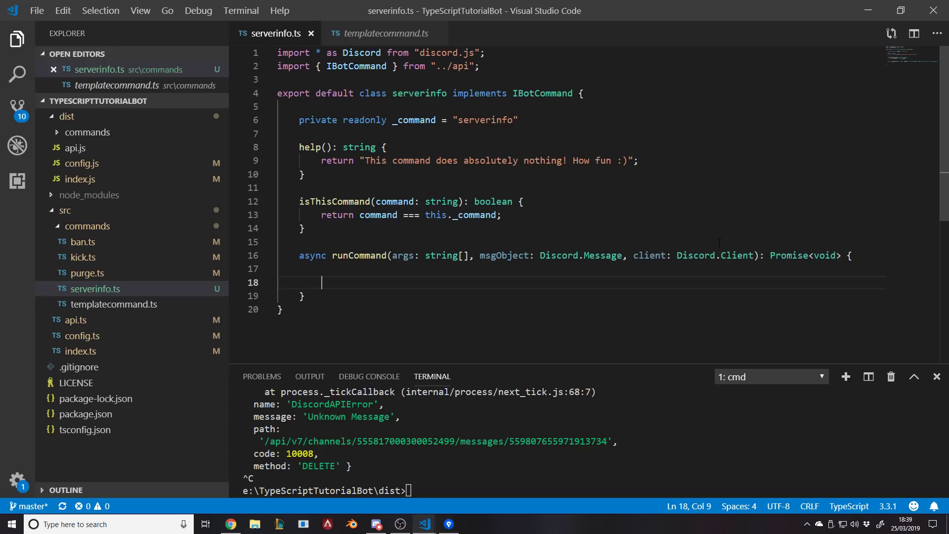
type("let embef")
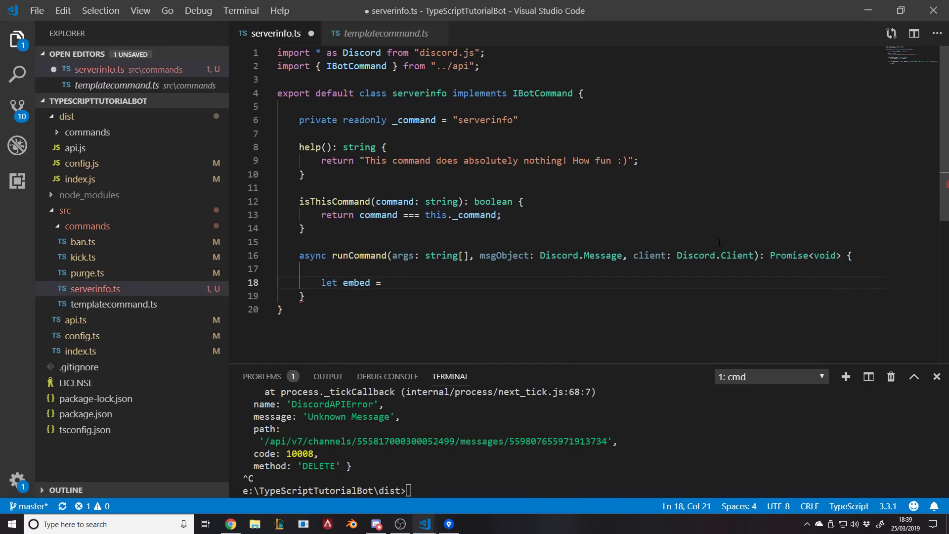
type("new D")
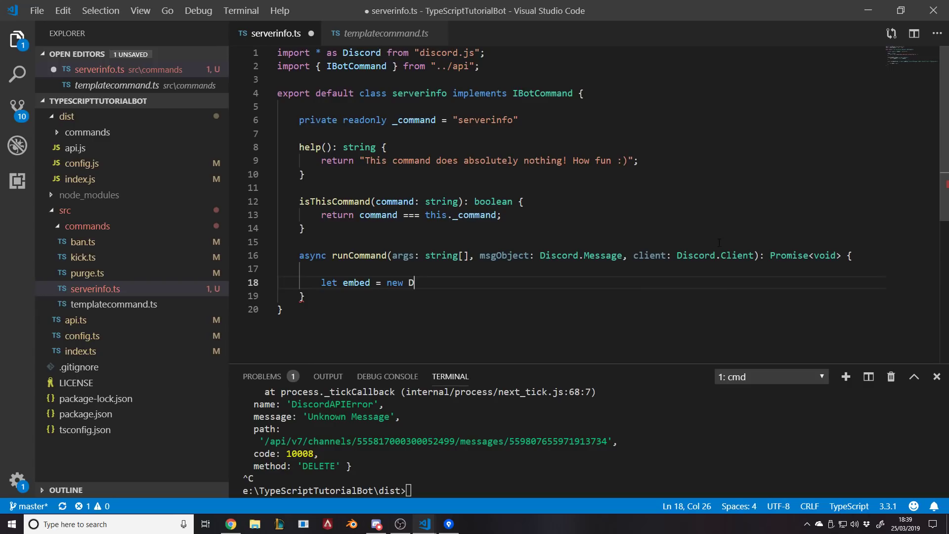
type("iscord")
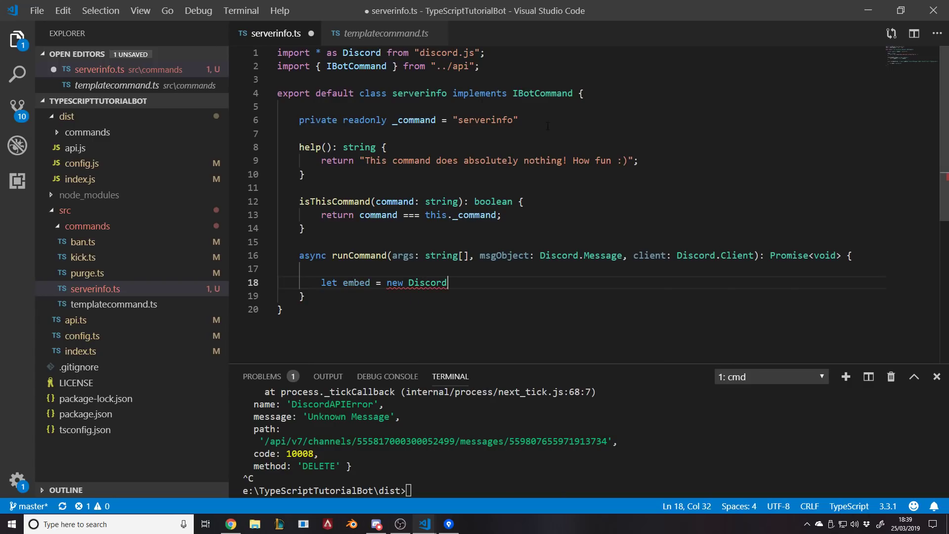
type(".RichEmbed")
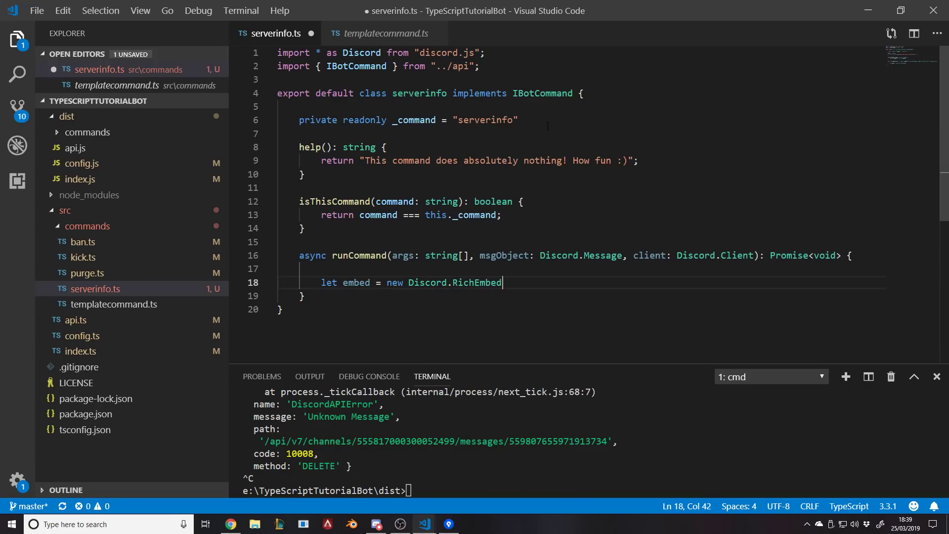
type("()")
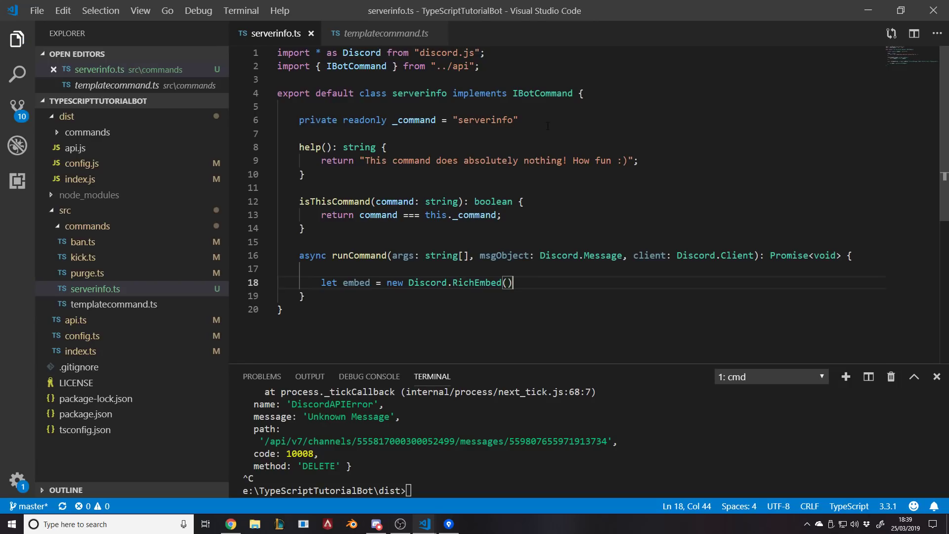
type(";")
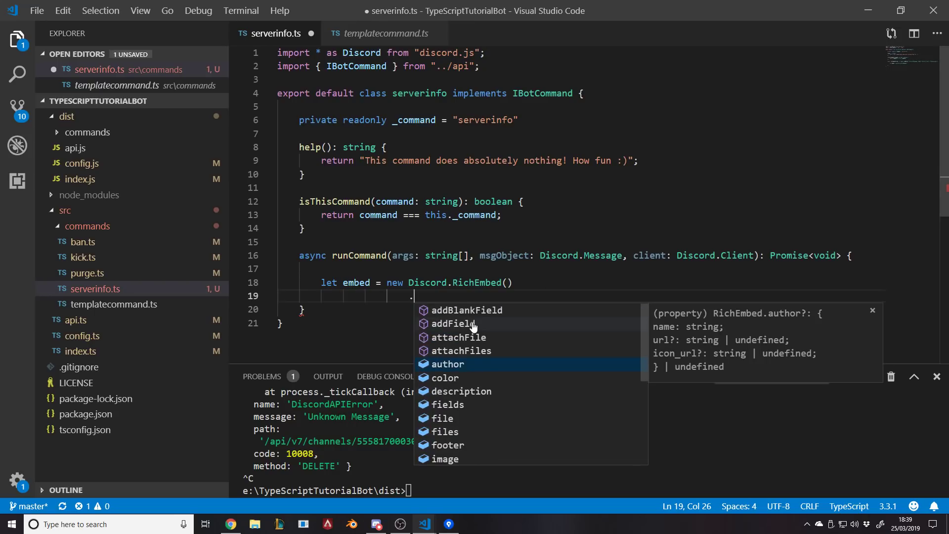
mouse_move(452, 350)
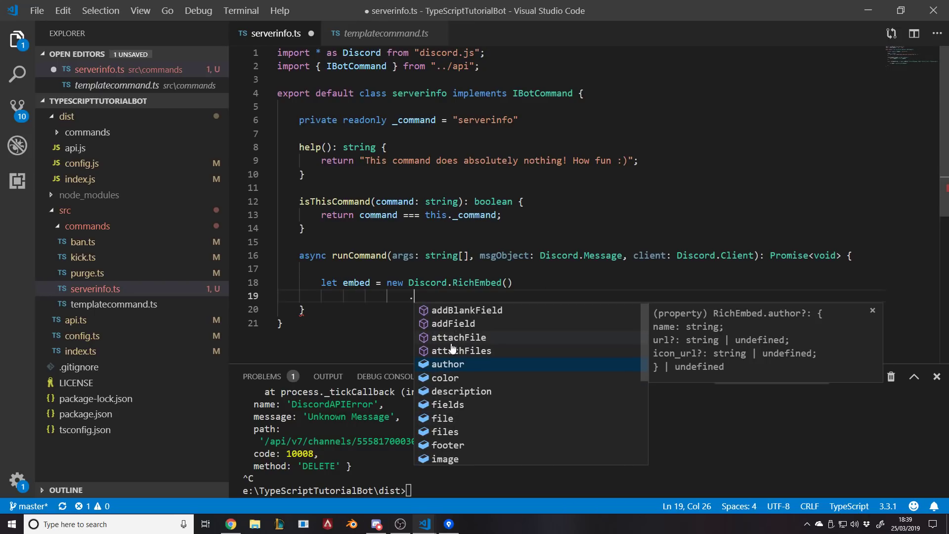
mouse_move(485, 380)
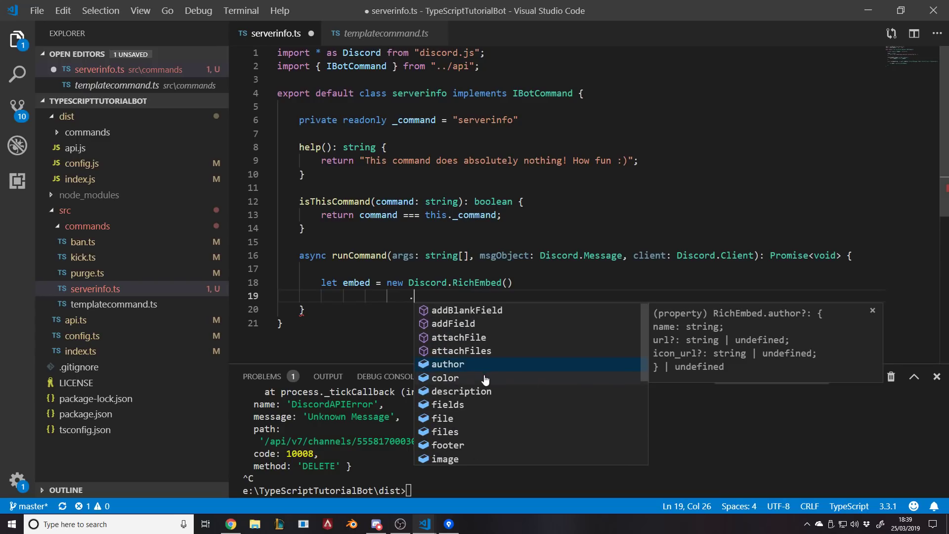
mouse_move(586, 326)
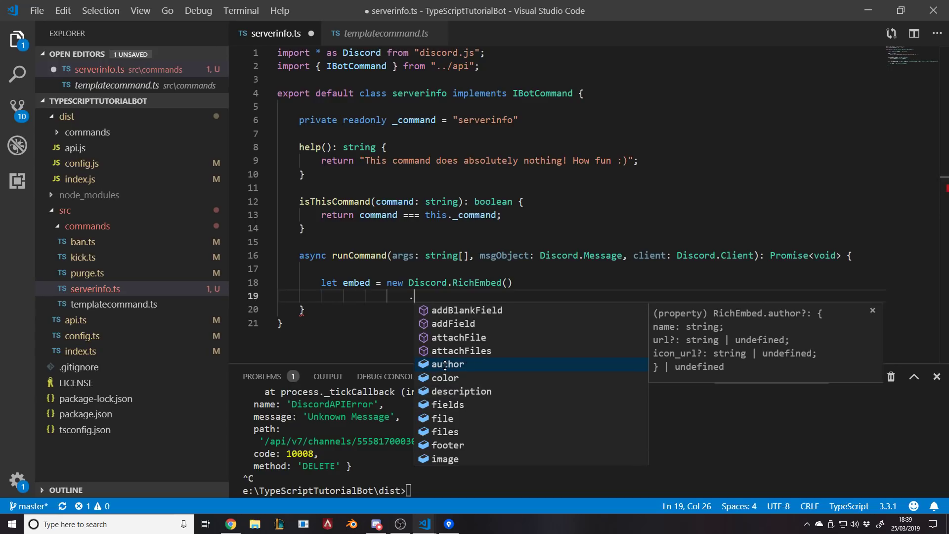
type(".setColor")
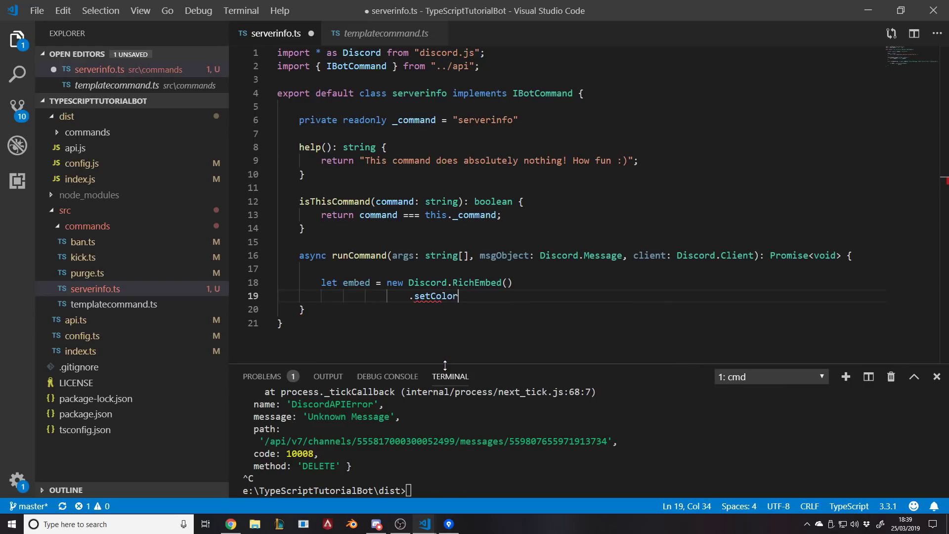
type("(")
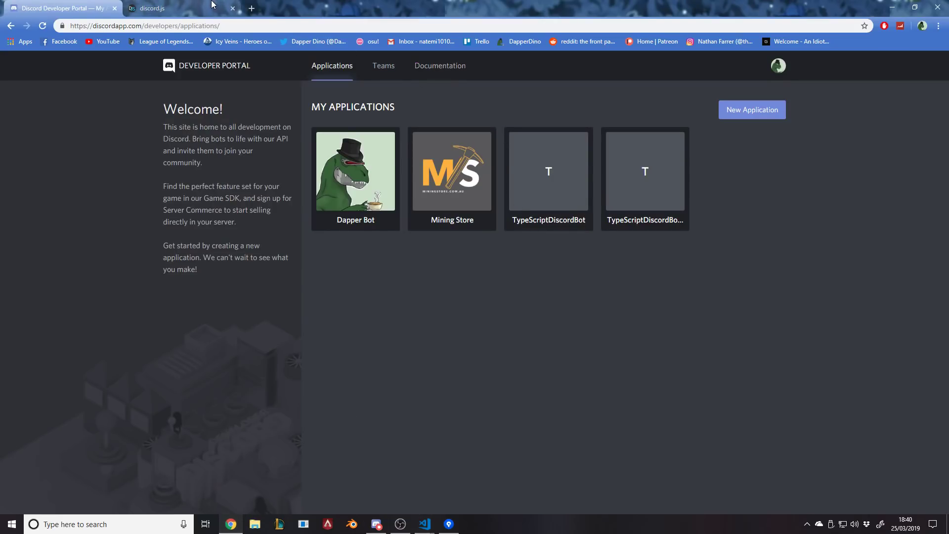
Find setColor in the discord.js RichEmbed docs and review ColorResolvable's RGB array example.
left_click(176, 8)
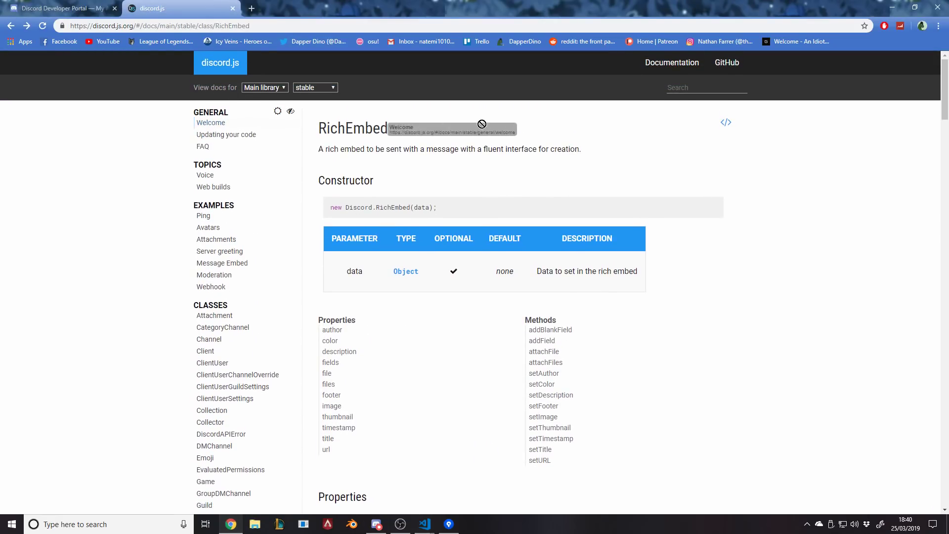
scroll("down", 3)
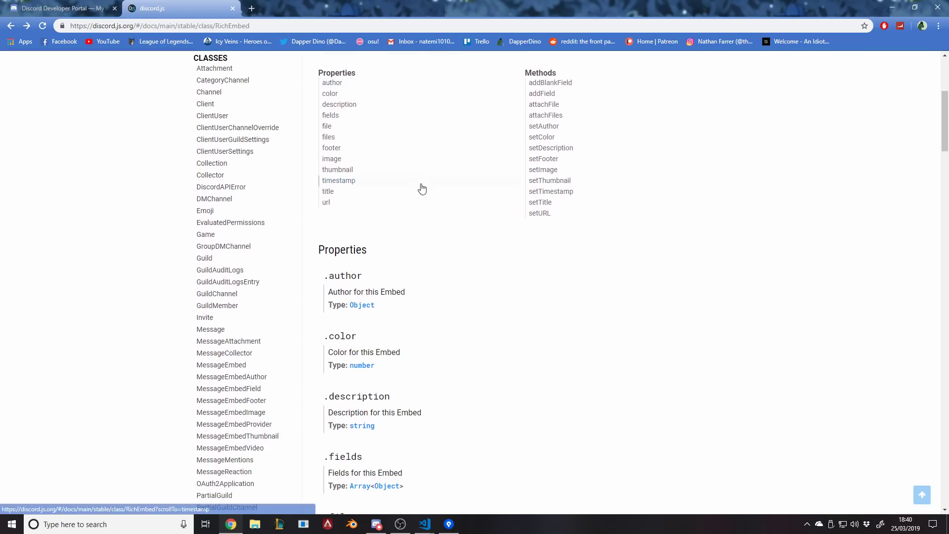
scroll("down", 3)
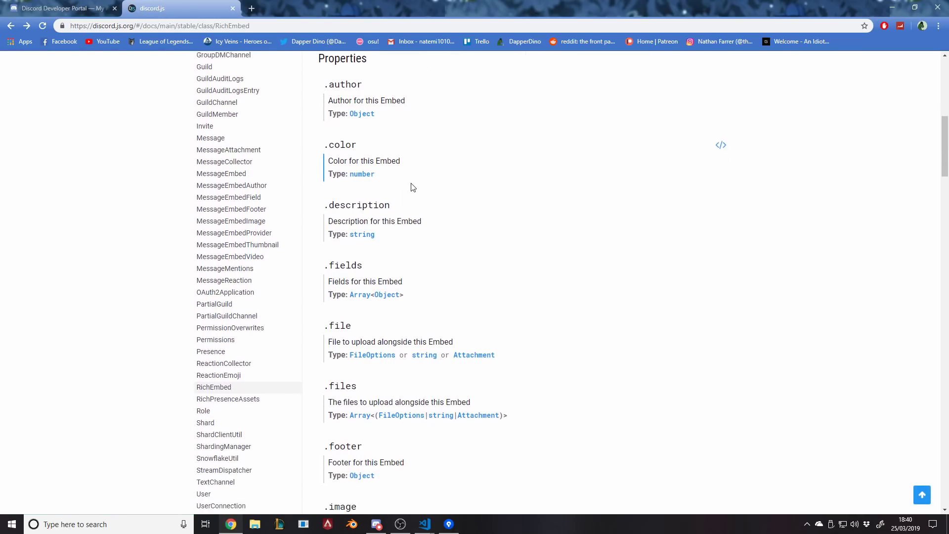
scroll("down", 3)
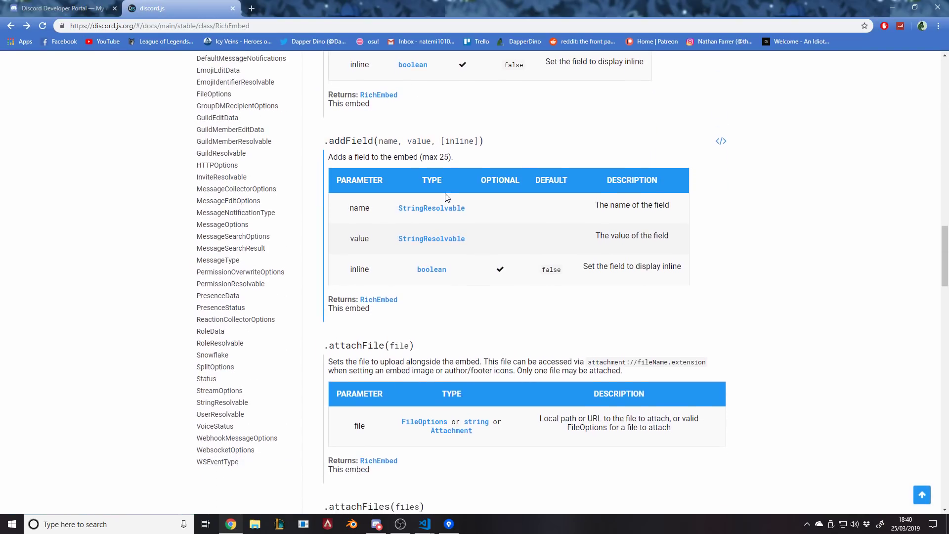
scroll("down", 3)
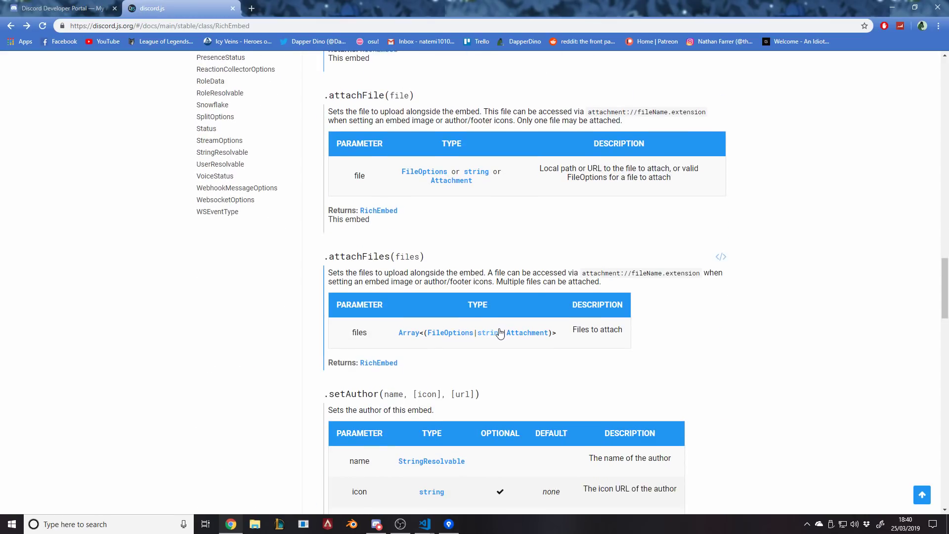
scroll("down", 3)
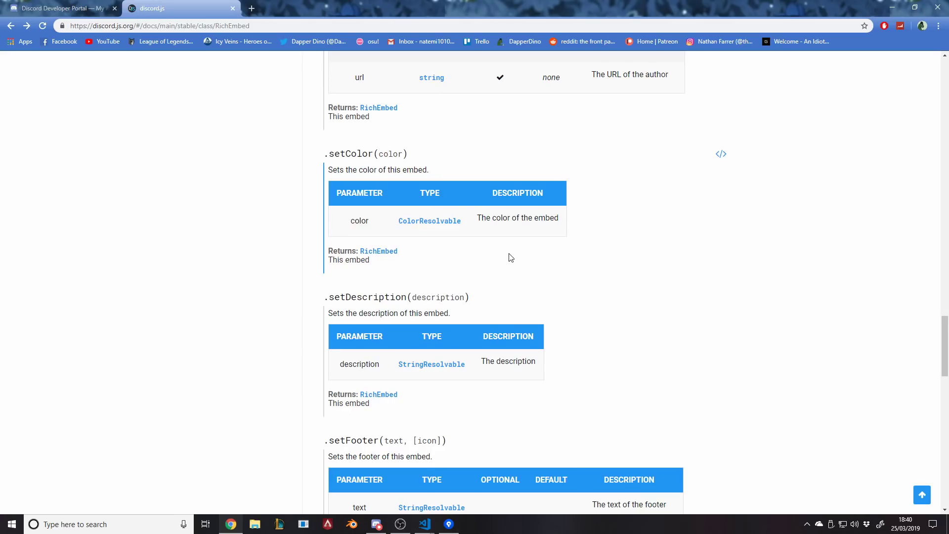
left_click(429, 221)
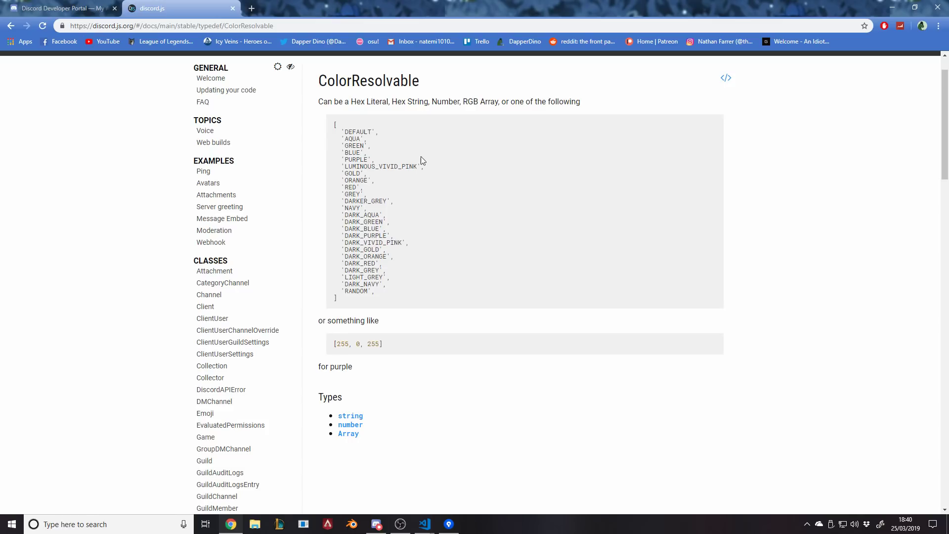
mouse_move(371, 376)
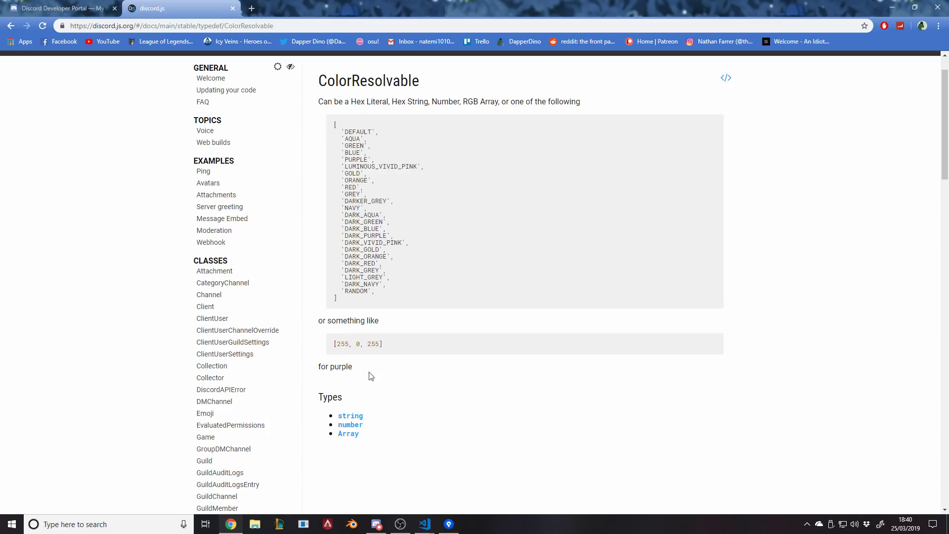
mouse_move(333, 346)
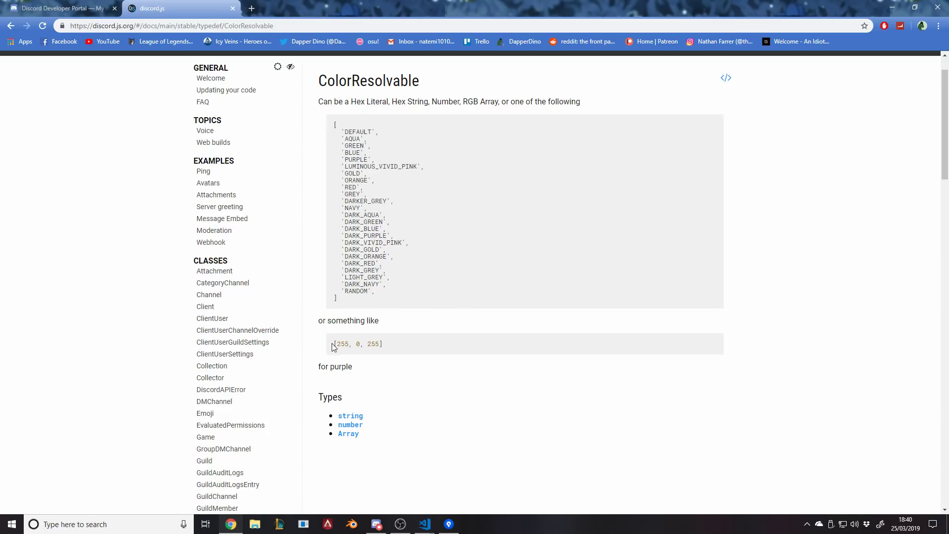
double_click(356, 343)
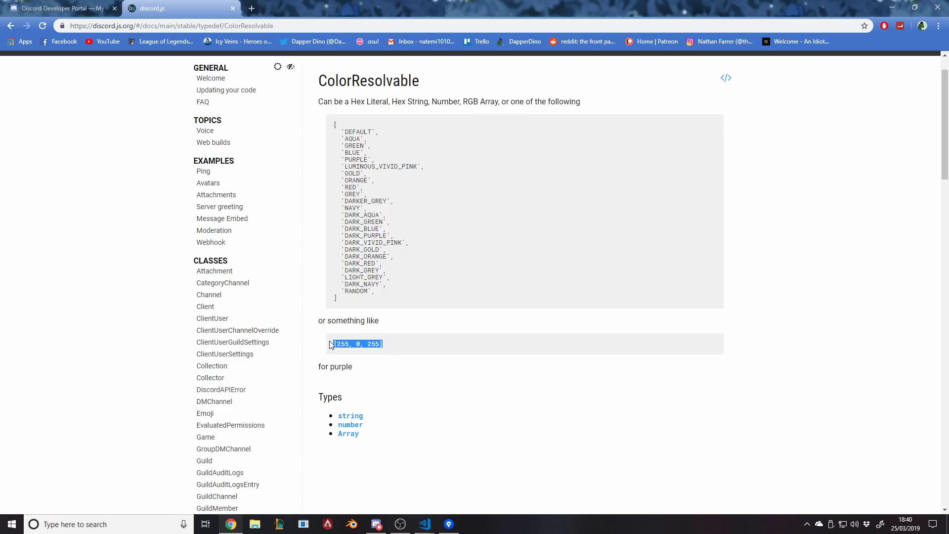
mouse_move(398, 345)
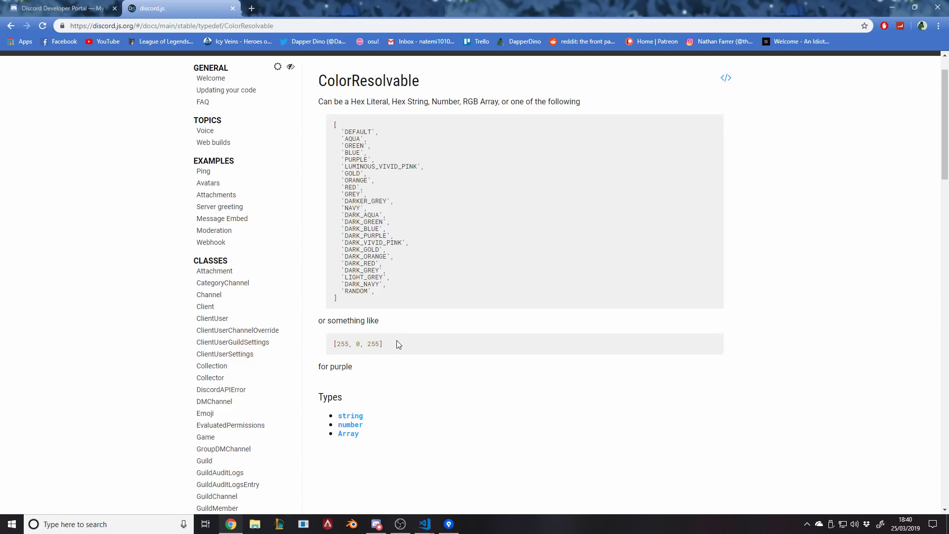
left_click(424, 524)
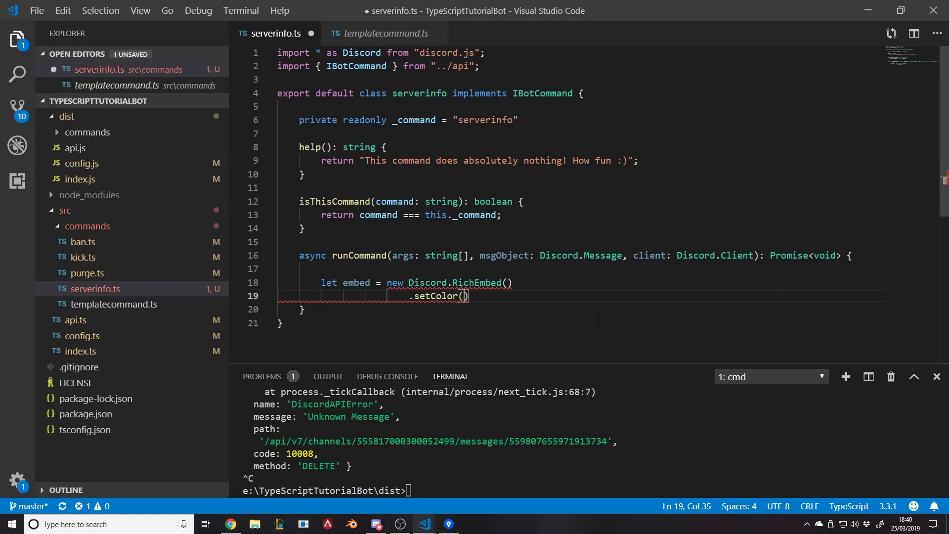
Set the embed colour to the RGB array [0,200,0].
type("[]")
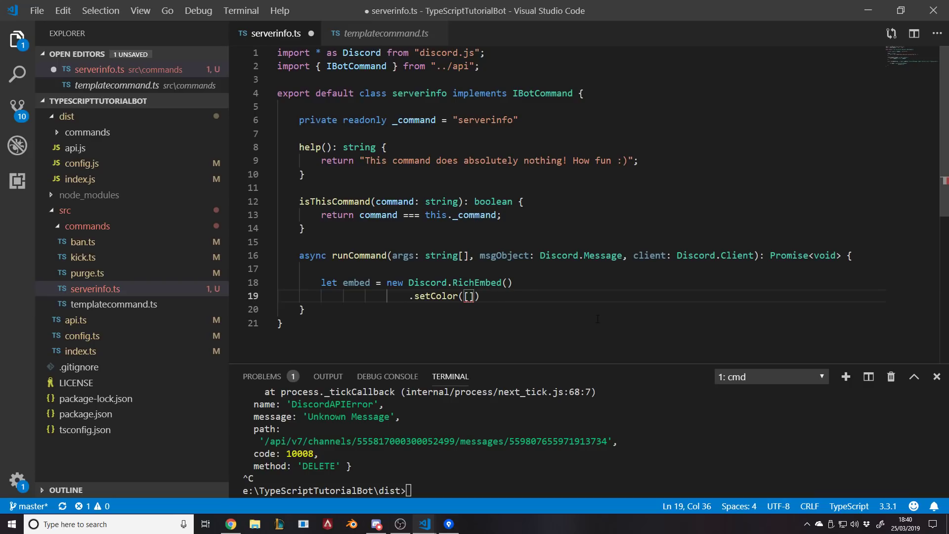
type("0,255,0")
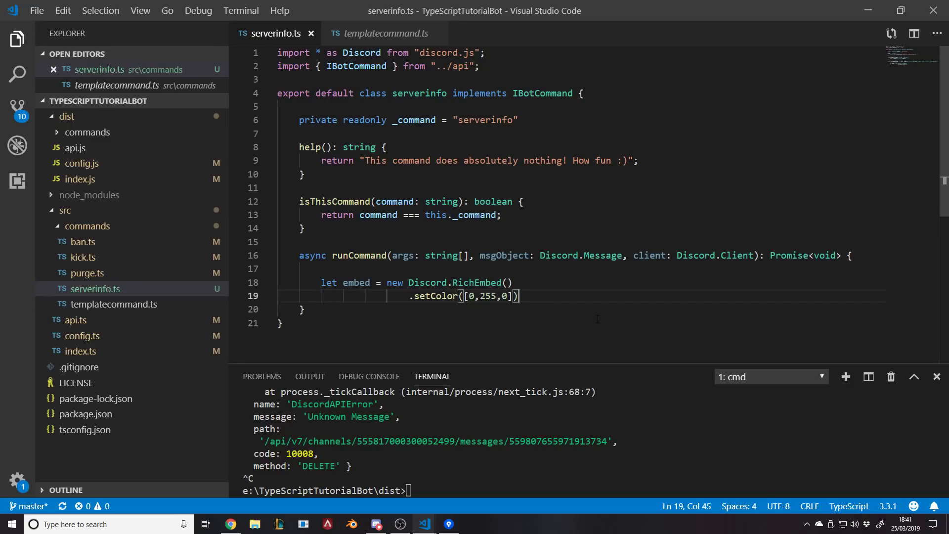
left_click(491, 295)
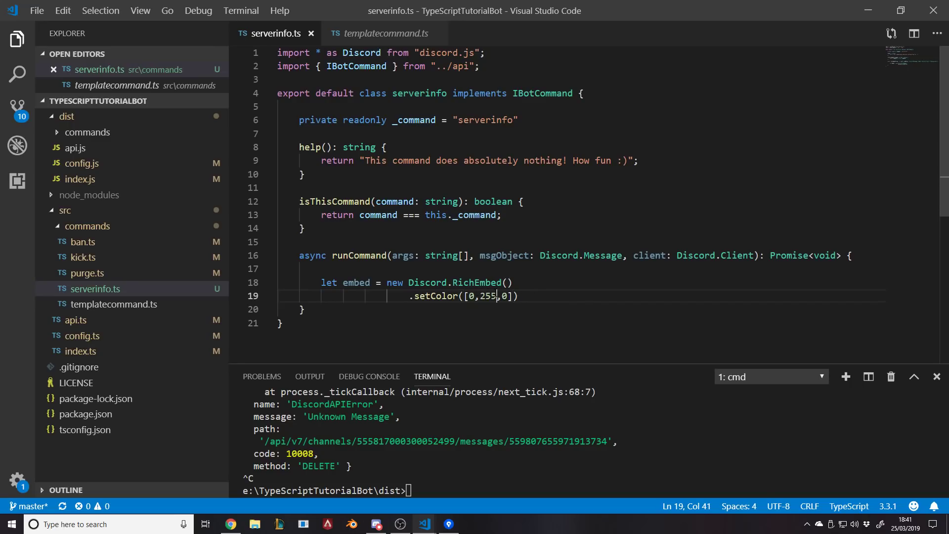
type("200")
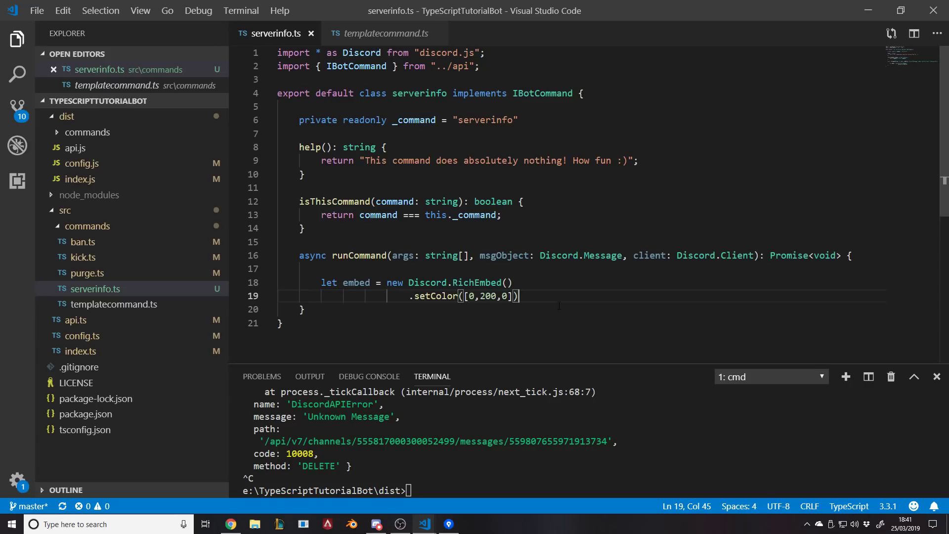
Add .setTitle("Server Info") to the embed and save serverinfo.ts.
type(".setTitle(")
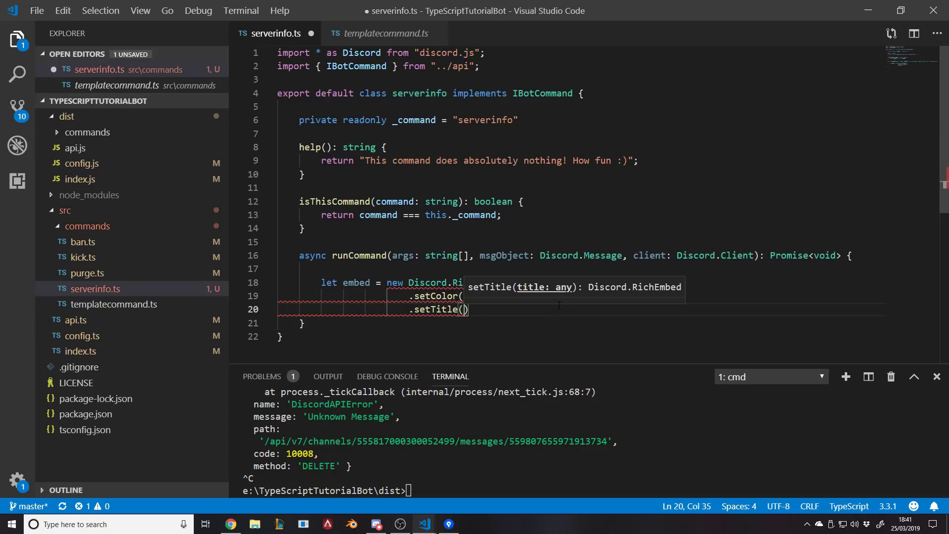
type("\"Server Info")
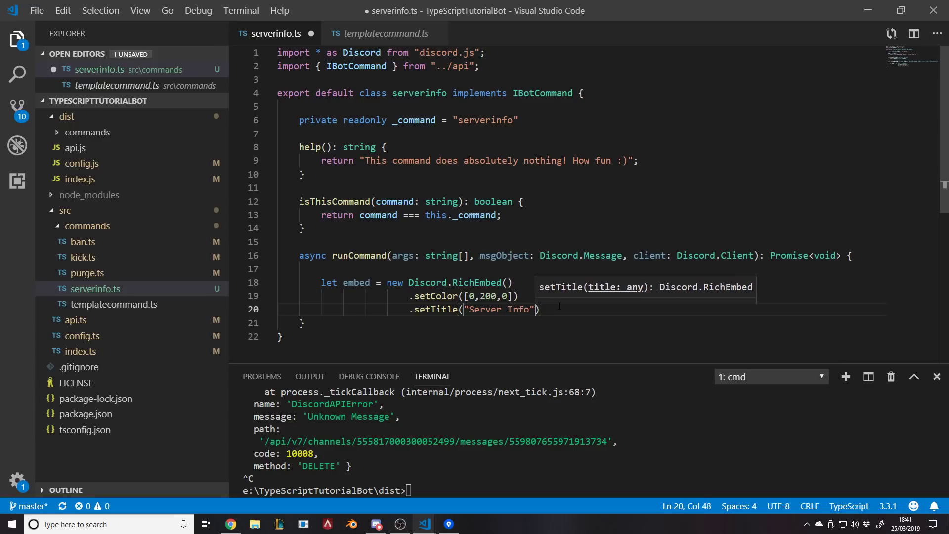
key("ctrl+s")
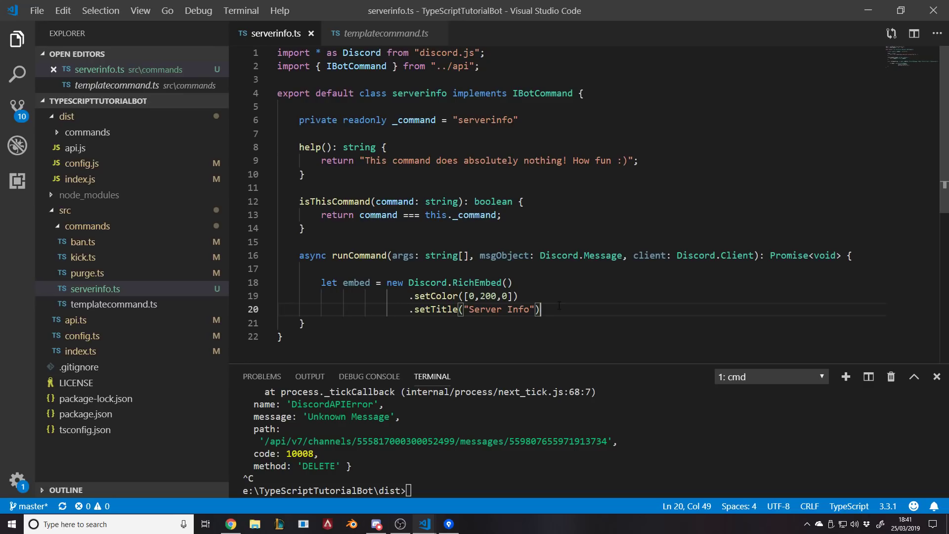
key("enter")
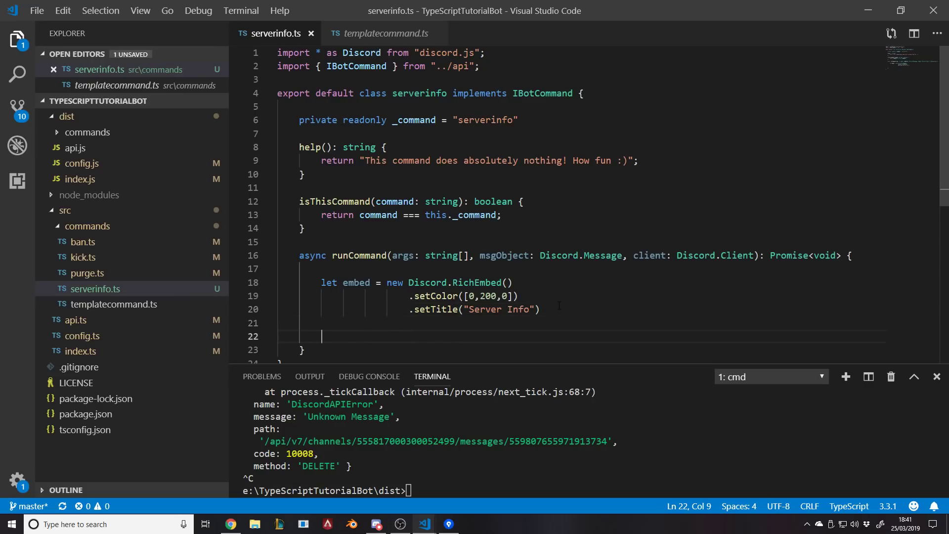
Send the embed with msgObject.channel.send(embed).catch(console.error), save, and focus the terminal.
type("msgob")
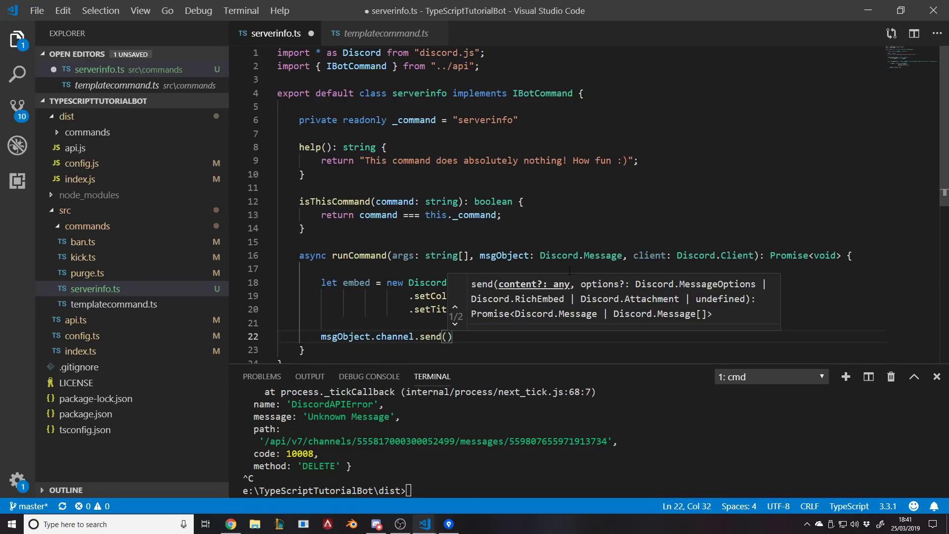
type("embed")
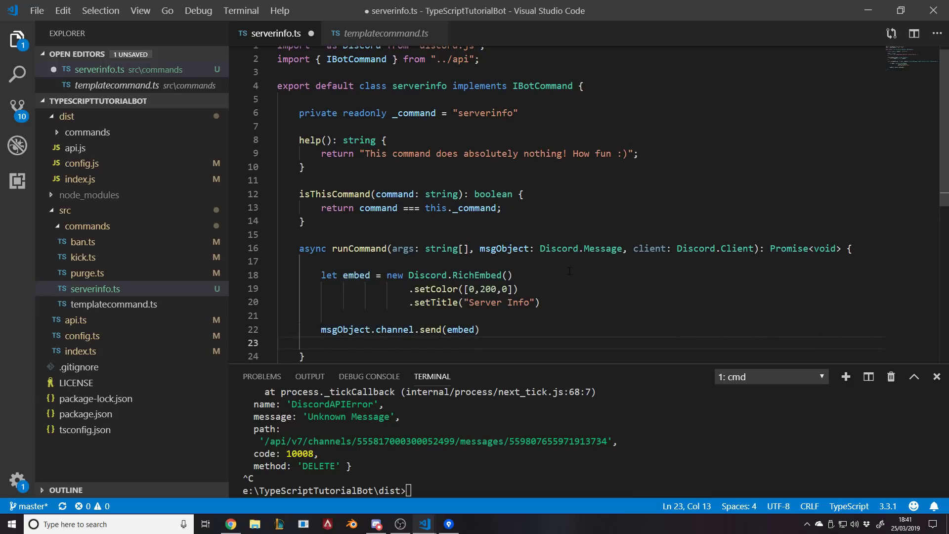
type(".catch(console.error);")
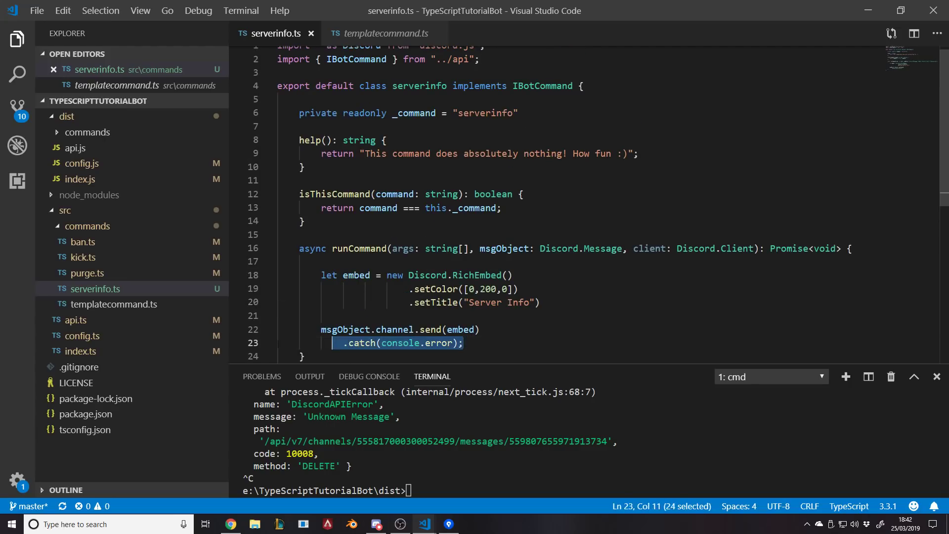
left_click(427, 461)
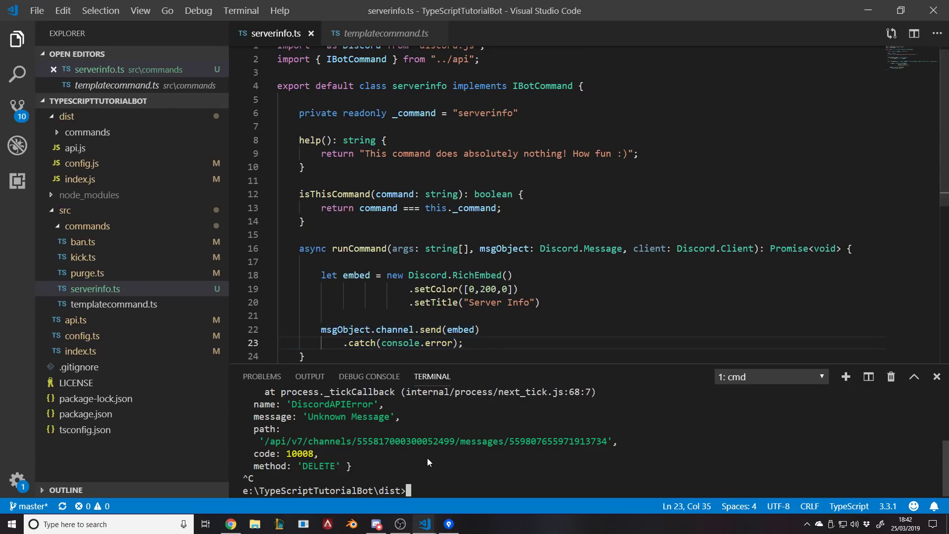
type("no")
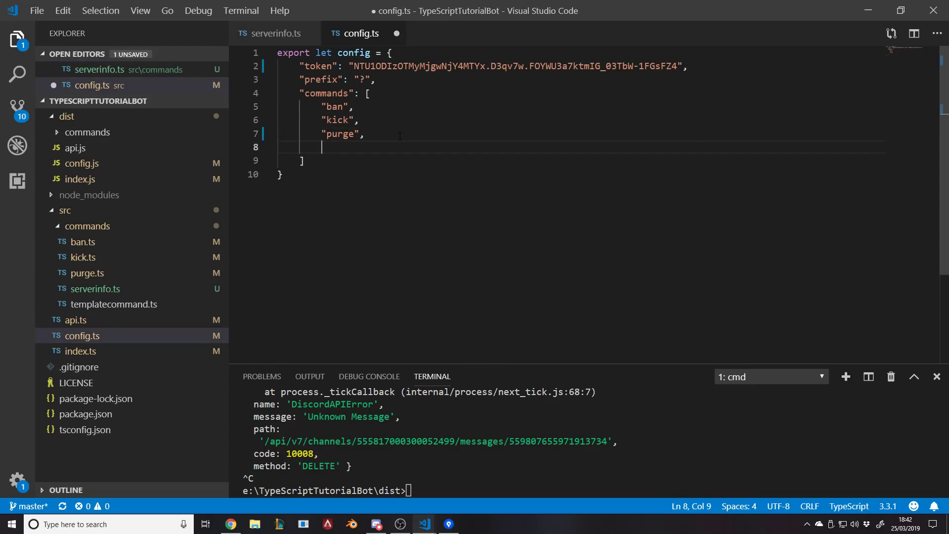
Add "serverinfo" to config.ts's commands array, save, and return to serverinfo.ts.
type("\"serverinfo\"")
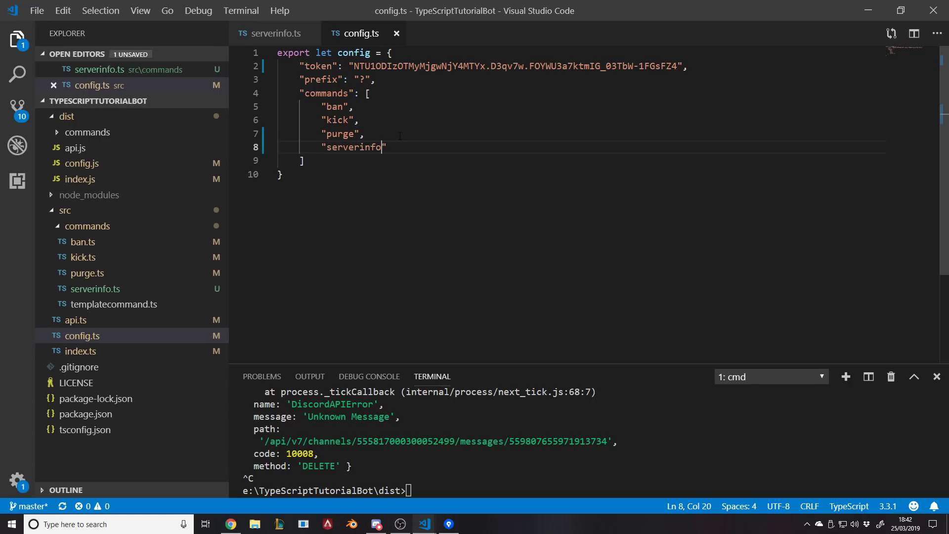
left_click(275, 33)
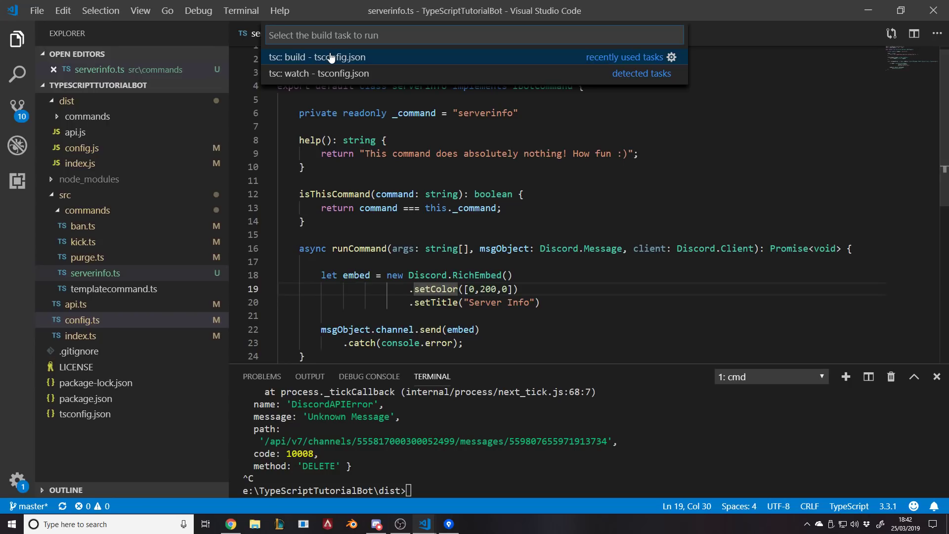
Run the tsc: build - tsconfig.json build task.
left_click(315, 57)
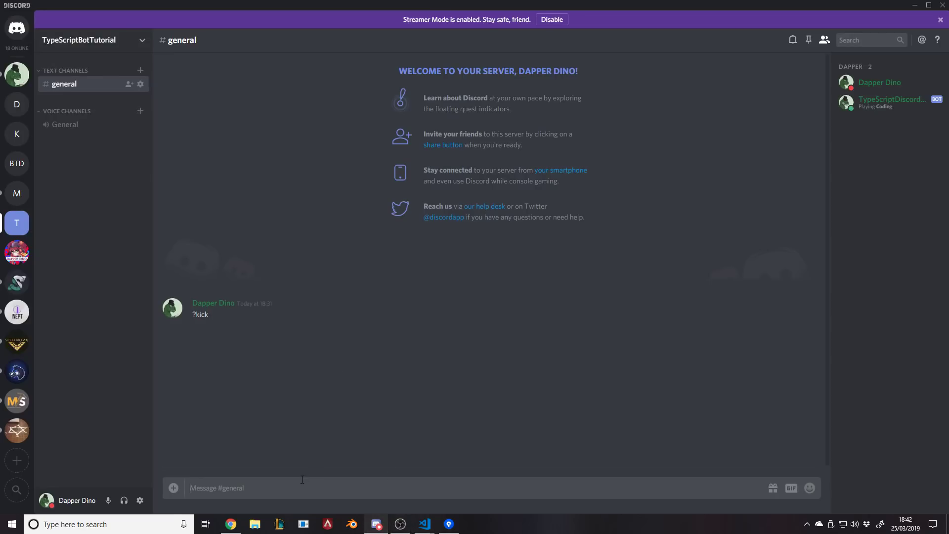
Post the !serverinfo command in #general several times.
type("!seg")
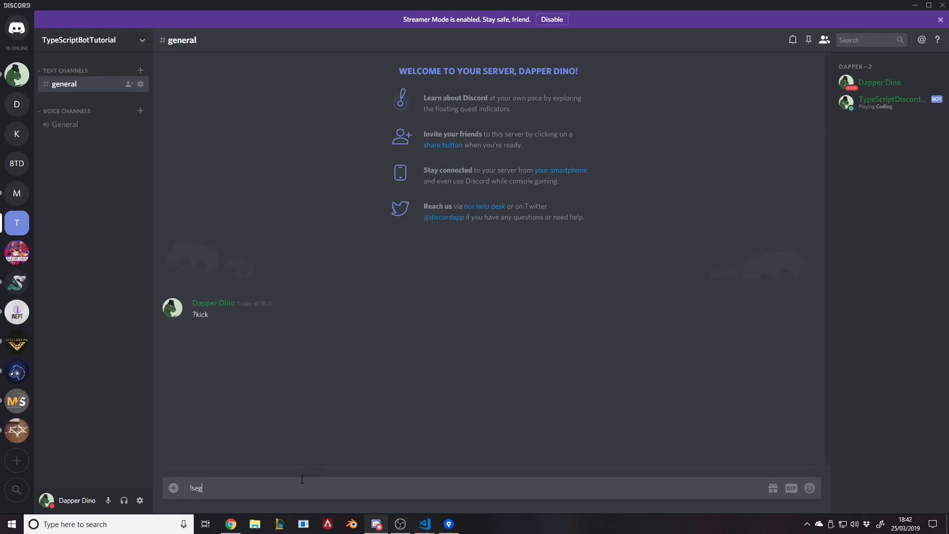
key("enter")
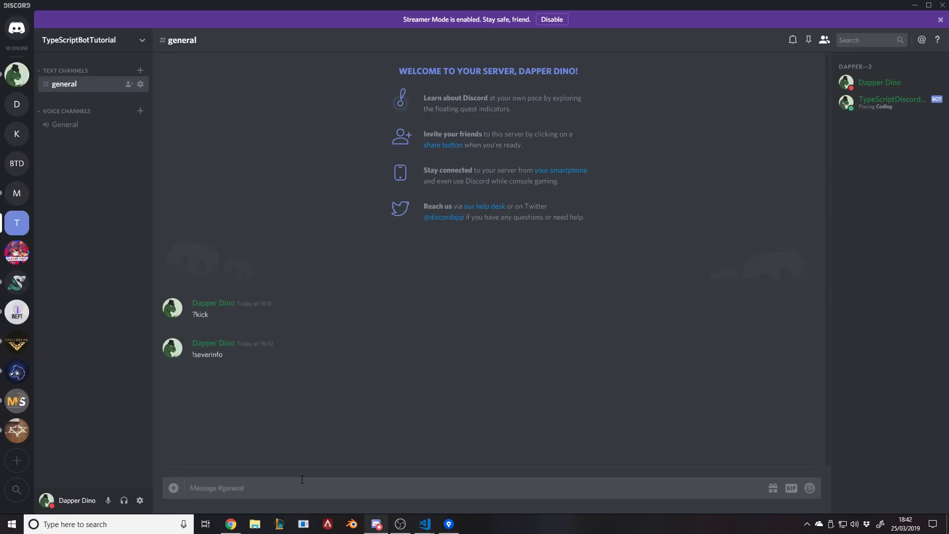
type("!s")
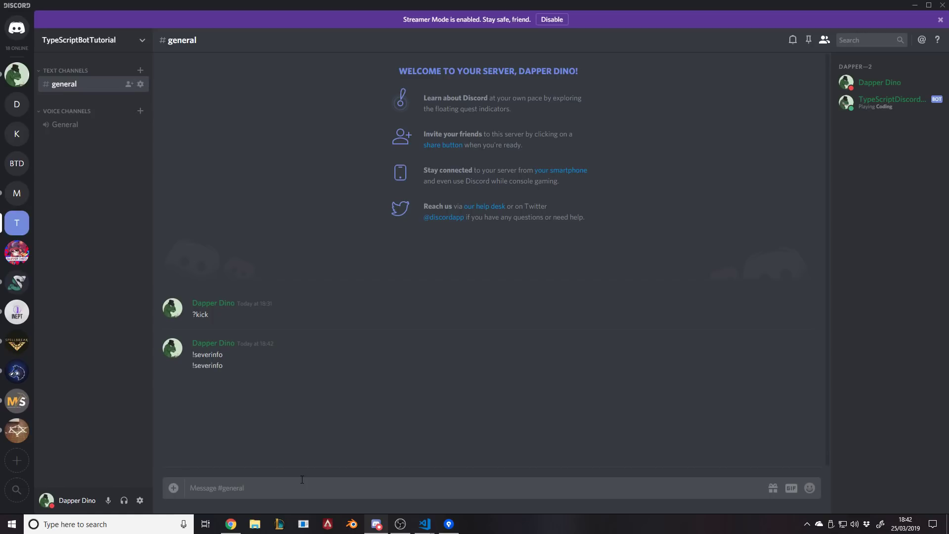
type("!se")
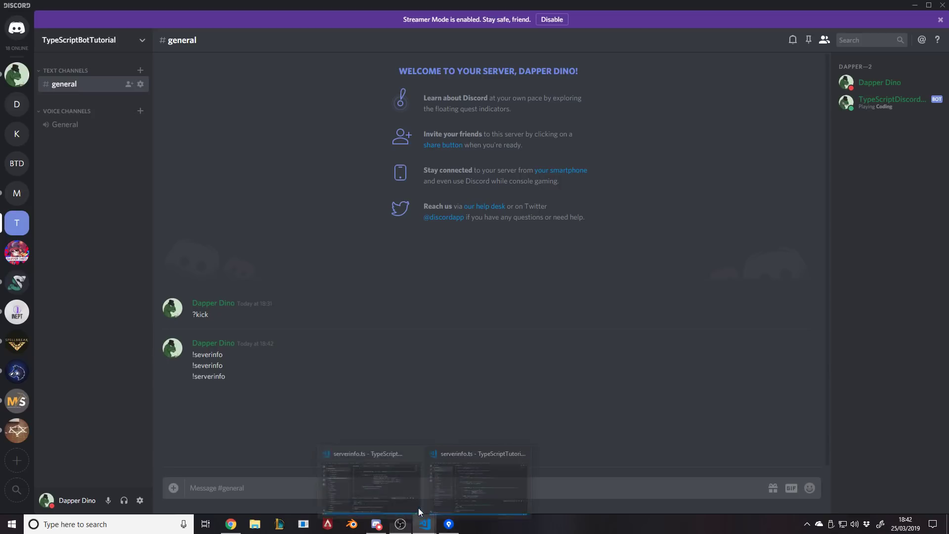
Check the serverinfo command name string in VS Code, then return to Discord.
left_click(369, 481)
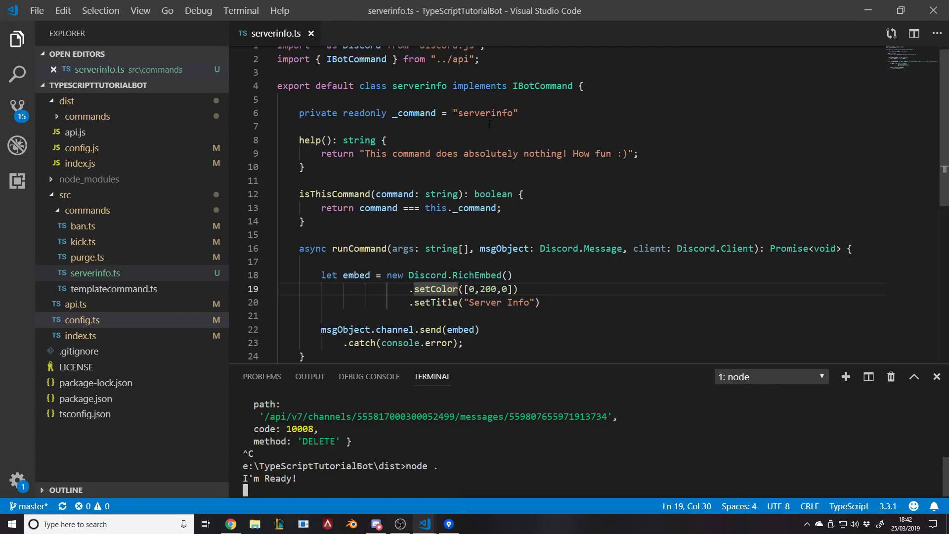
double_click(485, 112)
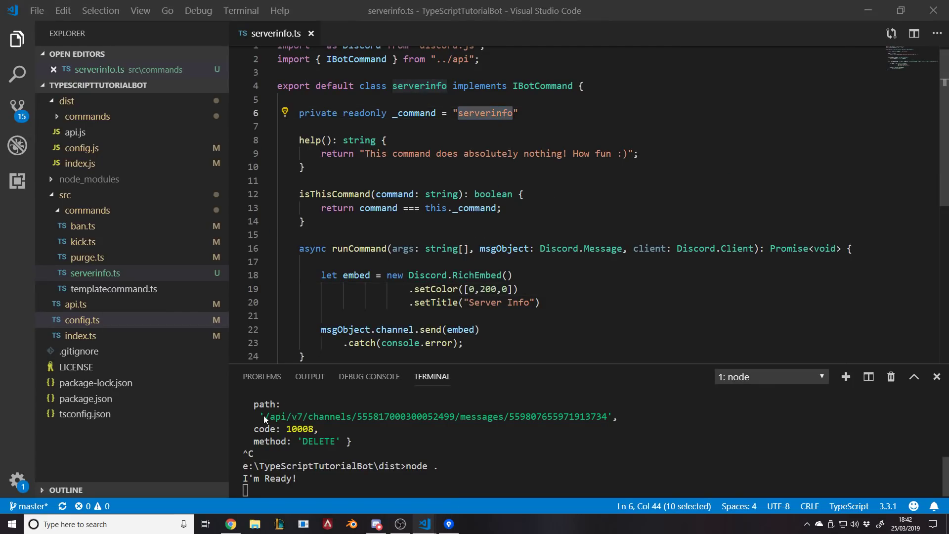
left_click(376, 523)
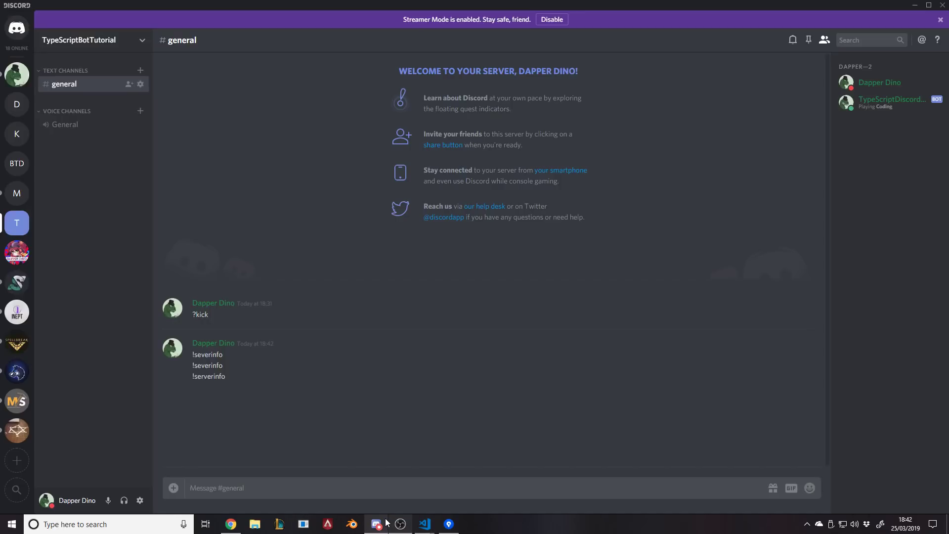
Send ?serverinfo in #general to get the green Server Info embed reply.
type("serverinfo")
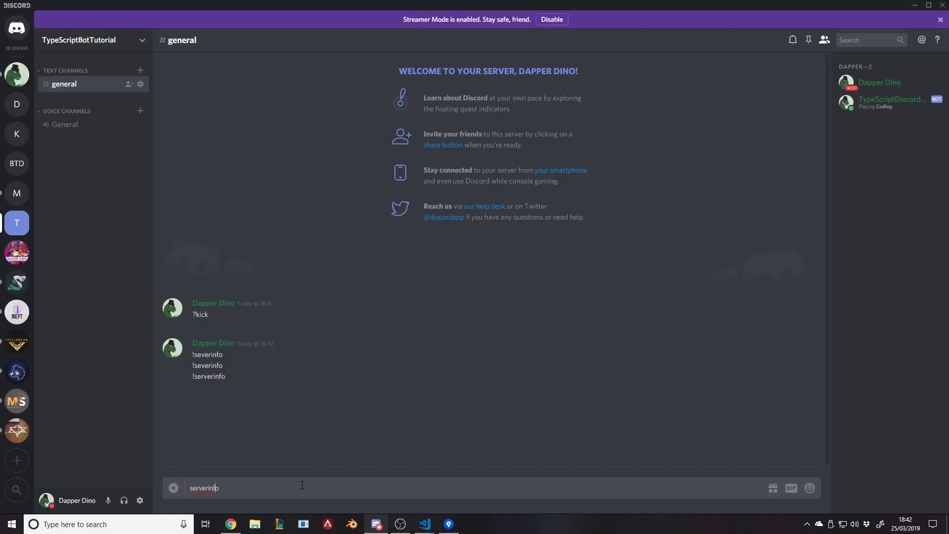
key("enter")
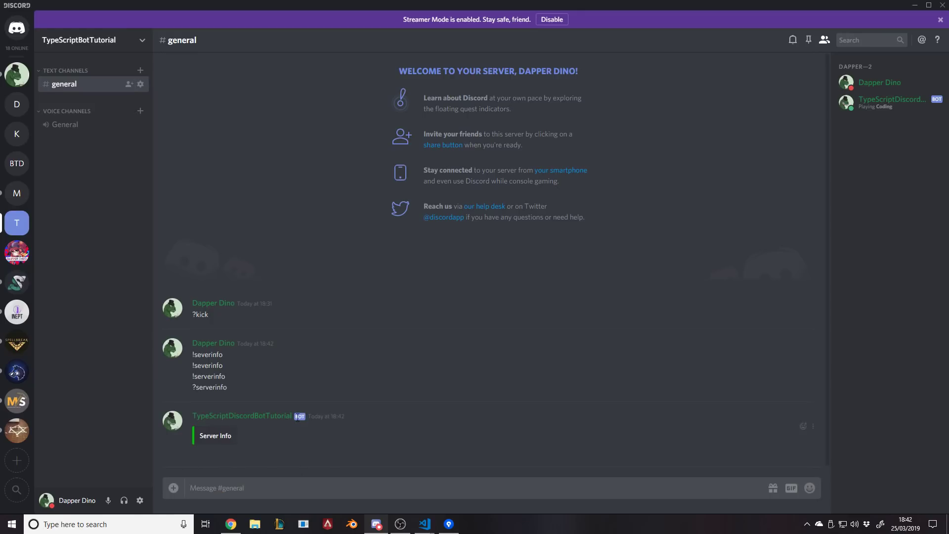
mouse_move(285, 466)
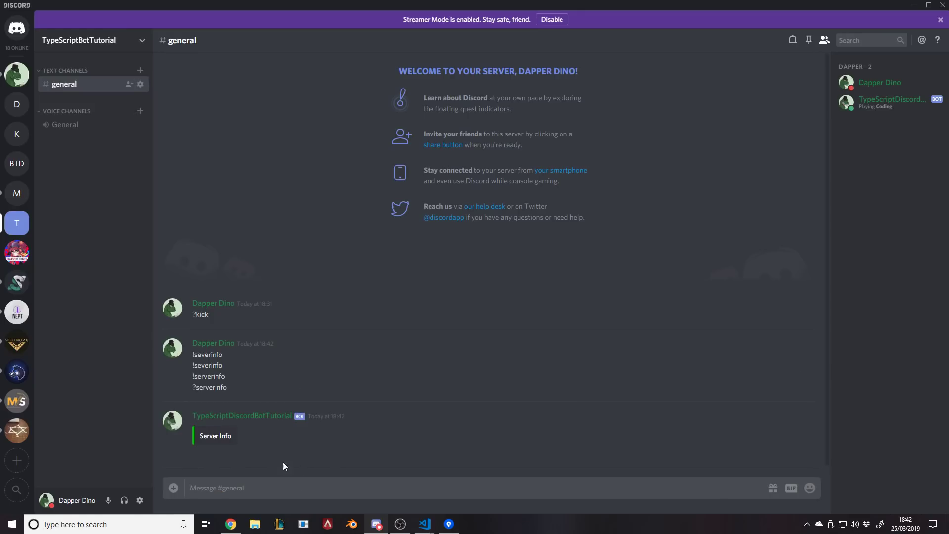
mouse_move(212, 432)
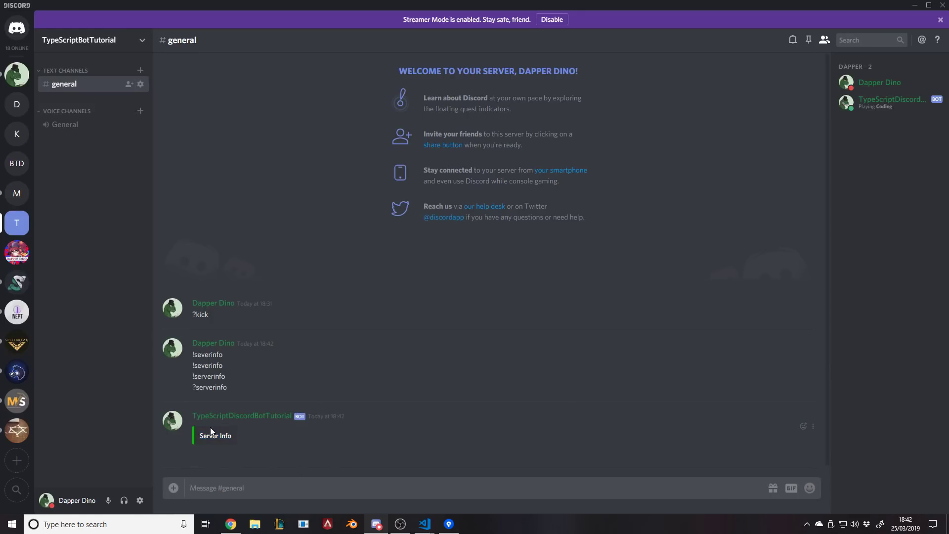
left_click(273, 488)
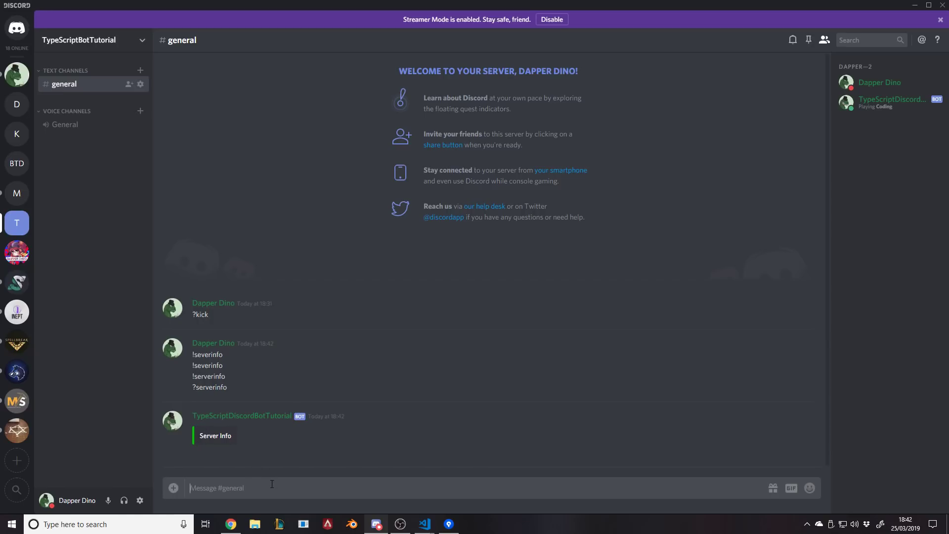
Send ?purge and cancel deleting the ?kick message.
type("?purge")
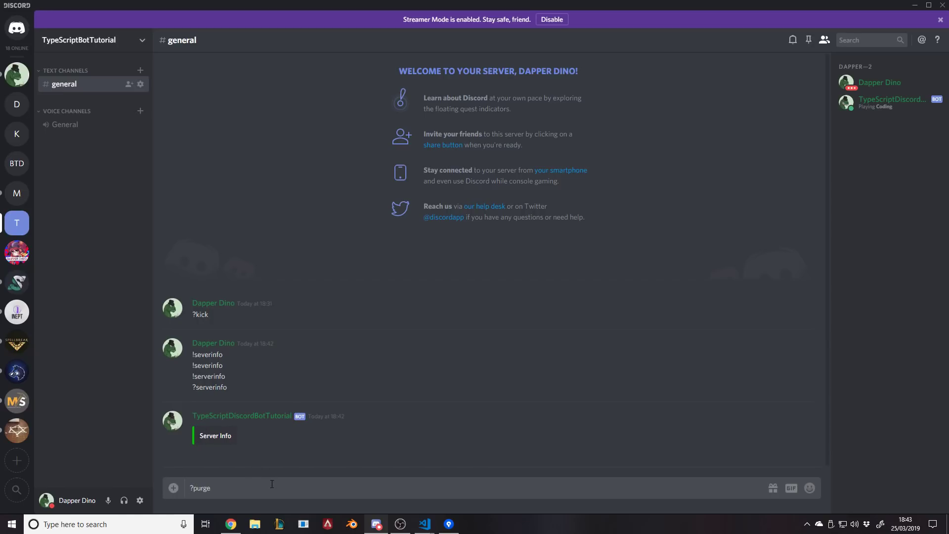
key("Enter")
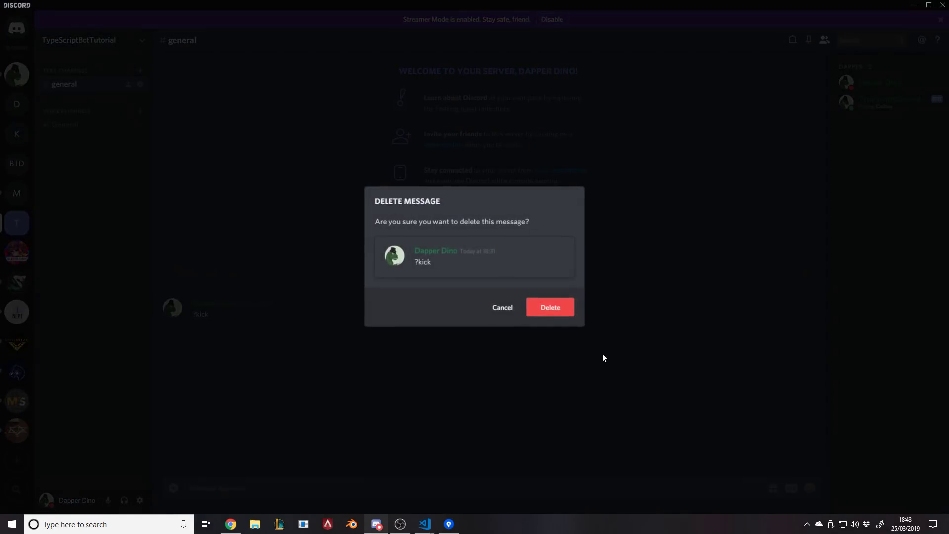
left_click(501, 307)
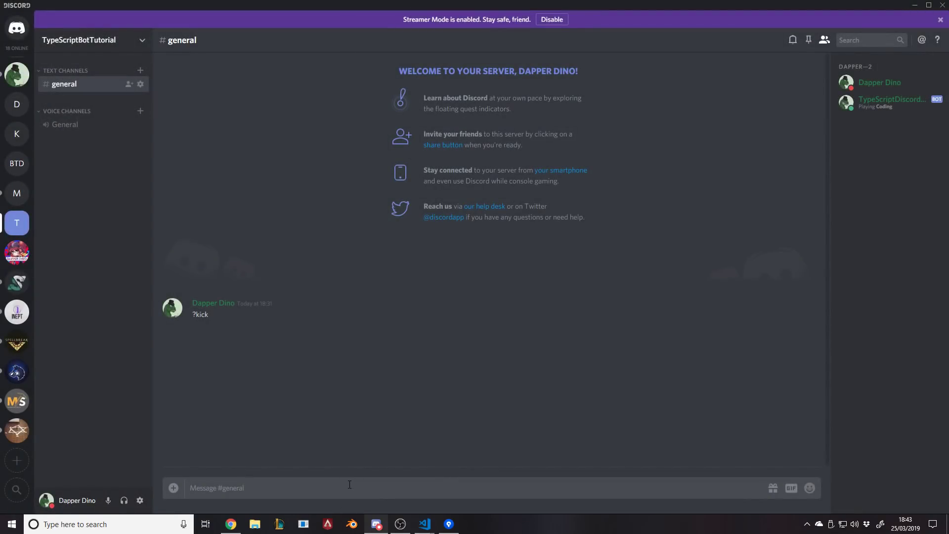
Send ?serVerInfo again for a fresh Server Info embed.
type("?serrvA")
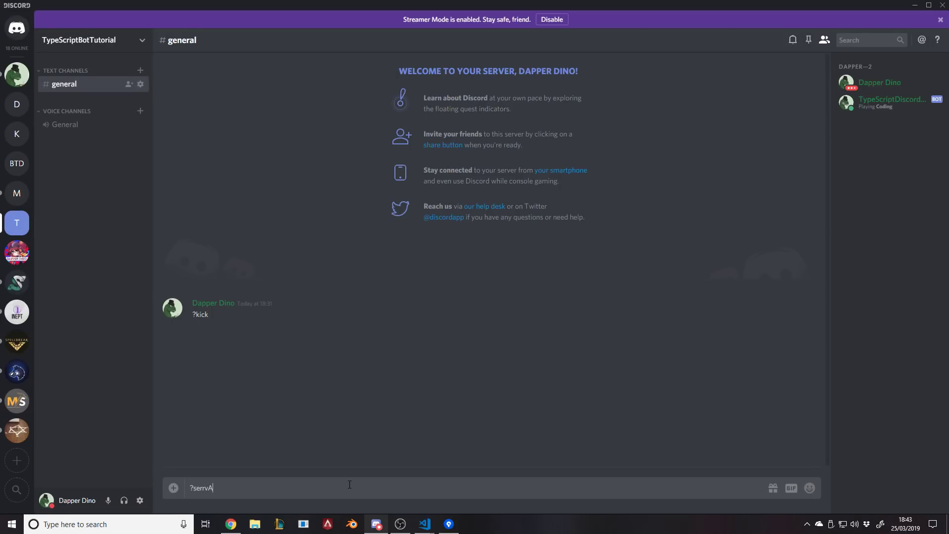
key("Backspace")
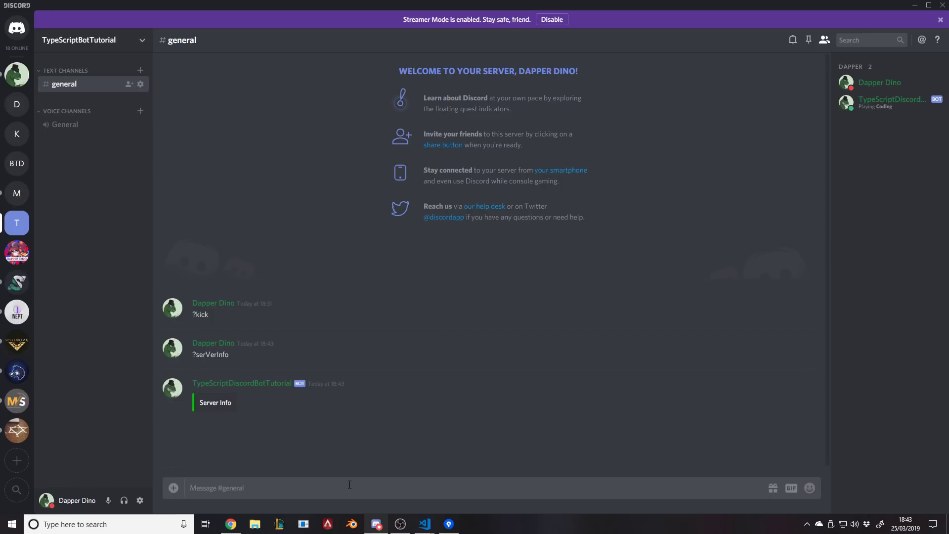
double_click(211, 354)
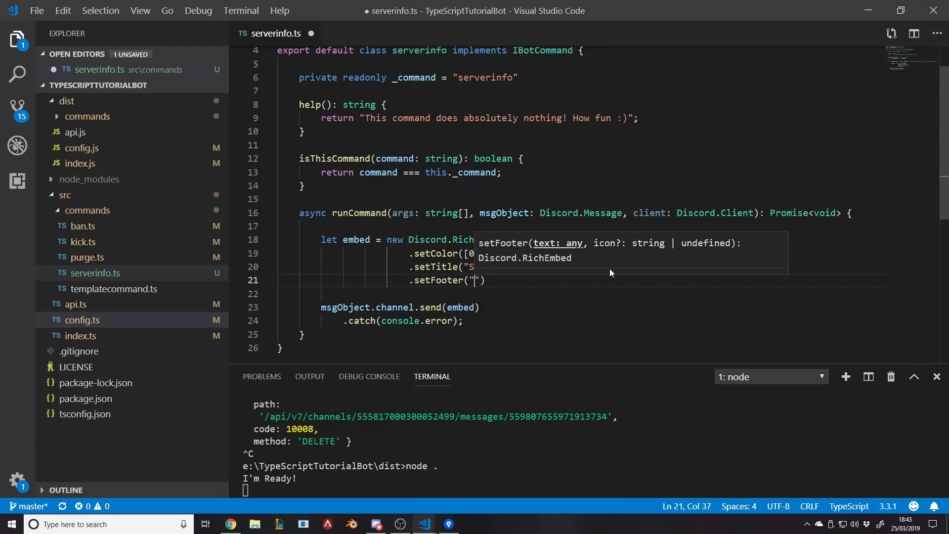
Add setFooter("This is pretty cool, right?") and setImage(msgObject.guild.iconURL) to the embed.
type("This is")
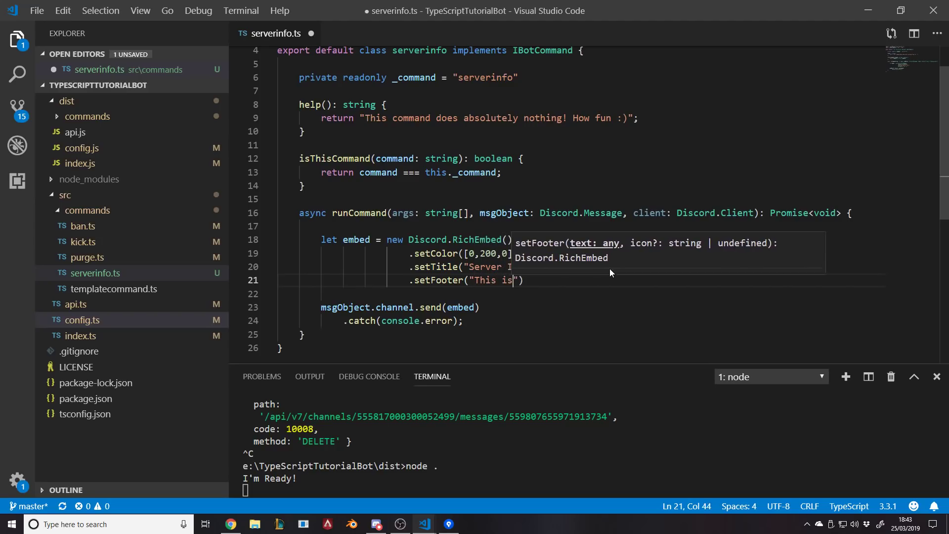
type("pretty cool, right?")
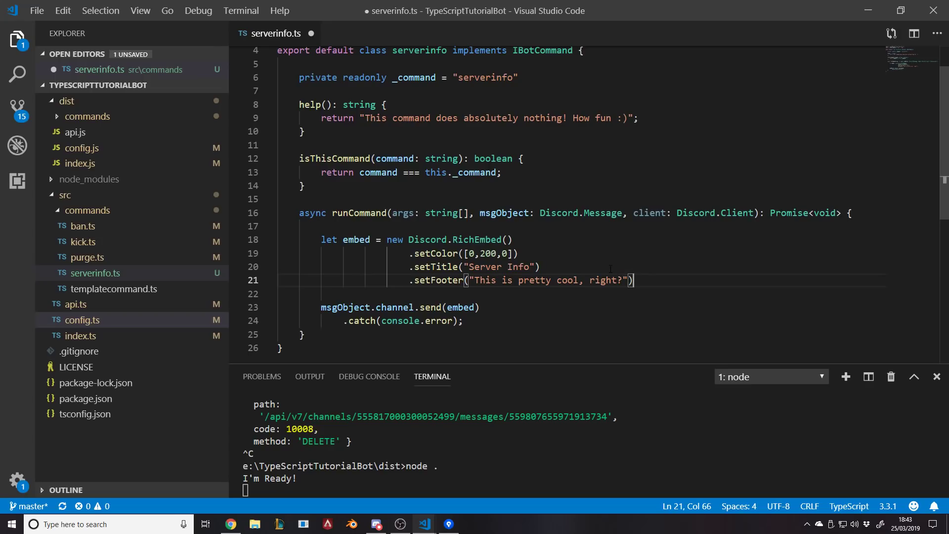
type(".seti")
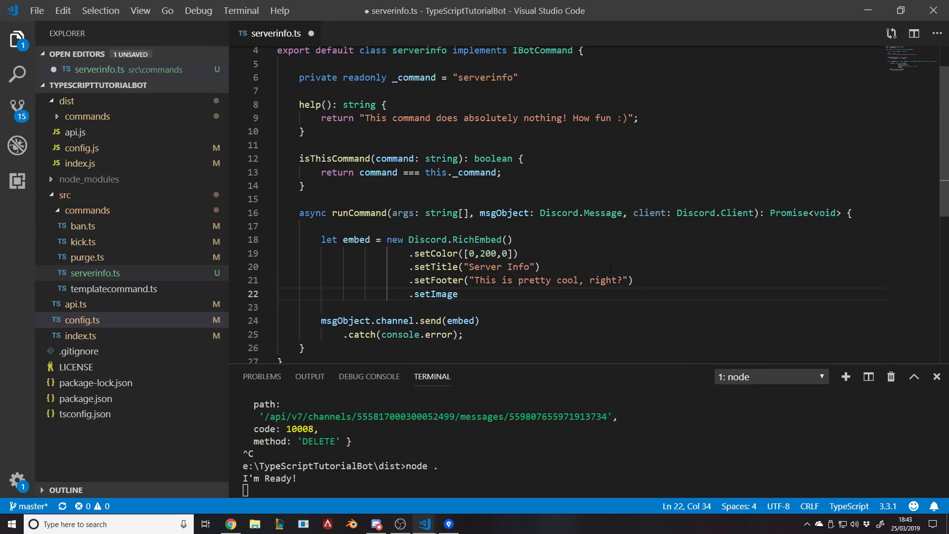
type("()")
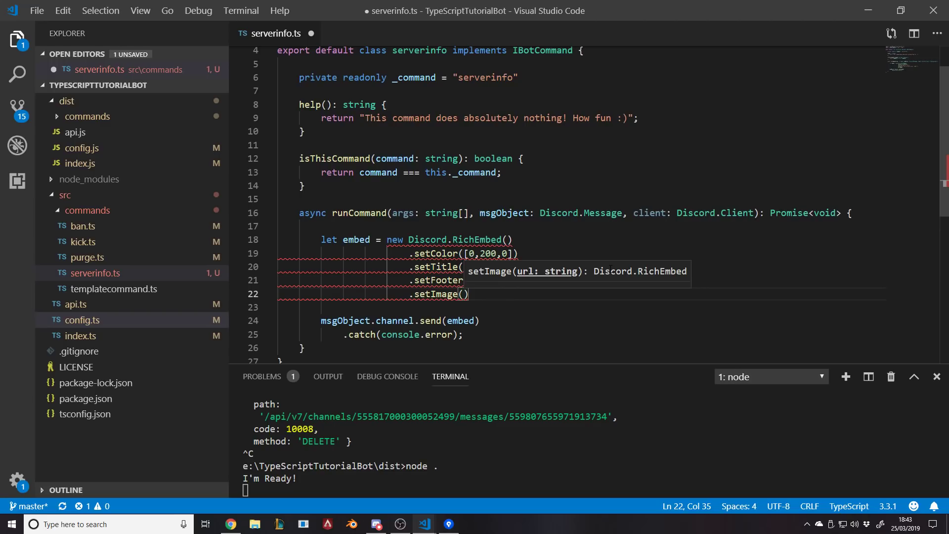
type("clin")
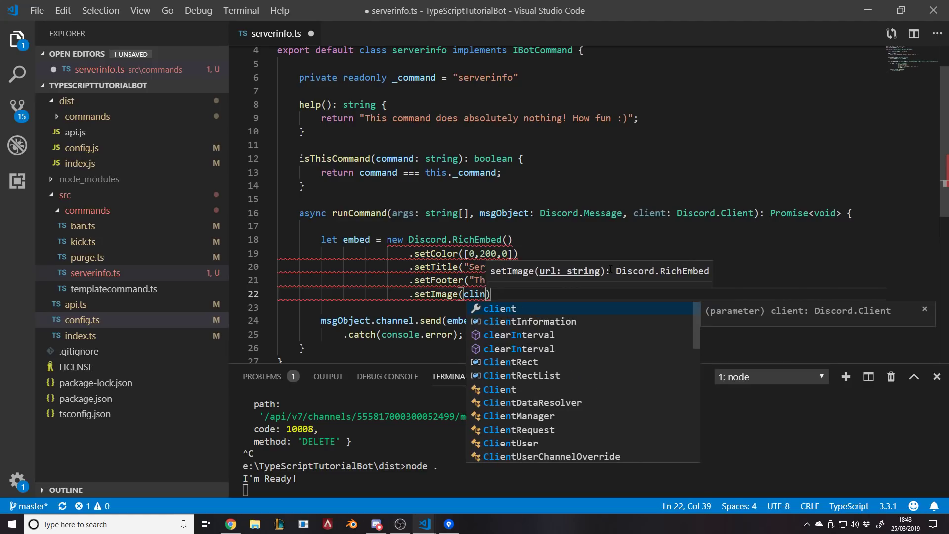
key("Backspace")
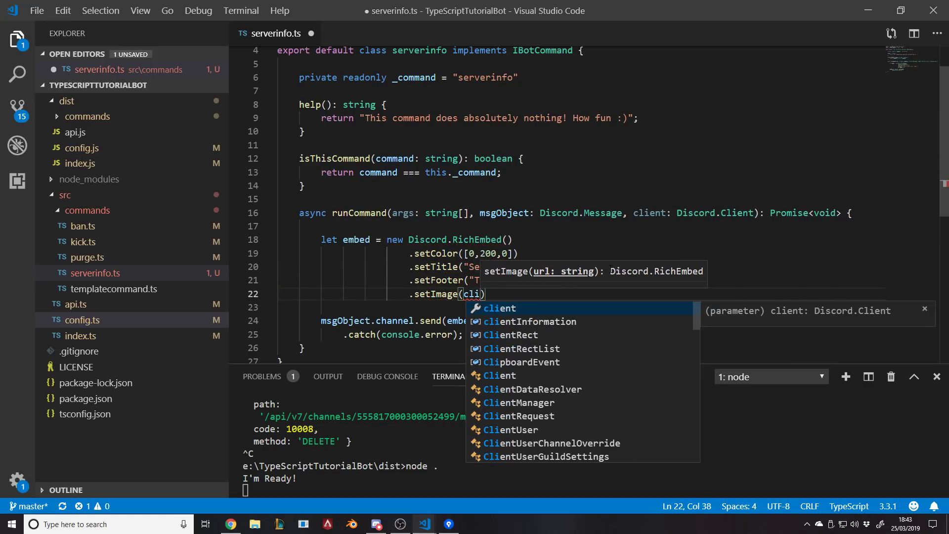
type("msog")
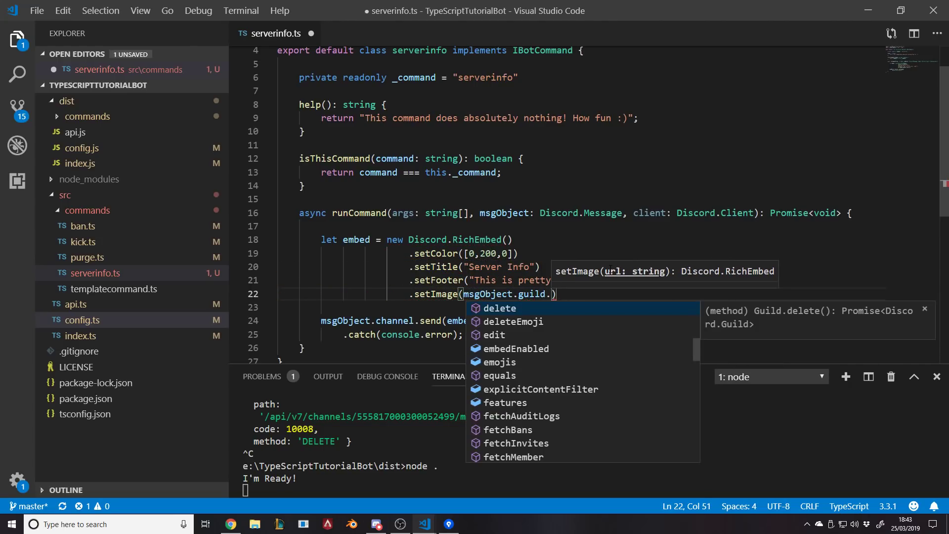
type("a")
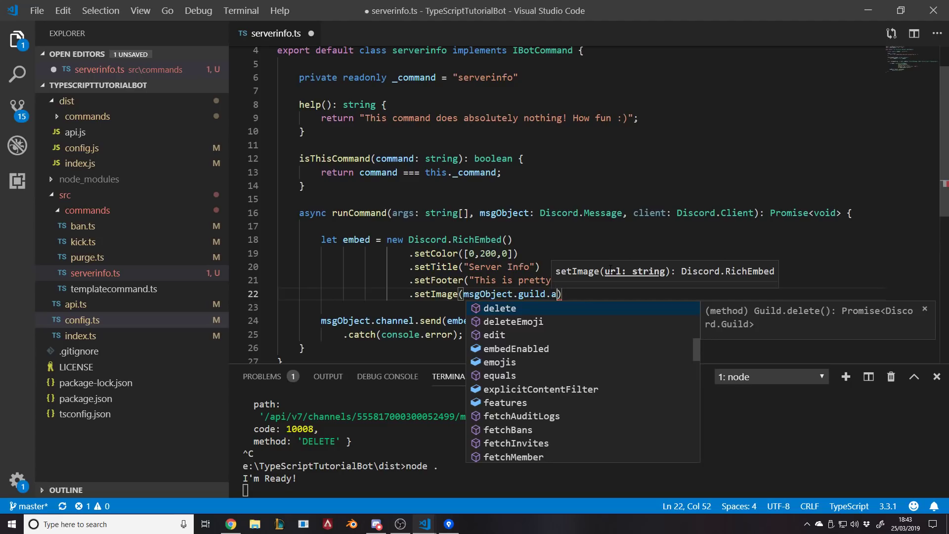
type("iconURL")
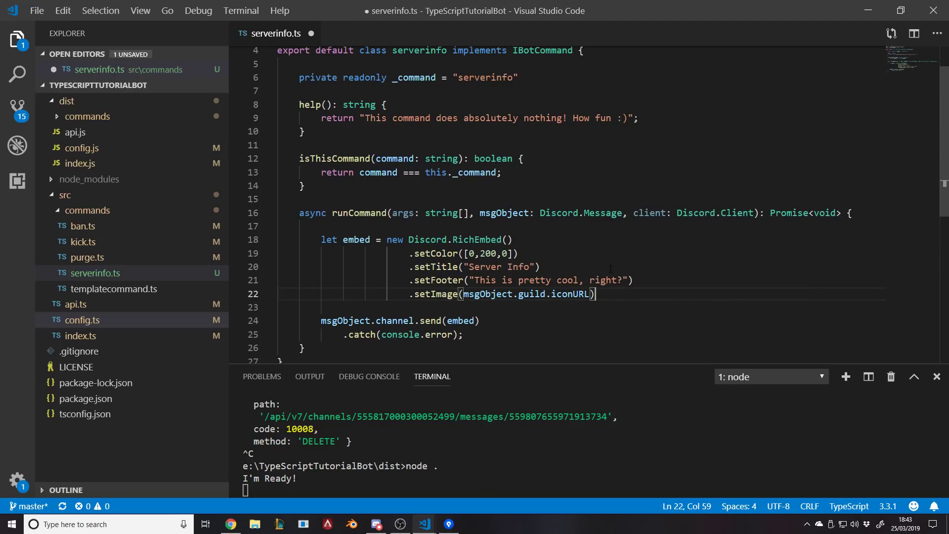
key("ctrl+s")
type(".")
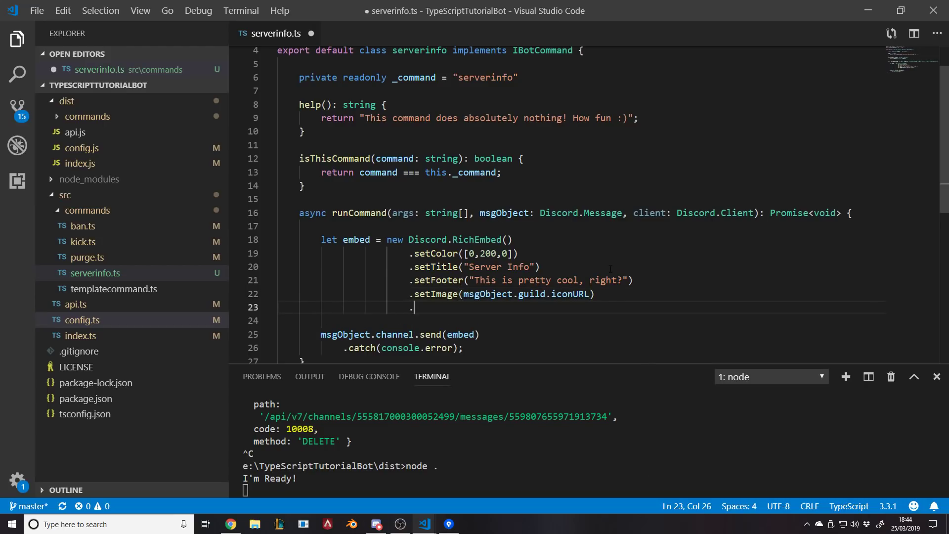
Add setDescription("Welcome To Our Server, Here Is Some Information You Might Like To Know!").
type("set")
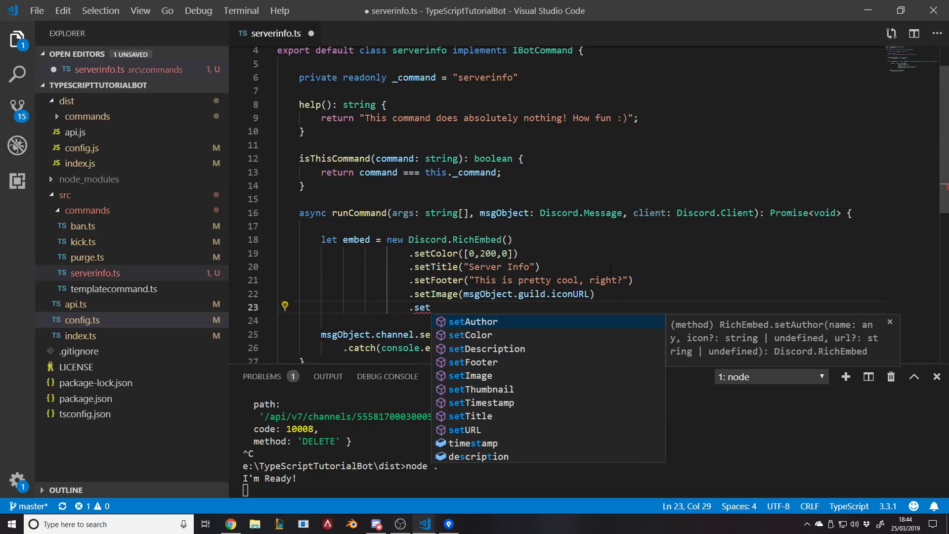
type("Description(\"")
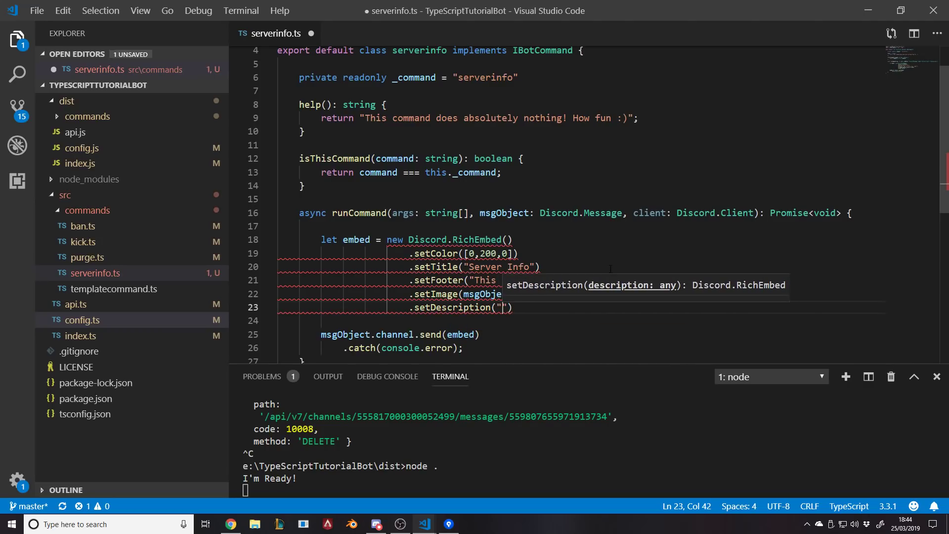
type("This")
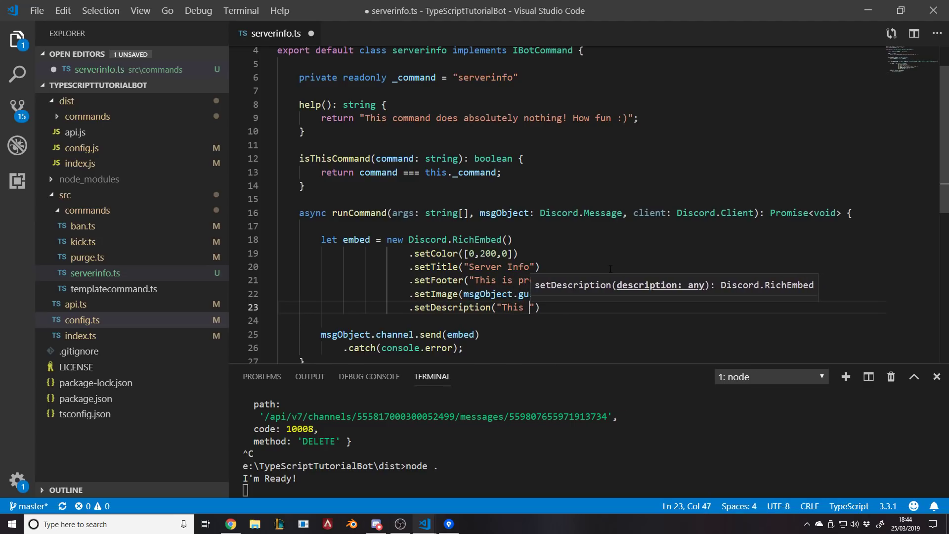
type("Welcome To Our Server, Here I")
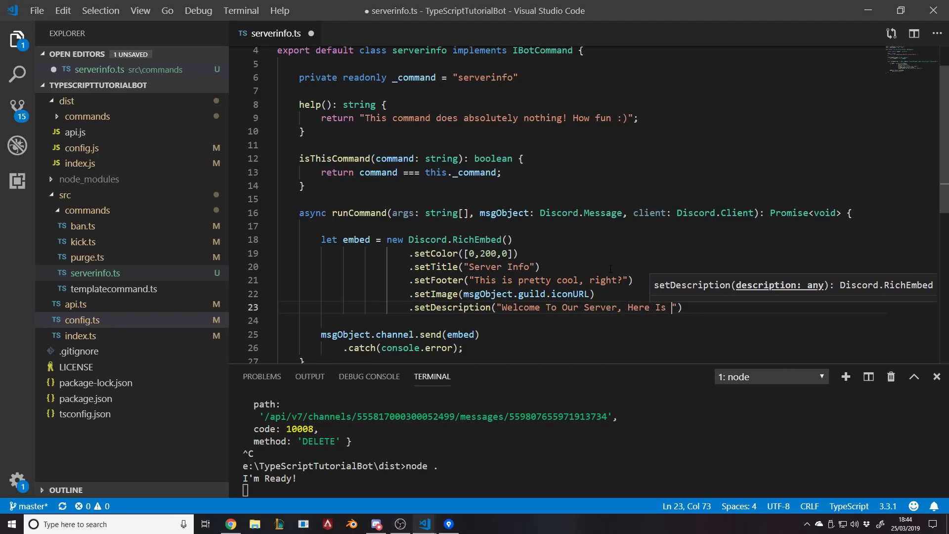
type("Some Informati")
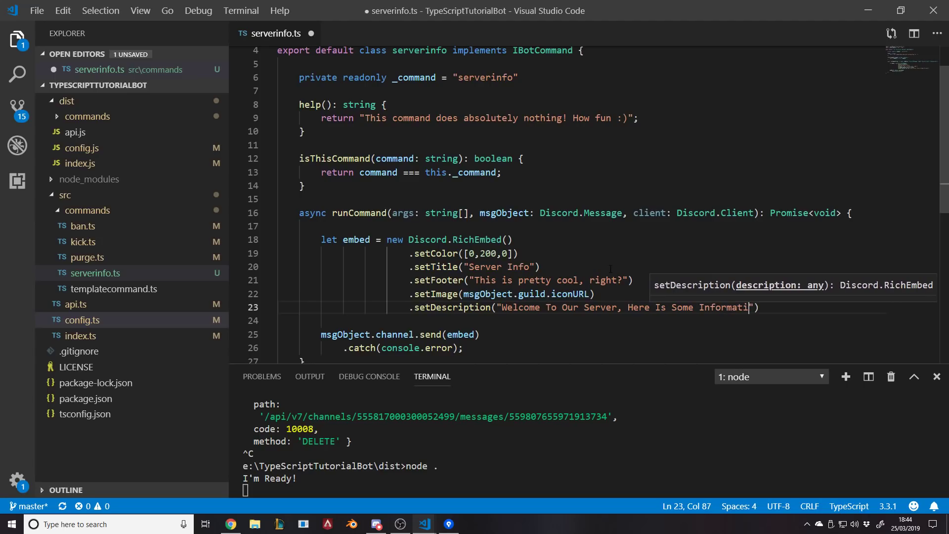
type("on You Might Like")
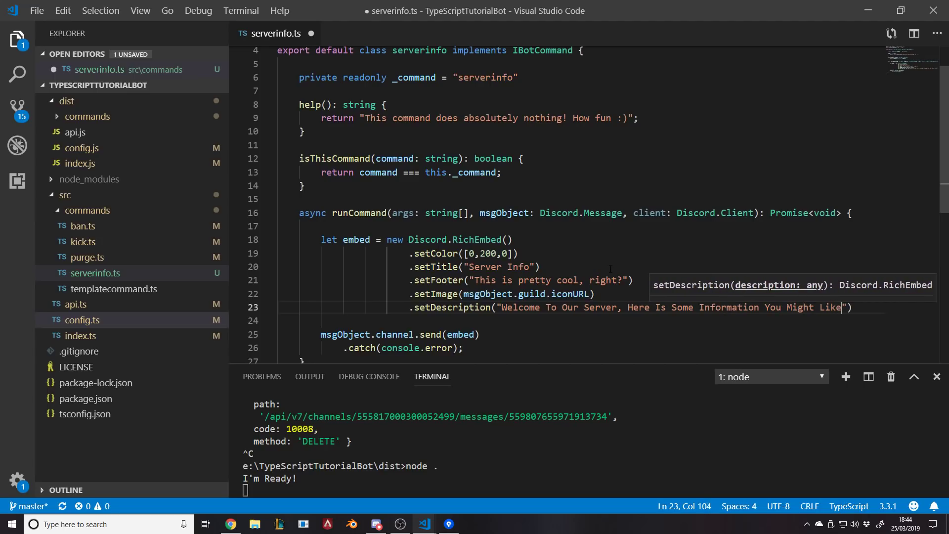
type("To Know!")
left_click(592, 490)
type("node .")
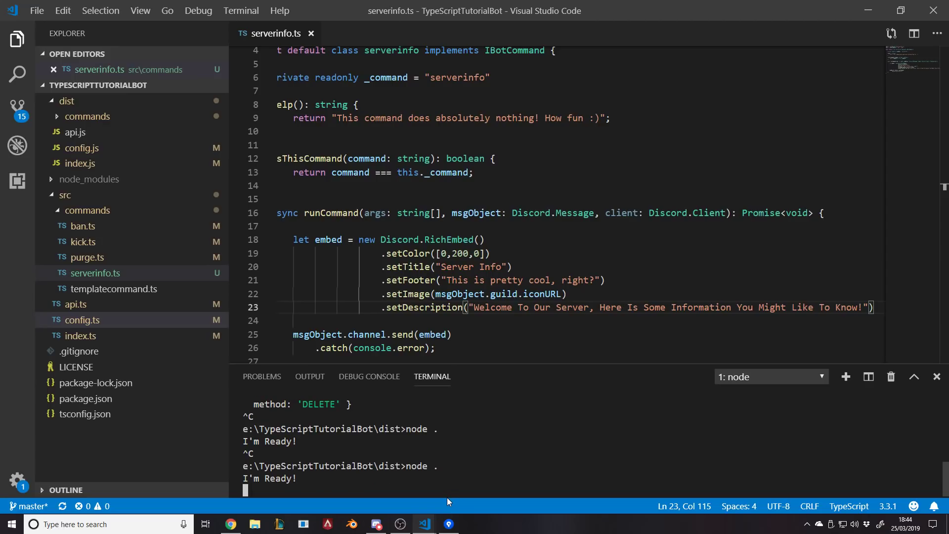
Send ?serverinfo in #general and review the bot's embed reply.
left_click(376, 524)
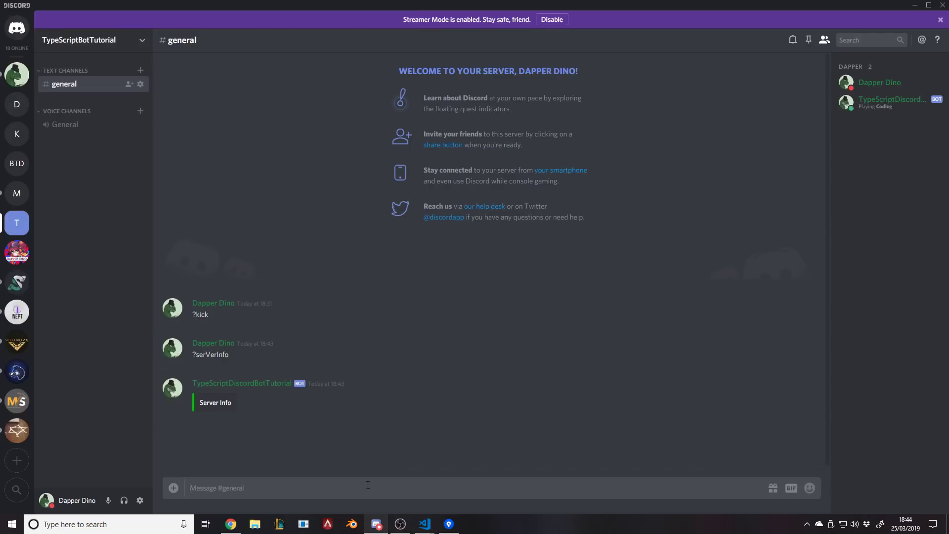
type("?se")
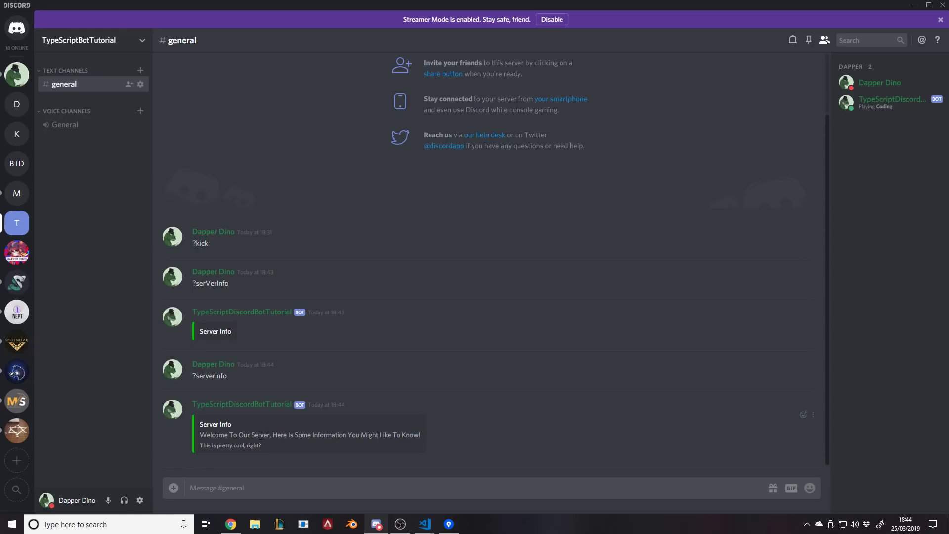
left_click(423, 524)
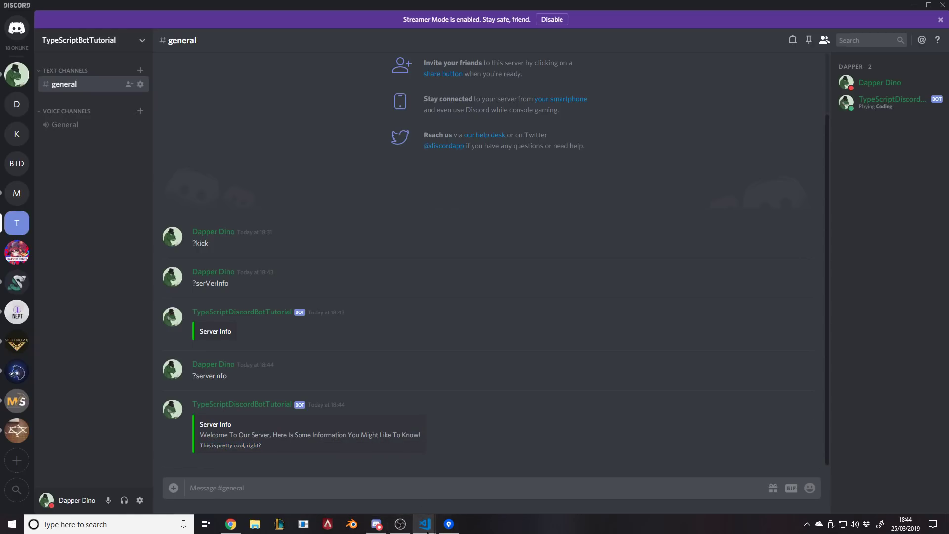
left_click(423, 523)
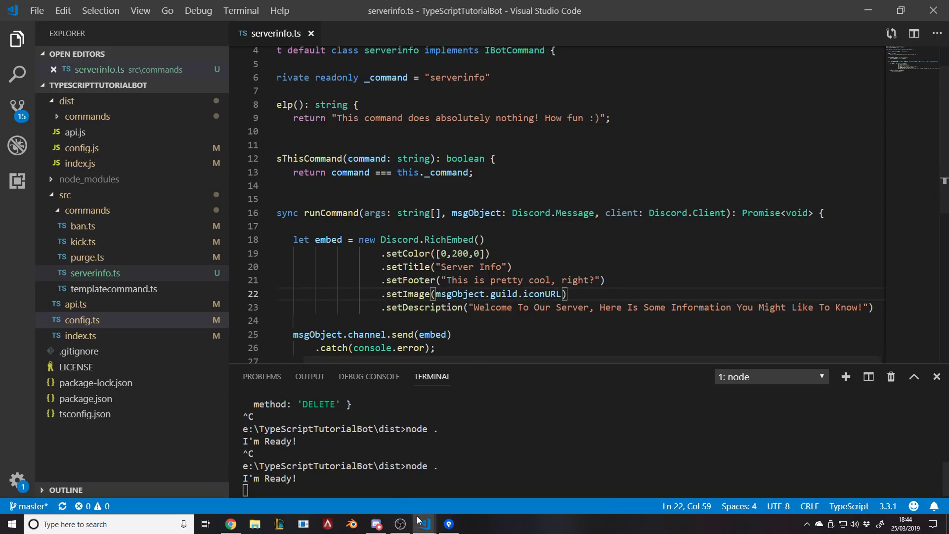
left_click(376, 523)
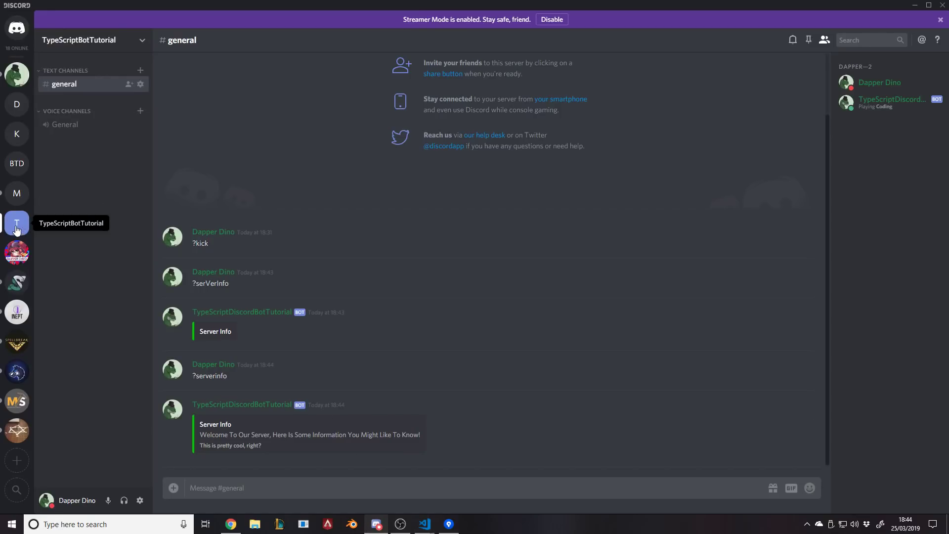
Change setImage to client.user.avatarURL, run the tsc build, and return to the terminal.
left_click(423, 524)
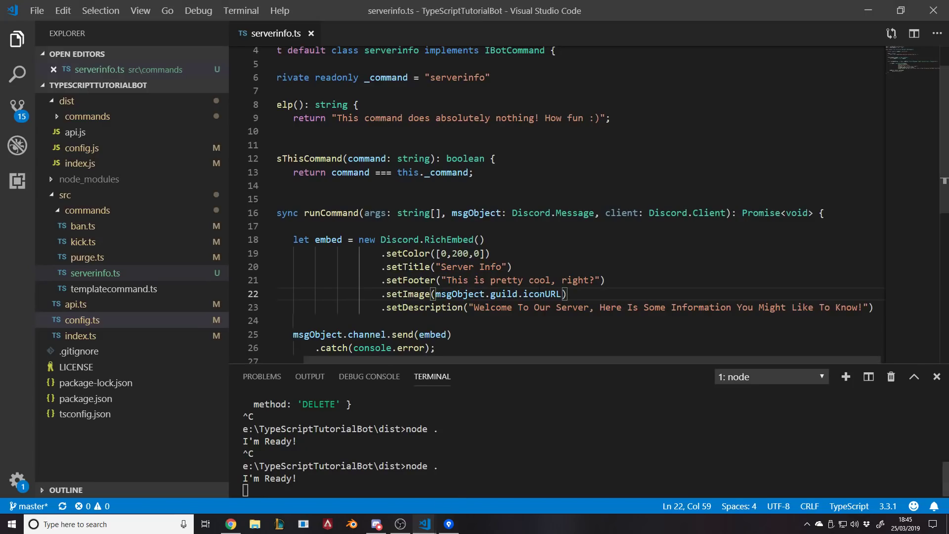
key("Backspace")
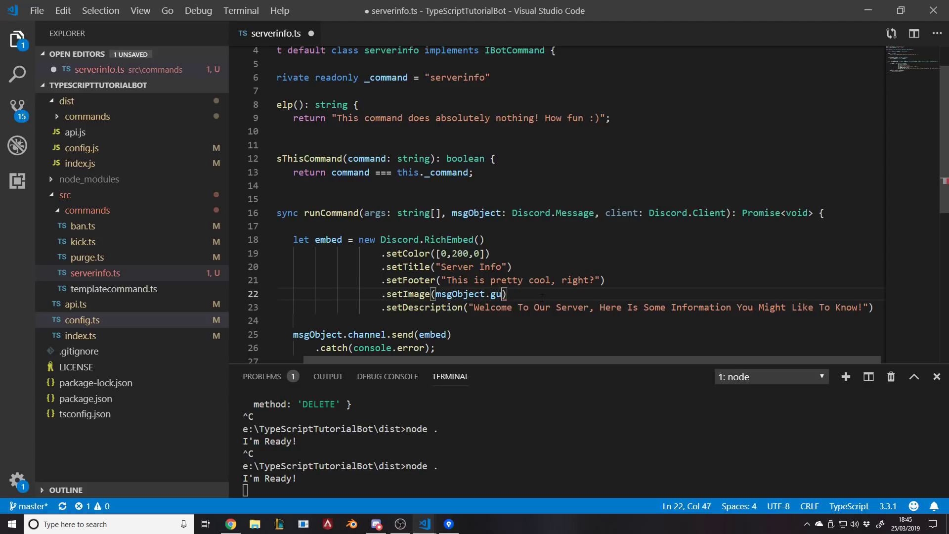
key("Backspace")
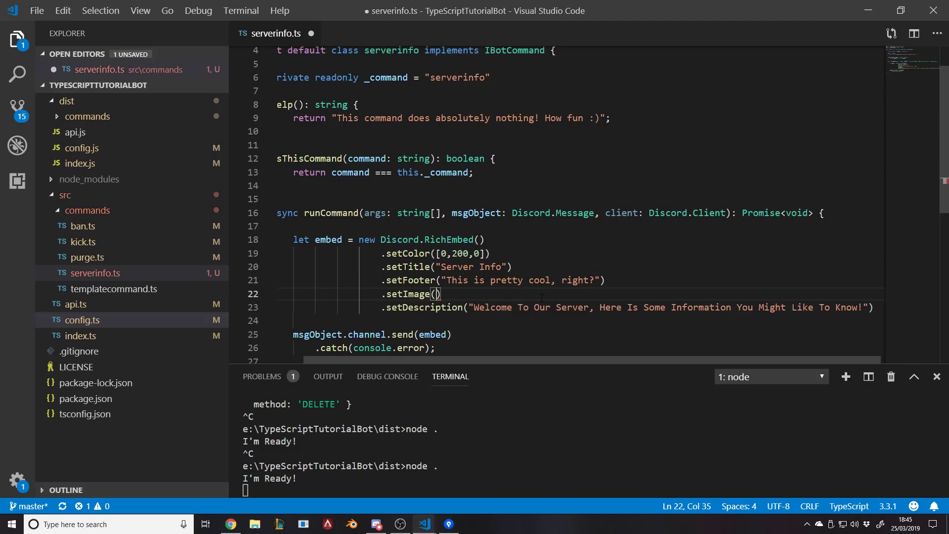
type("client")
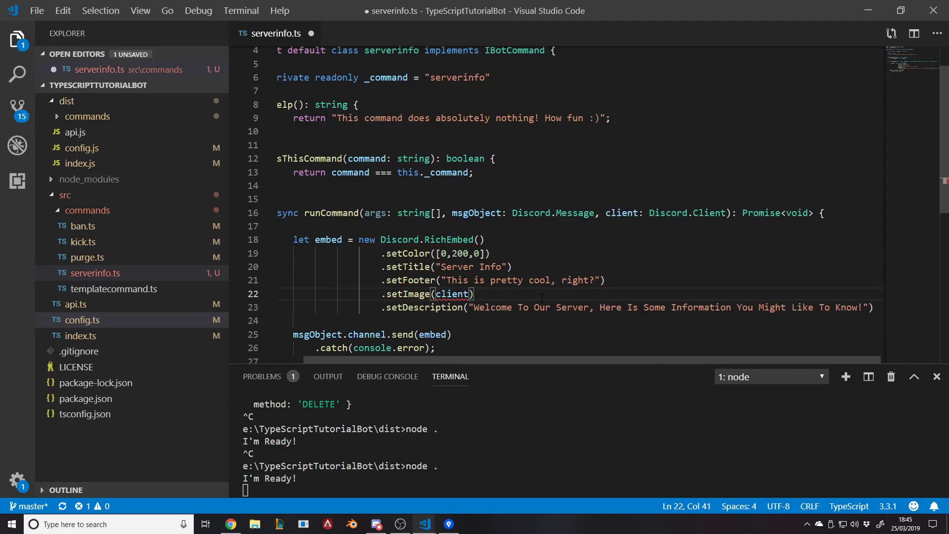
type(".")
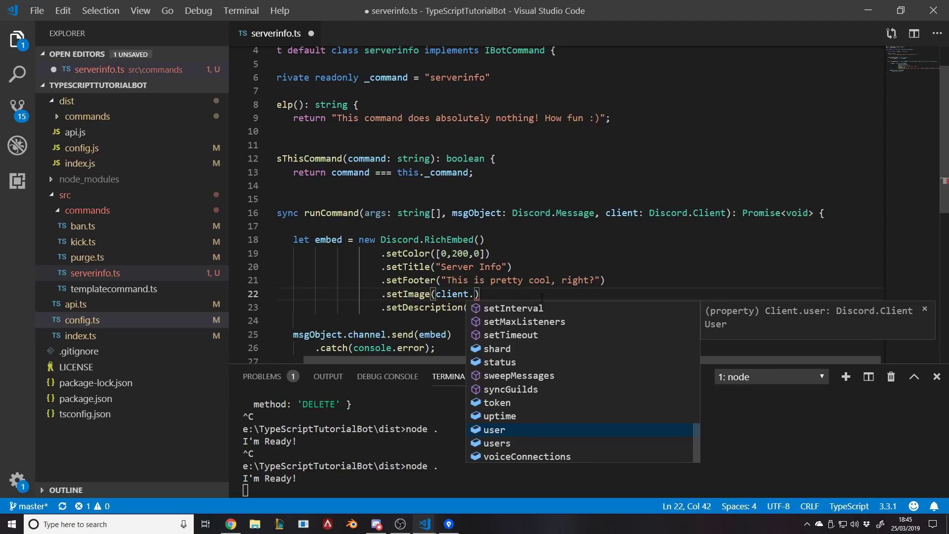
type("user.avatarURL")
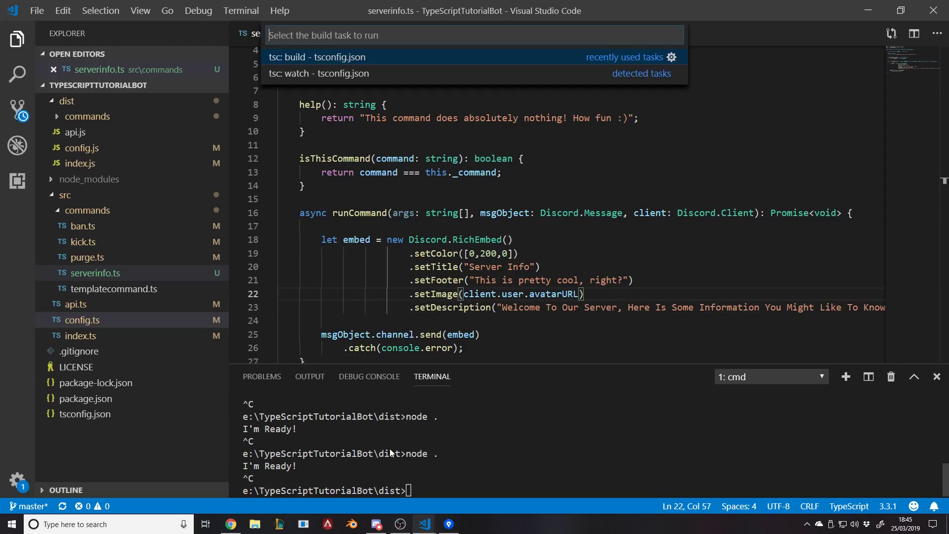
left_click(316, 57)
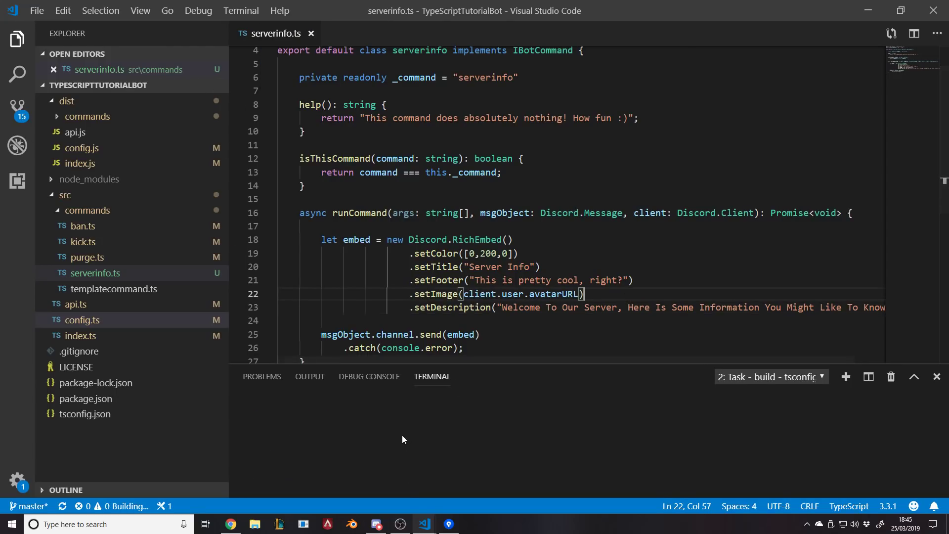
left_click(770, 376)
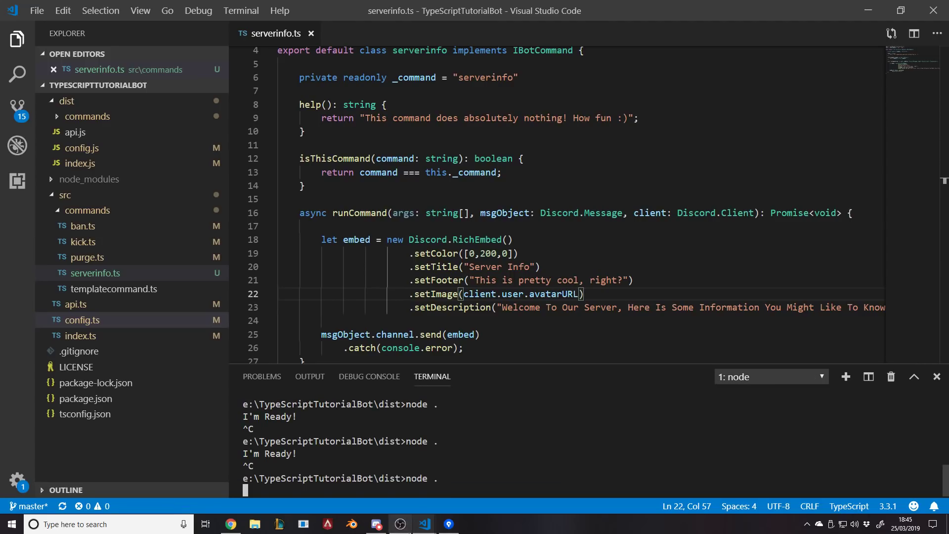
Switch to Discord and begin a bot command with the ? prefix in #general.
left_click(375, 524)
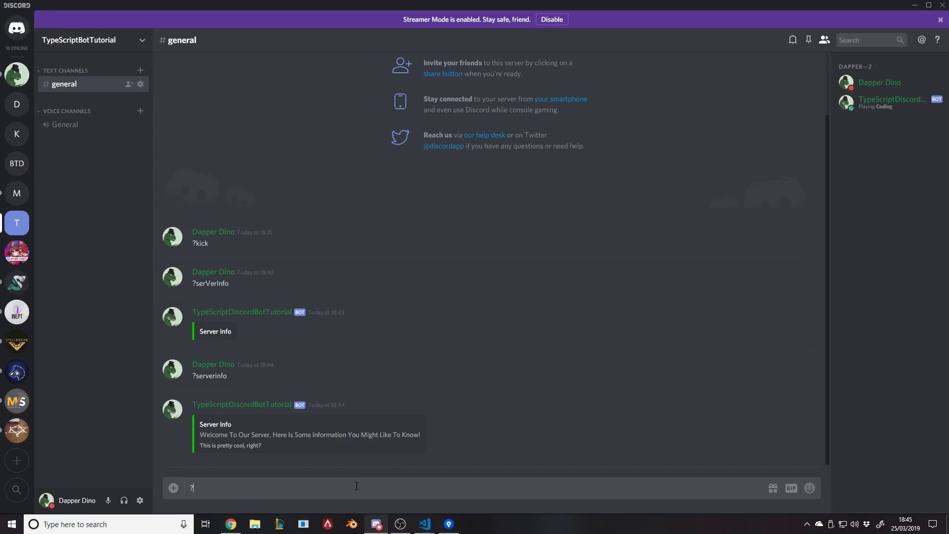
key("enter")
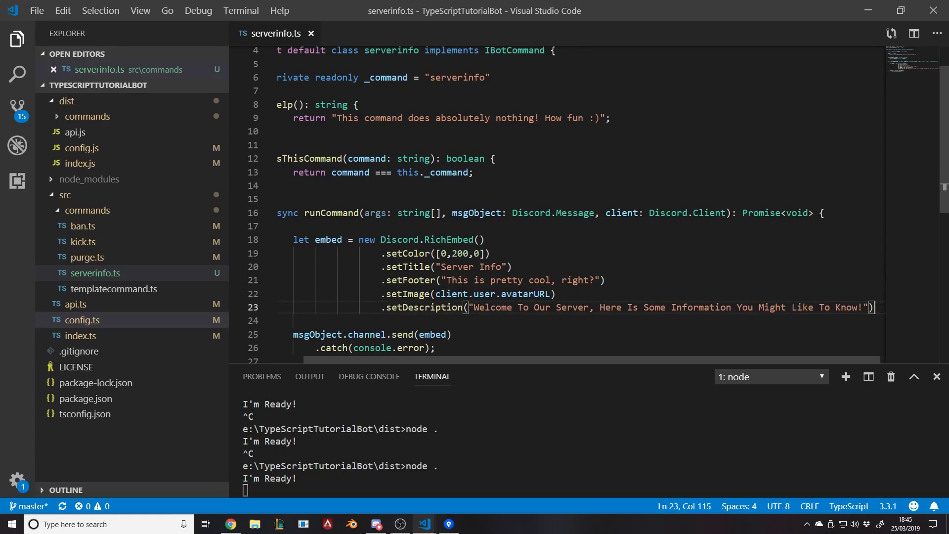
Chain .addField with a "Server Count:" label onto the serverinfo RichEmbed.
type(".addField")
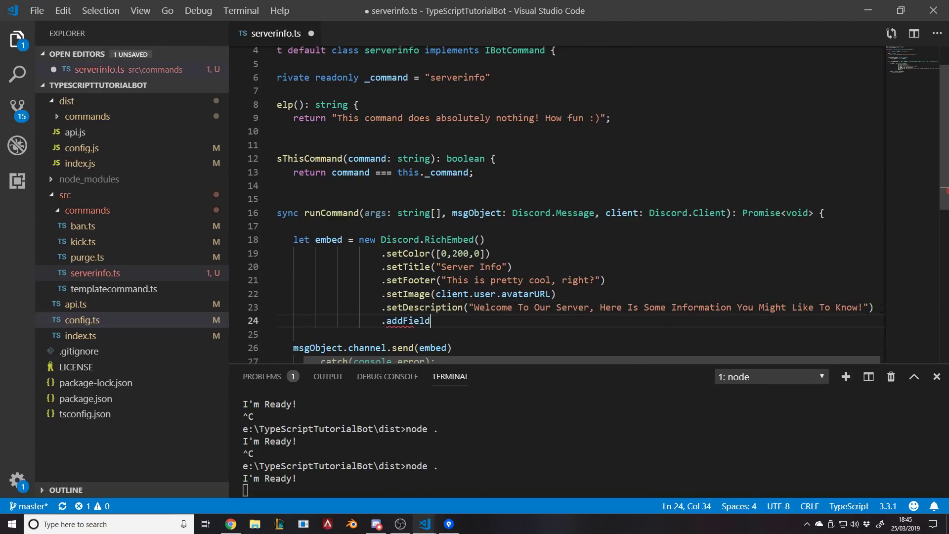
type("(")
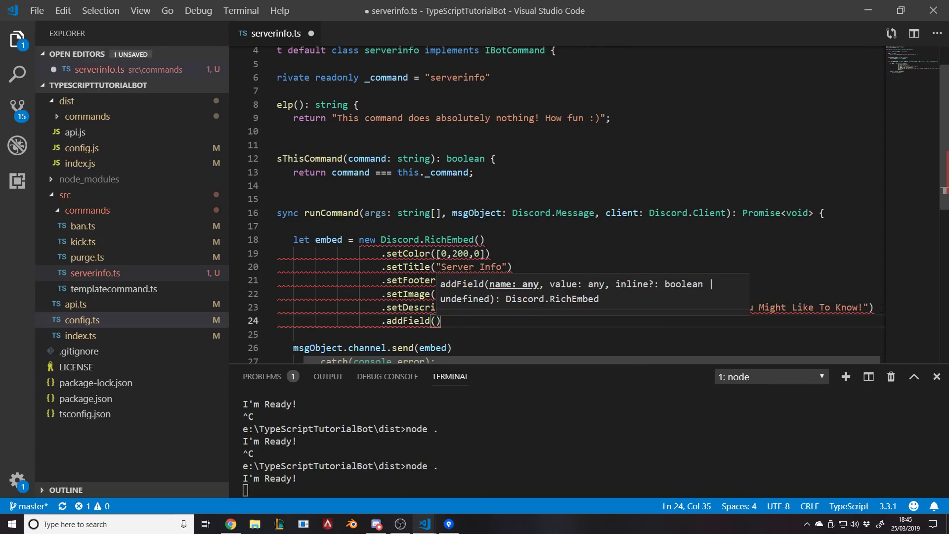
type("\"\"")
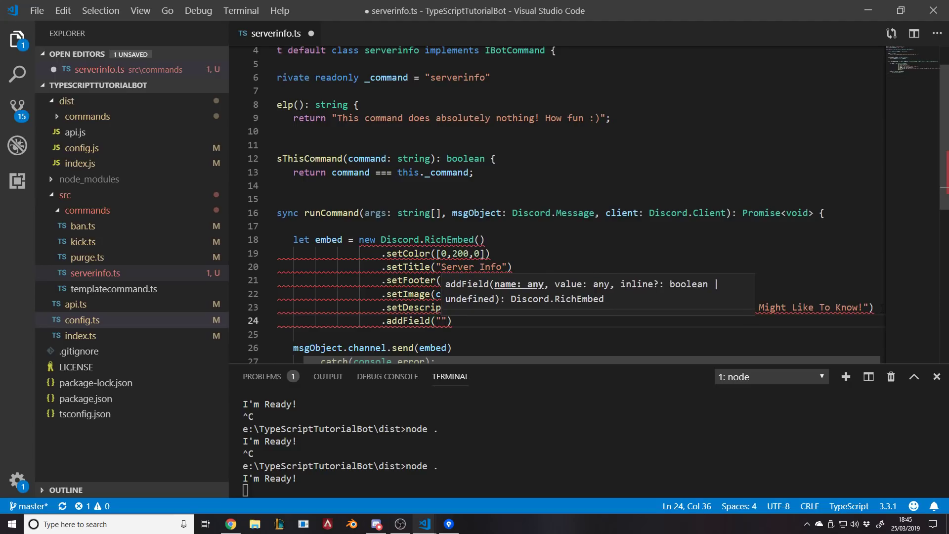
type("Server Count:")
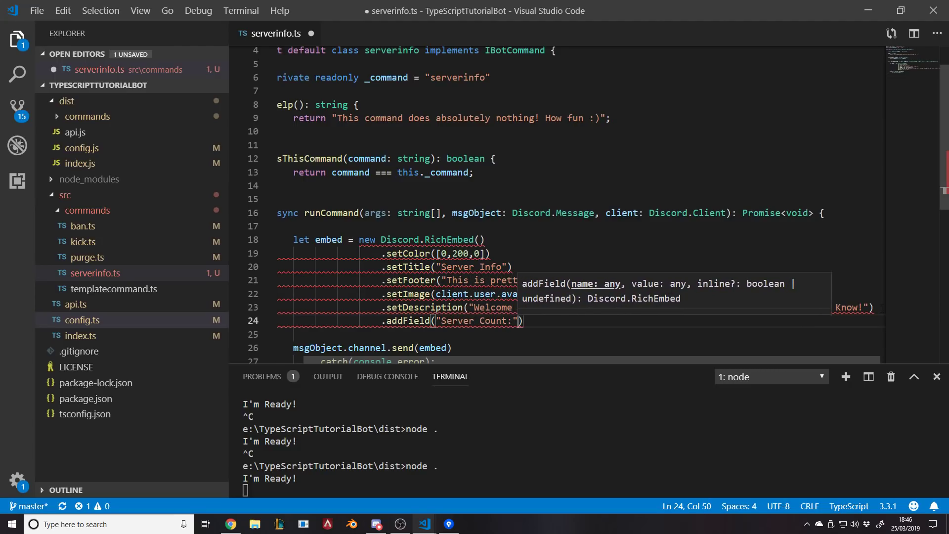
type(", \"\"")
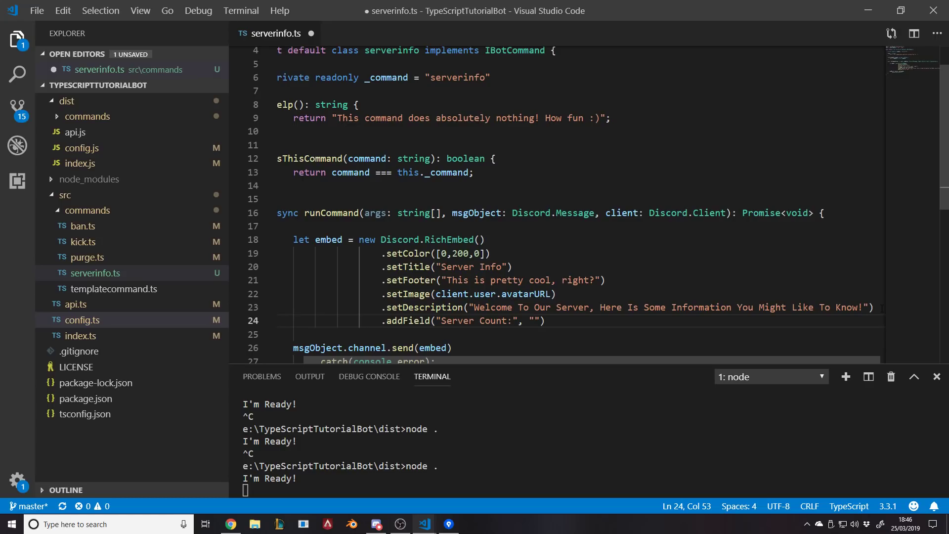
Make the field value the template `Our server currently has ${msgObject.guild.memberCount}`.
type("$")
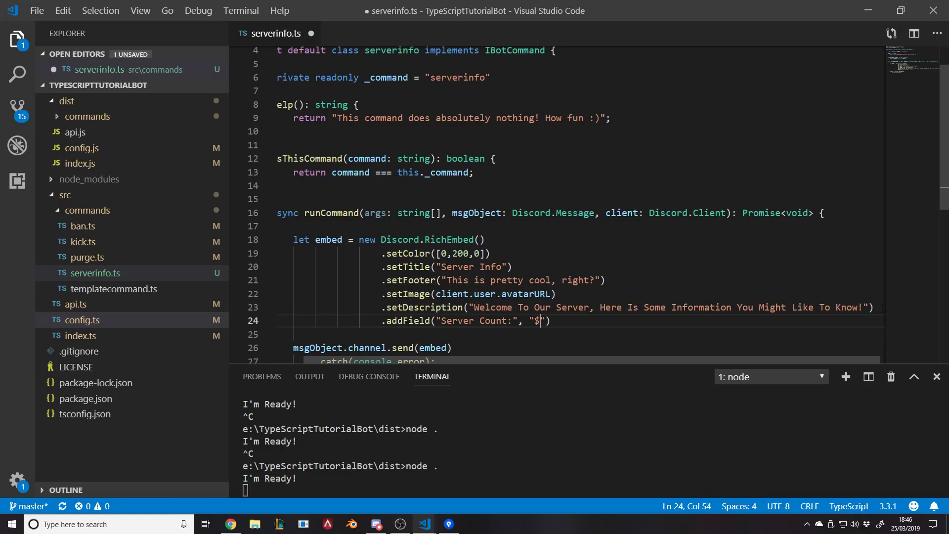
key("Backspace")
type("`Our server cur")
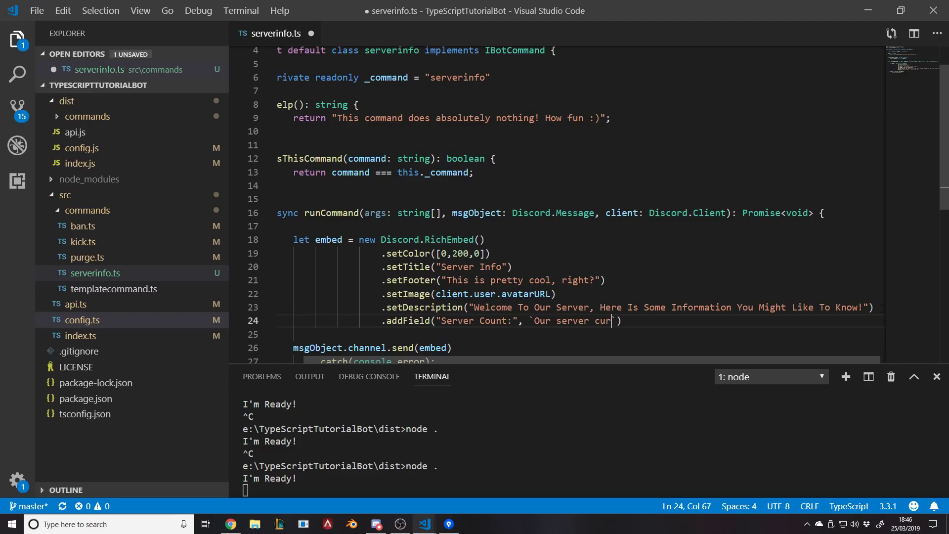
type("rently has`")
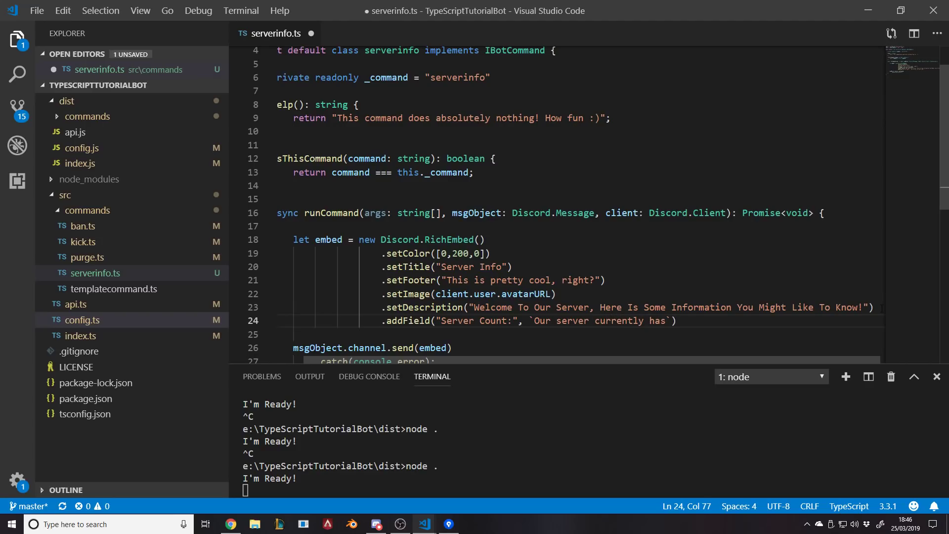
type("${}")
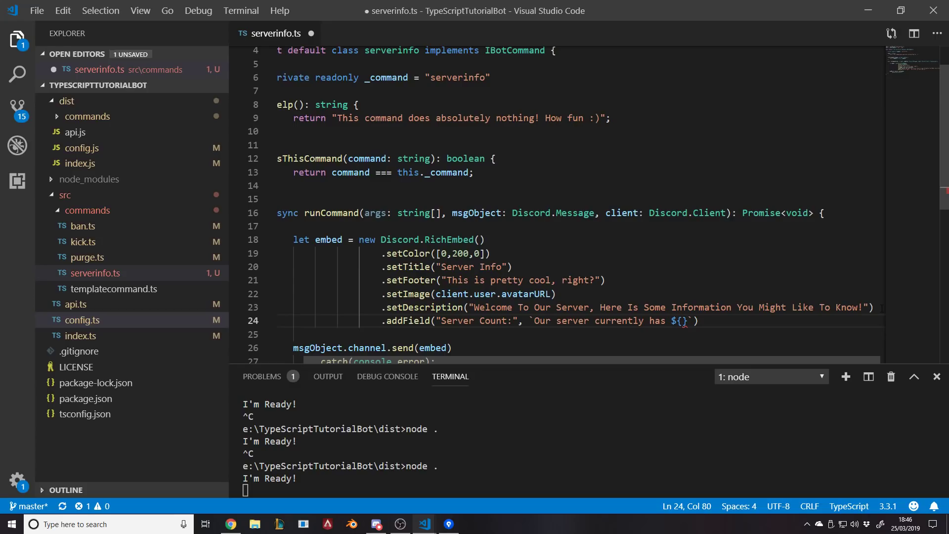
type("msgob")
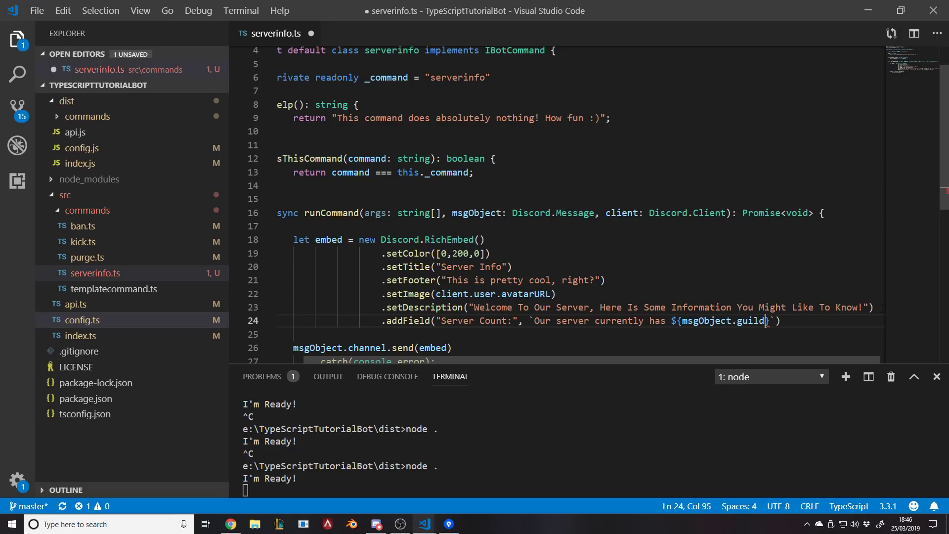
type(".coun")
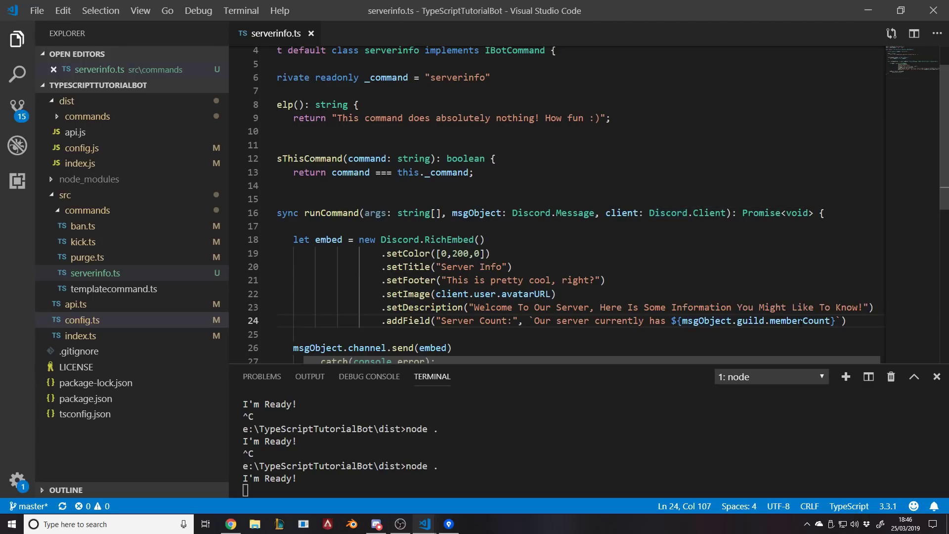
double_click(749, 321)
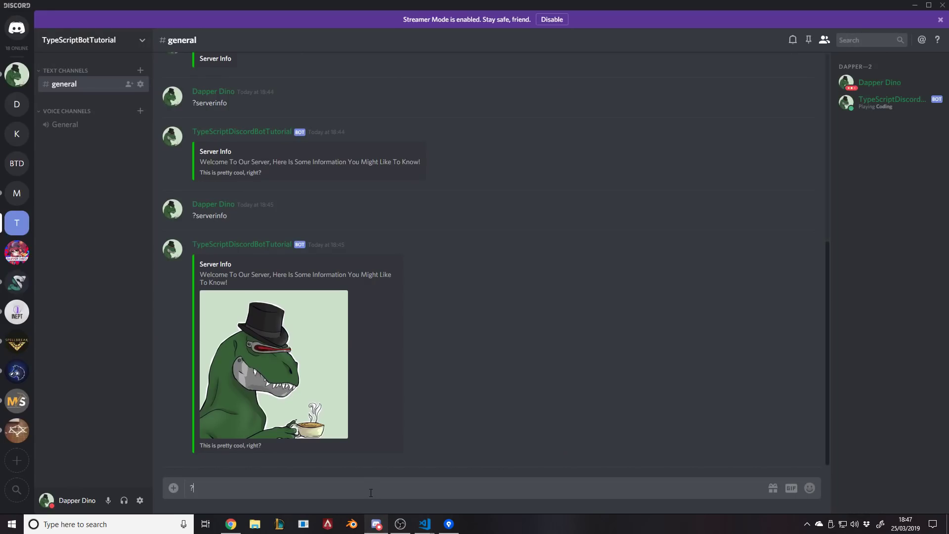
Send ?serverinfo in #general and confirm the embed's Server Count field reads 2.
type("server")
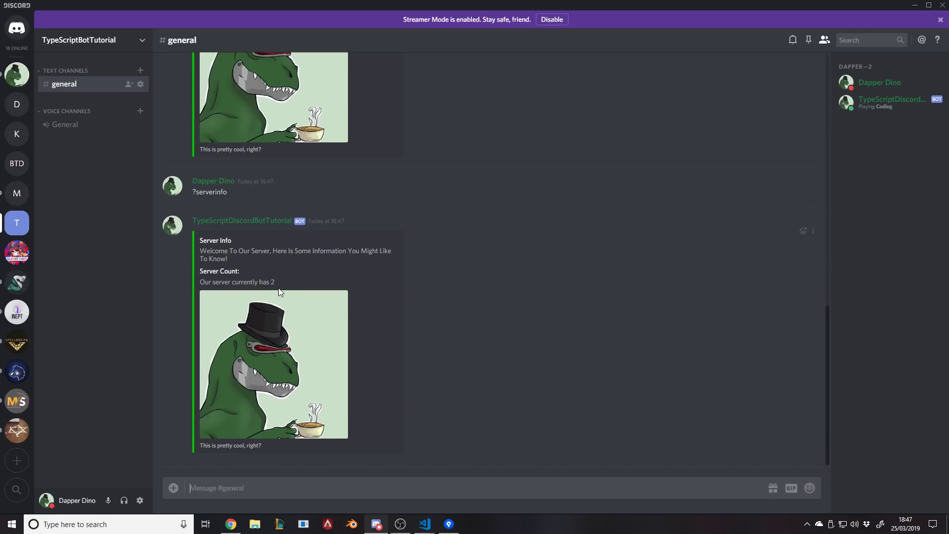
mouse_move(389, 292)
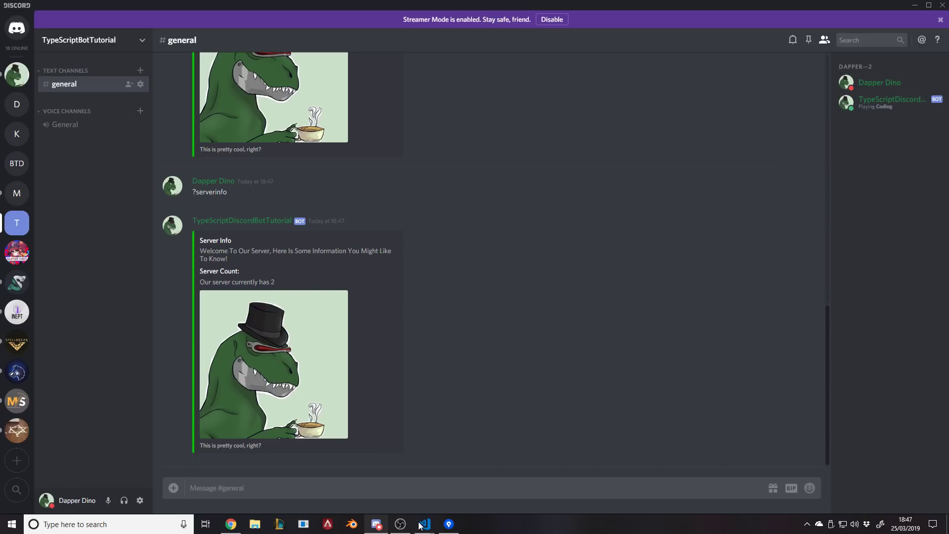
left_click(423, 524)
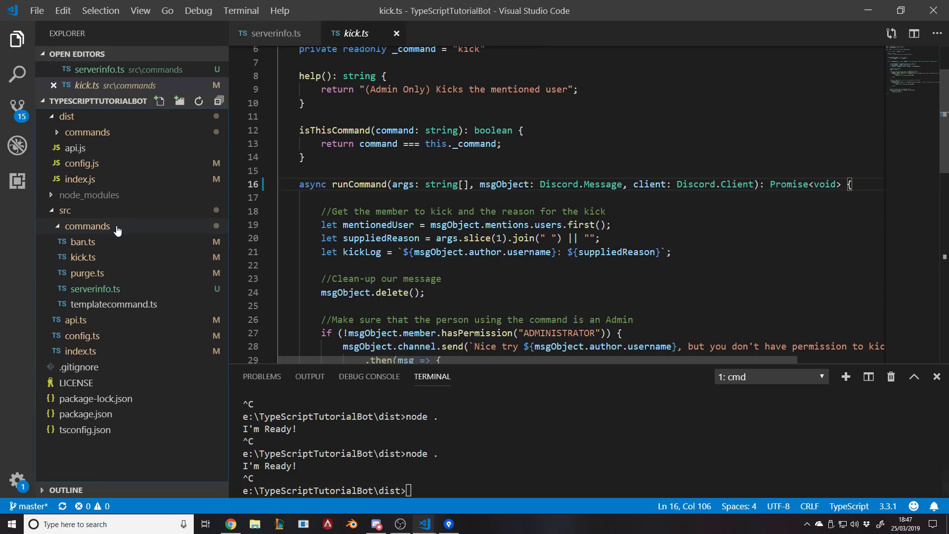
In ban.ts, chain .catch(console.error) onto msgObject.delete() and the delayed delete(5000).
left_click(82, 242)
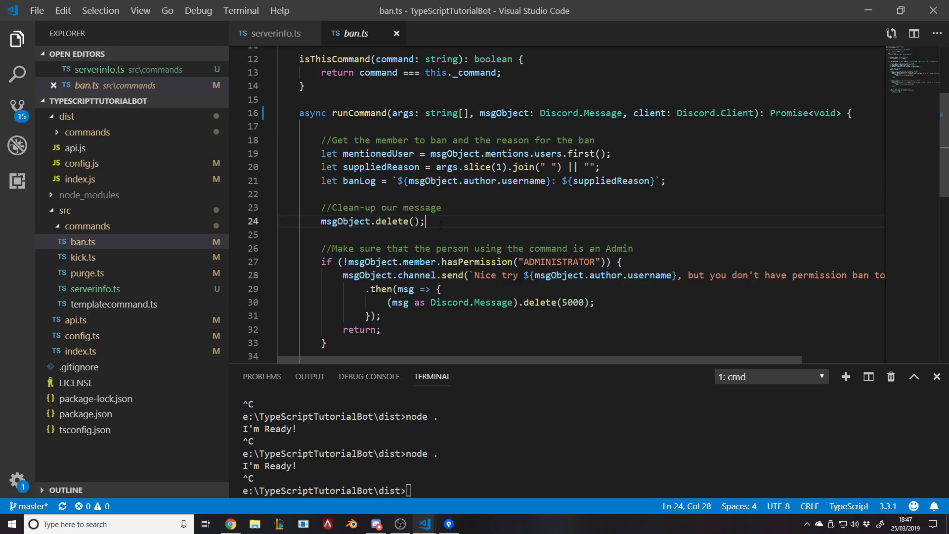
type(".")
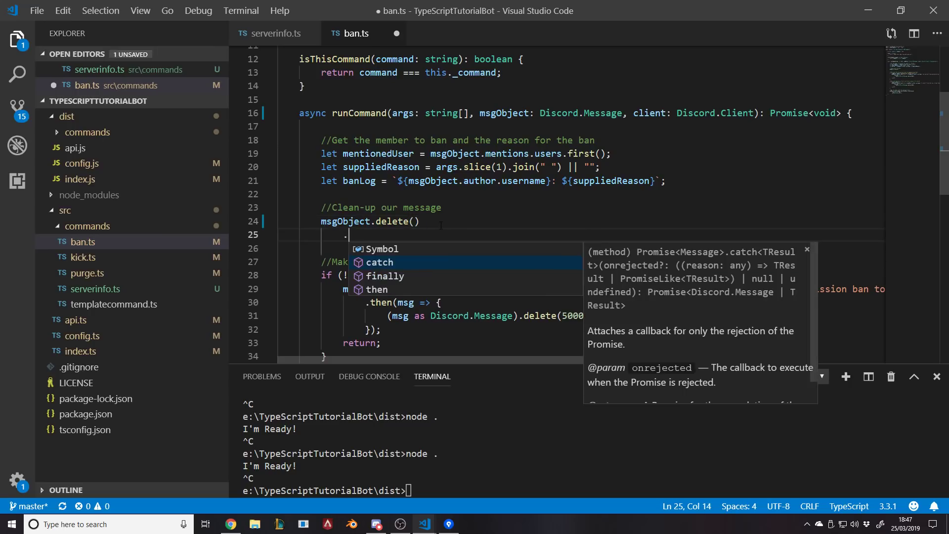
type("catch")
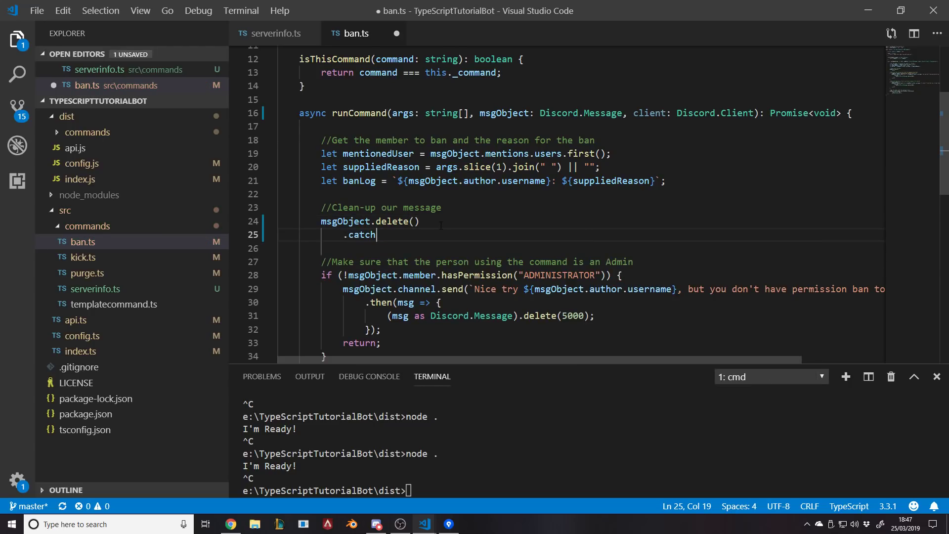
type("(console.error);")
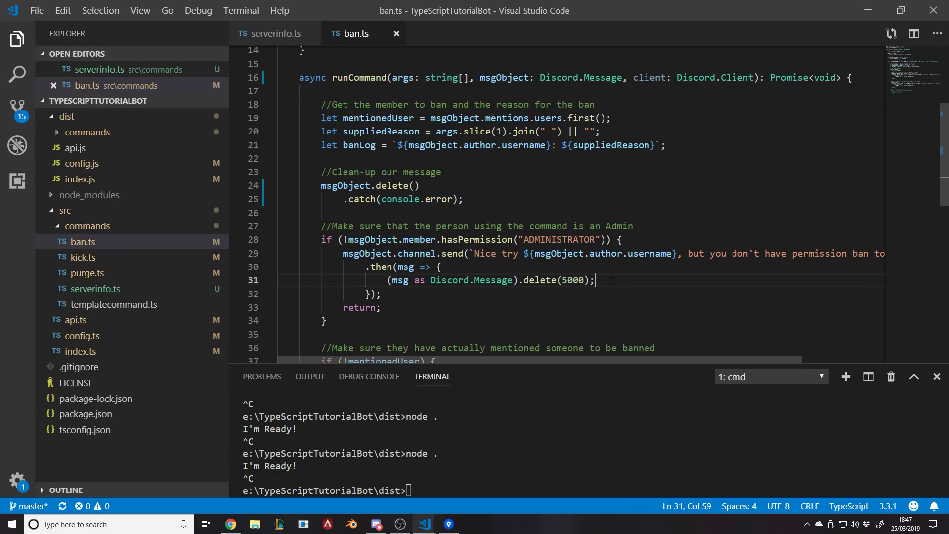
key("Enter")
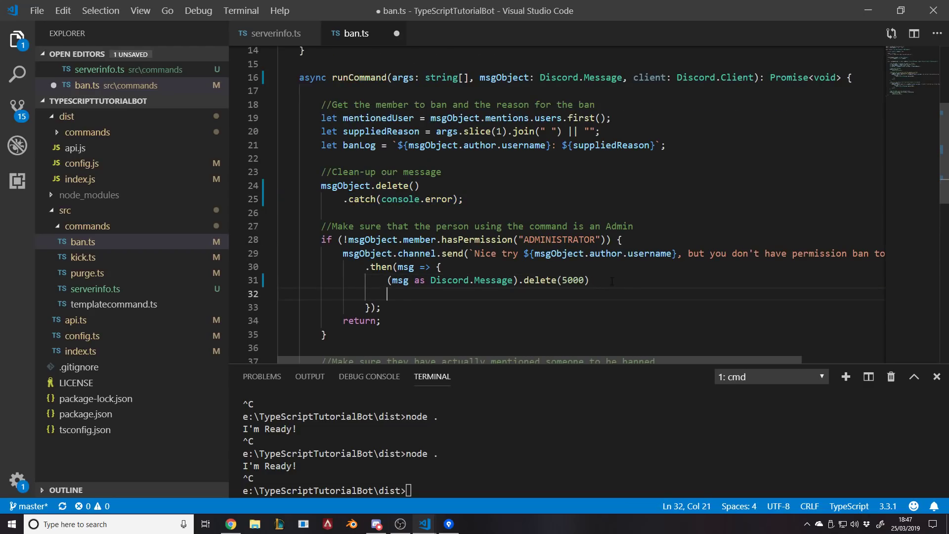
type(".catch(console.error);")
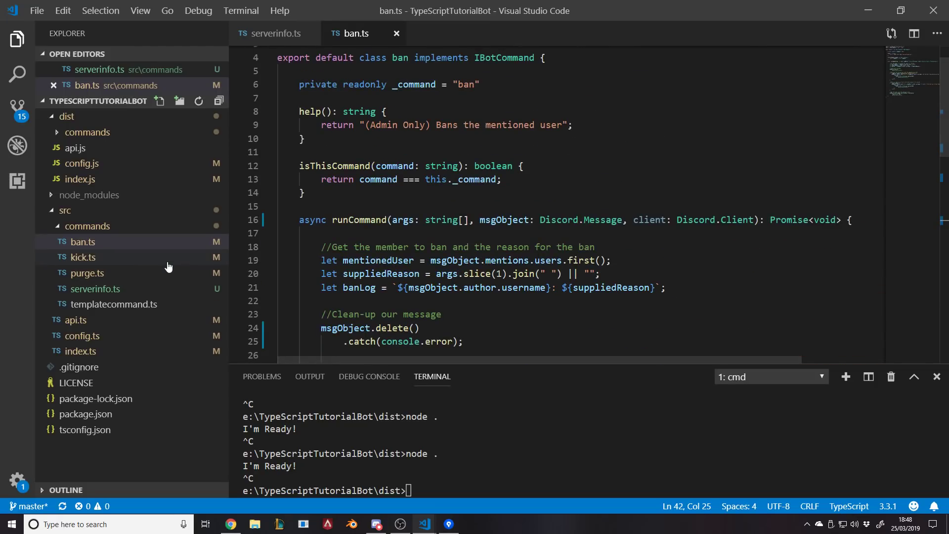
In kick.ts, append .catch(console.error) to both delayed delete(5000) reply deletions.
left_click(82, 257)
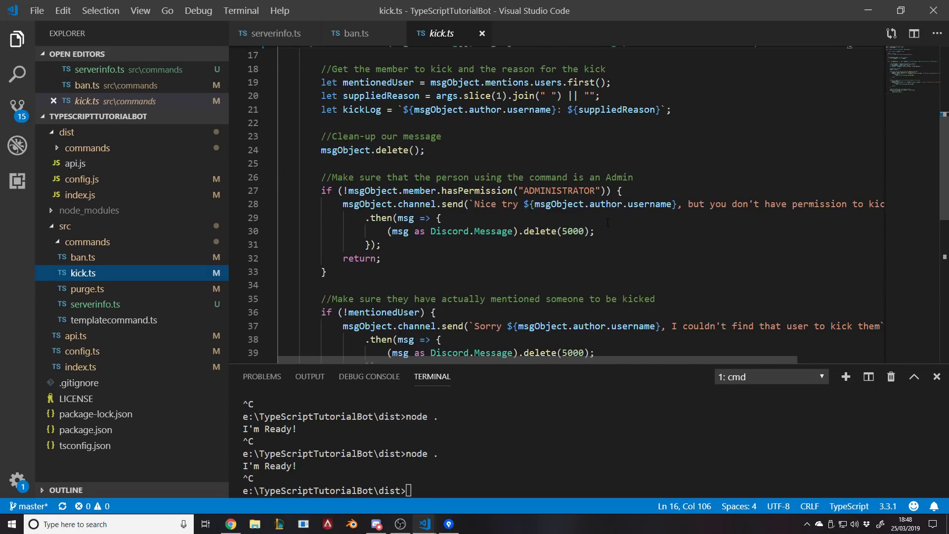
type(".catch(console.error);")
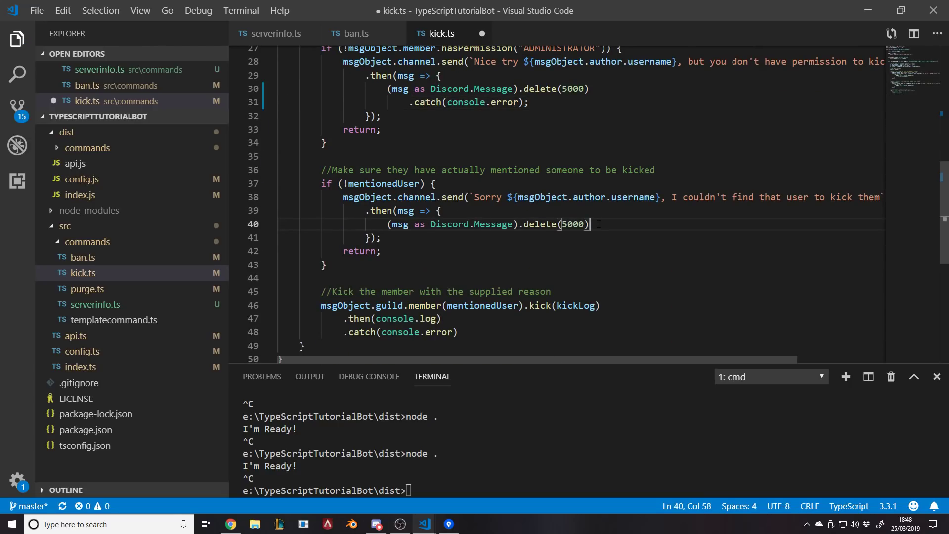
type(".catch(console.error);")
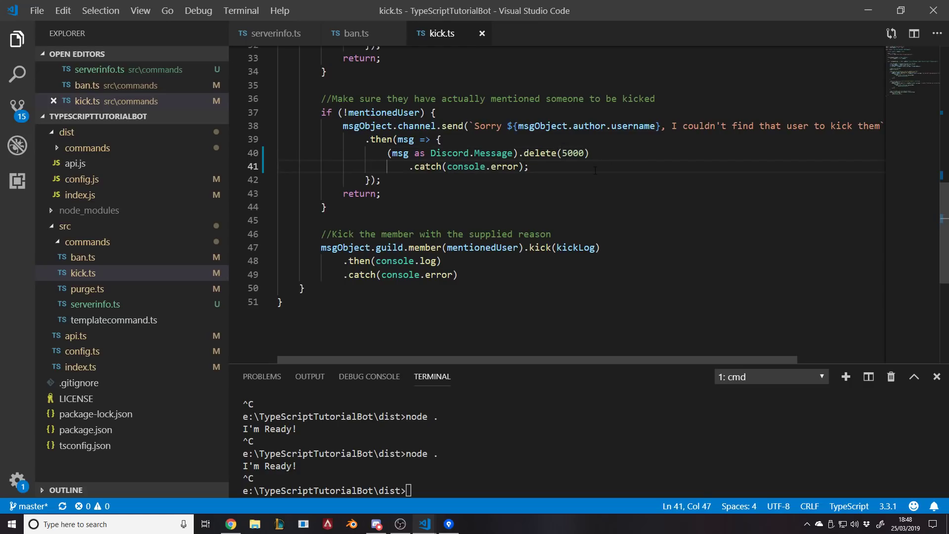
left_click(86, 288)
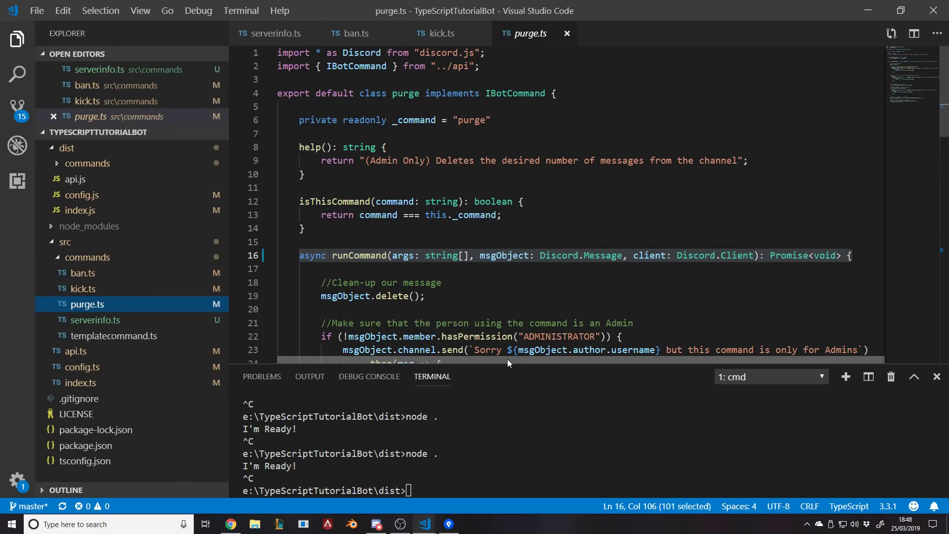
Append .catch(console.error) to purge.ts's delete(5000) calls and bulkDelete(numberOfMessagesToDelete).
scroll("down", 3)
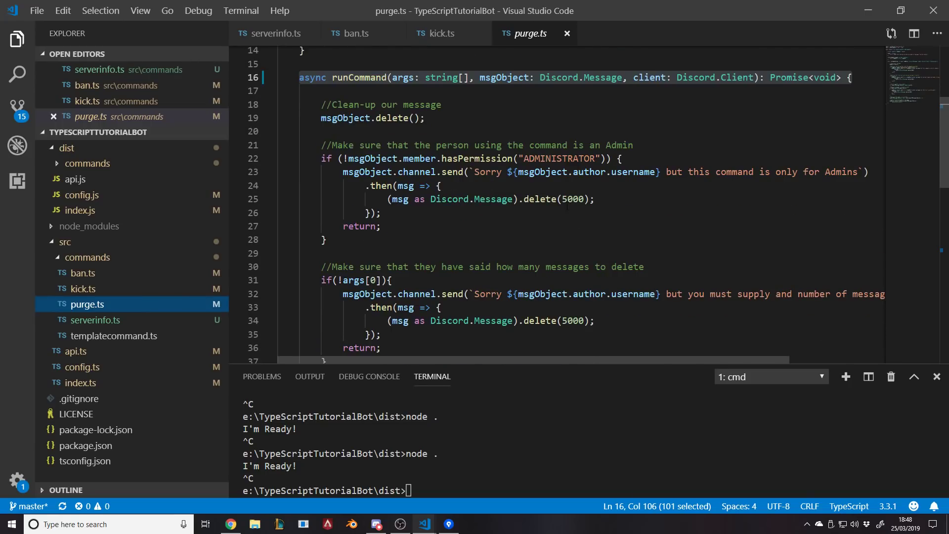
type(".catch(console.error);")
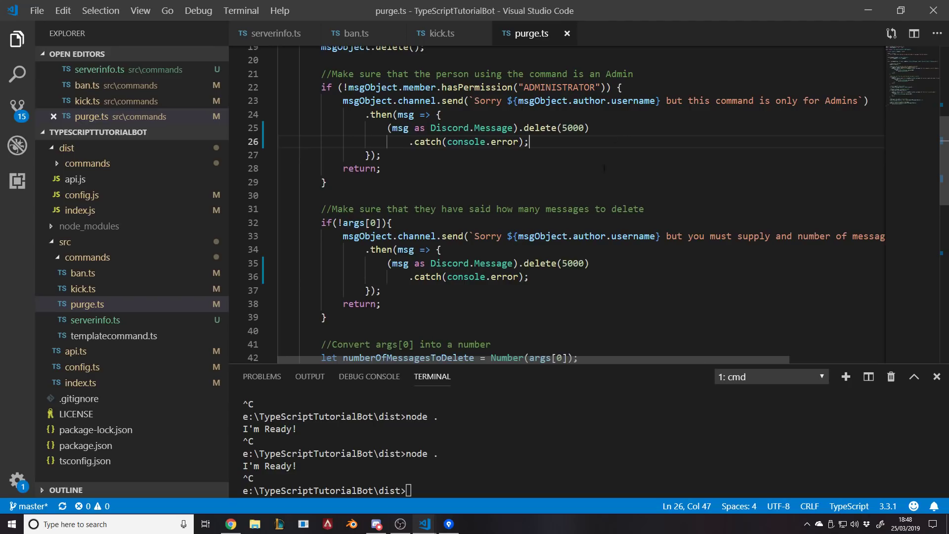
scroll("down", 3)
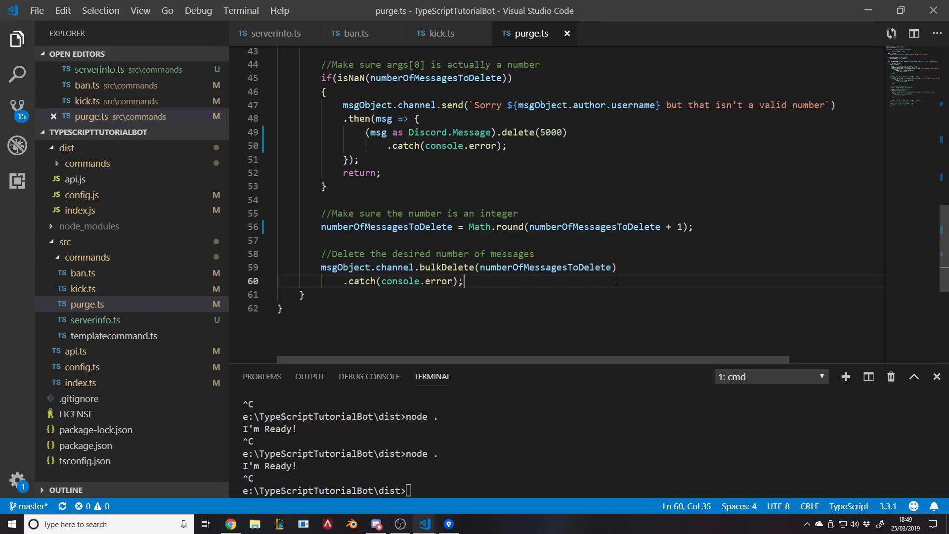
Reopen serverinfo.ts in the editor to edit the member-count text.
left_click(276, 33)
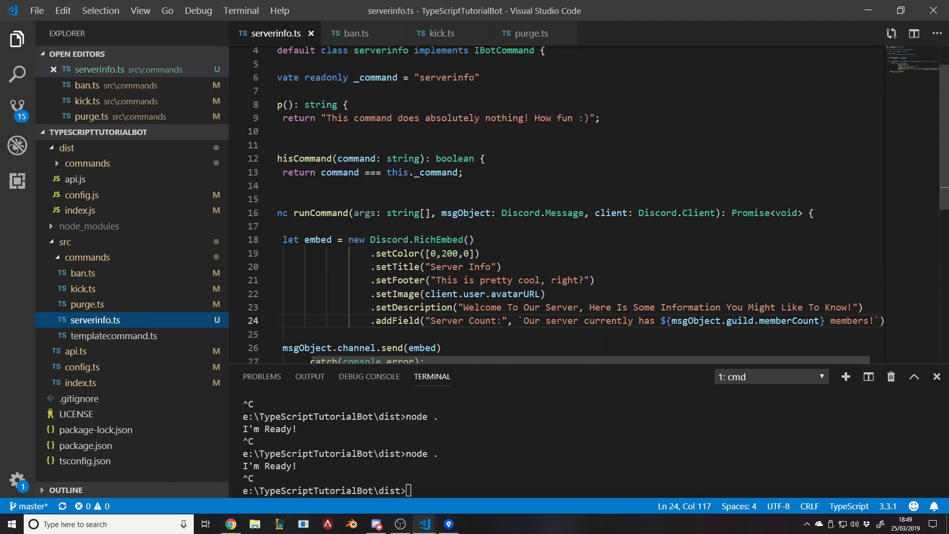
mouse_move(166, 261)
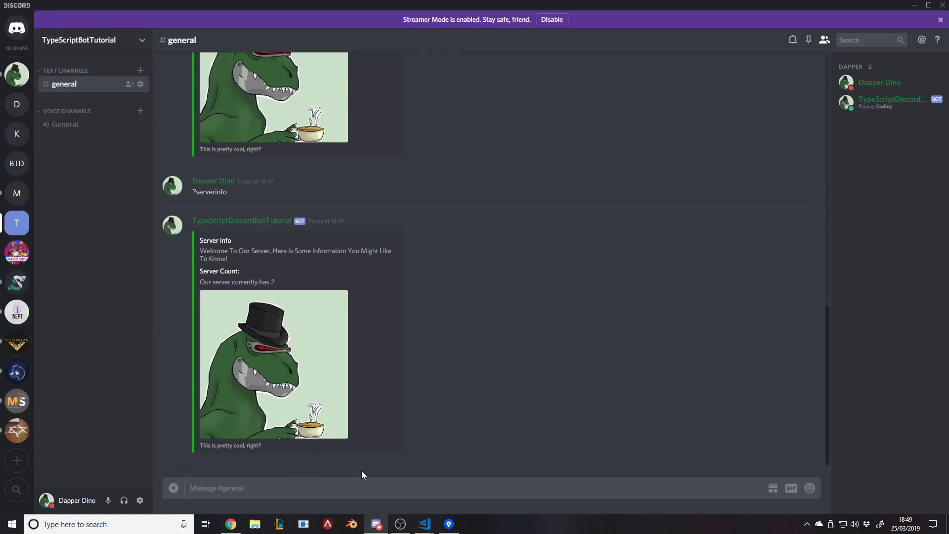
Send ?kick wadawd, ?ban, ?purge 1 and ?serverinfo in #general.
type("?kick")
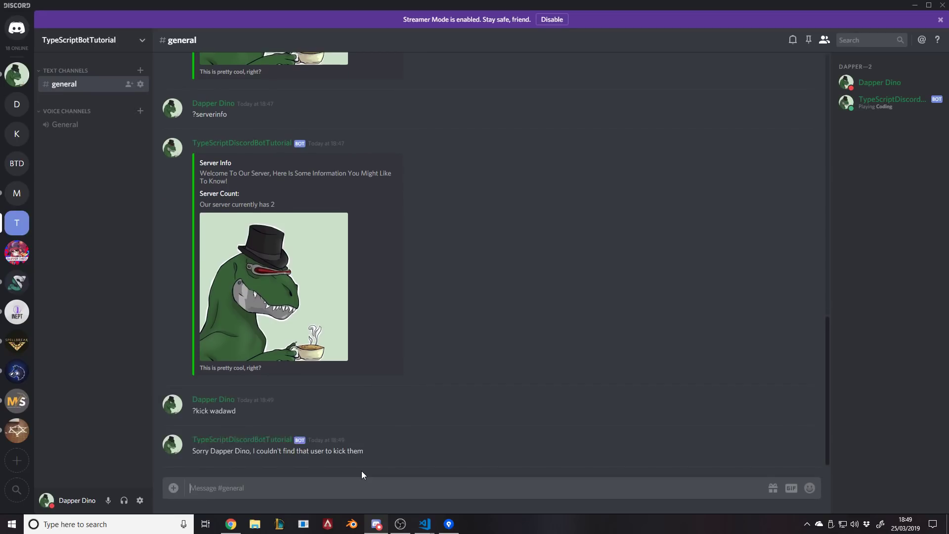
type("?")
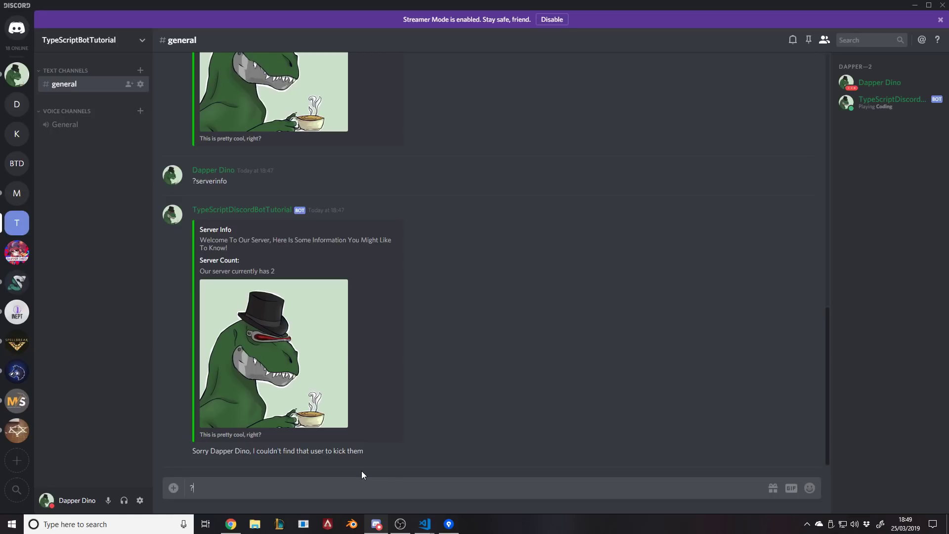
key("enter")
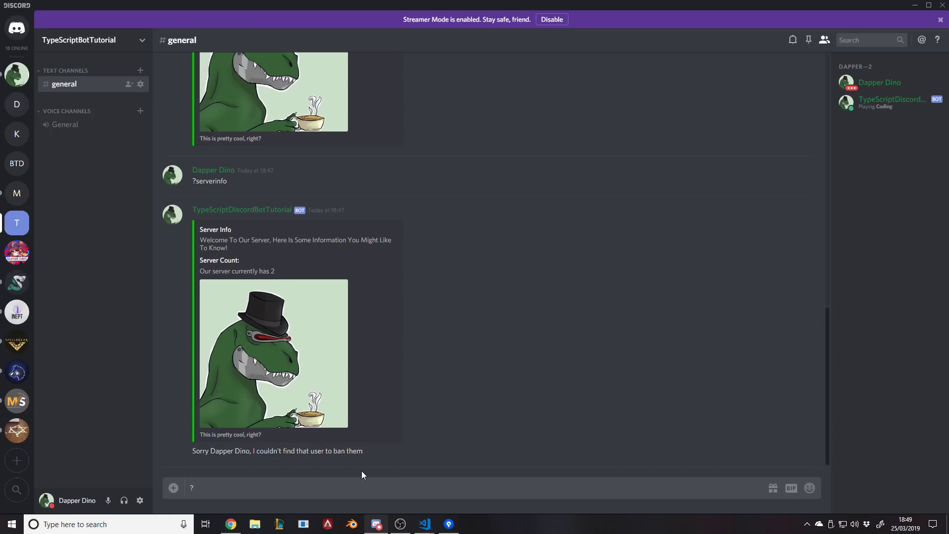
type("u")
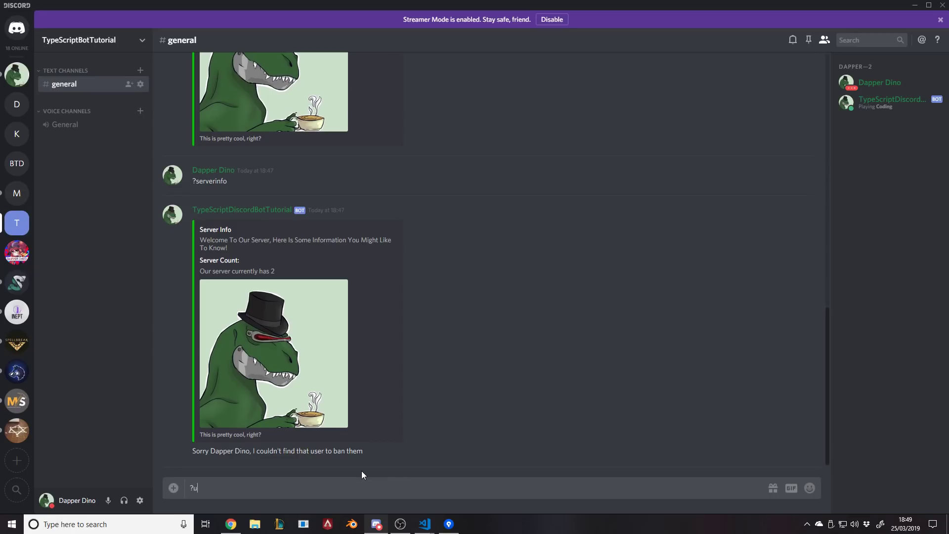
type("purge 1")
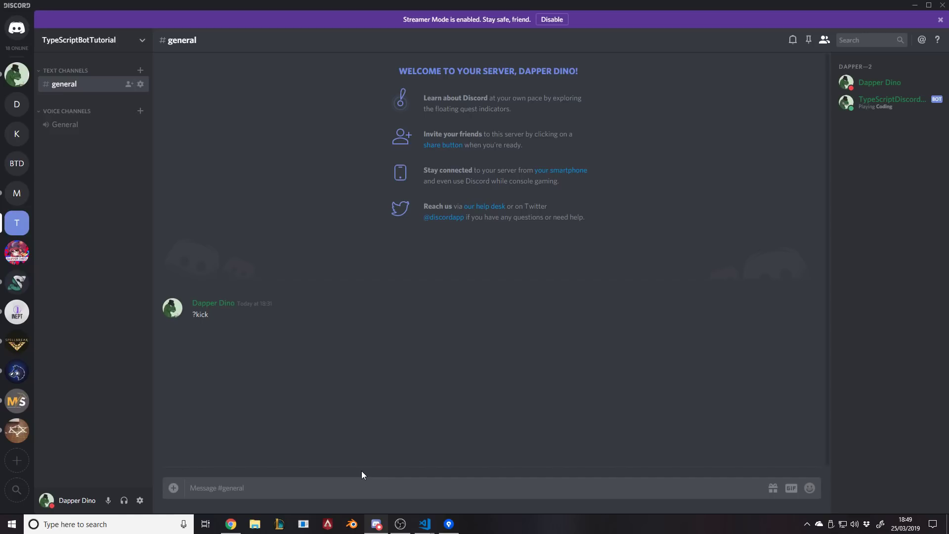
type("?serverinfo")
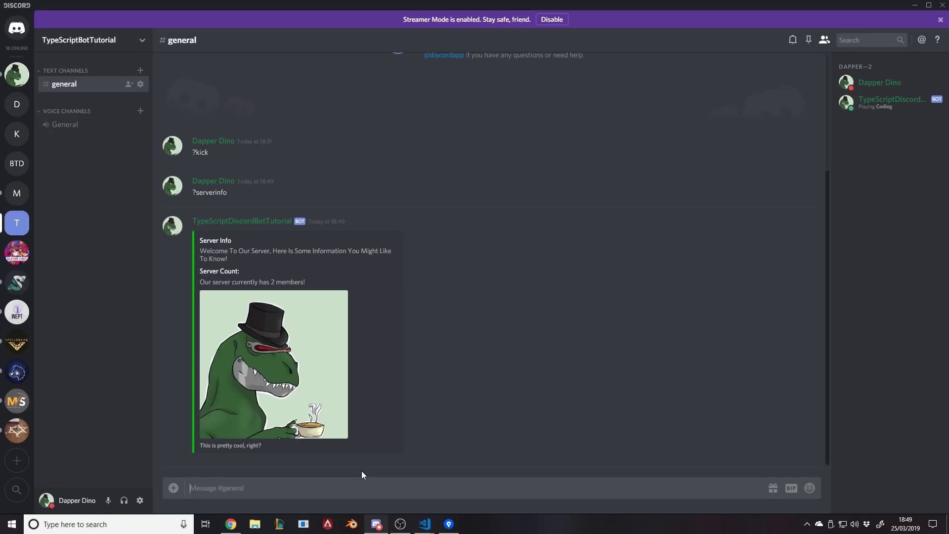
mouse_move(175, 245)
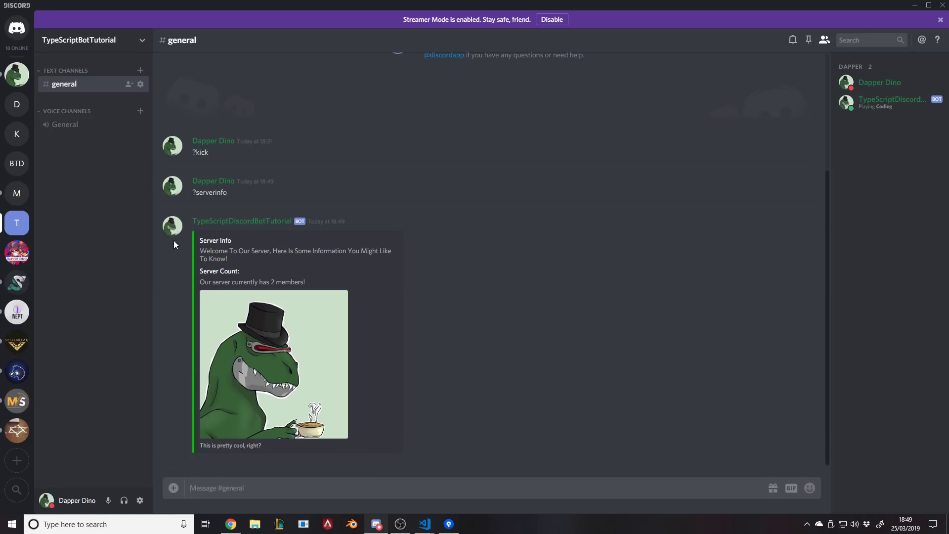
mouse_move(539, 258)
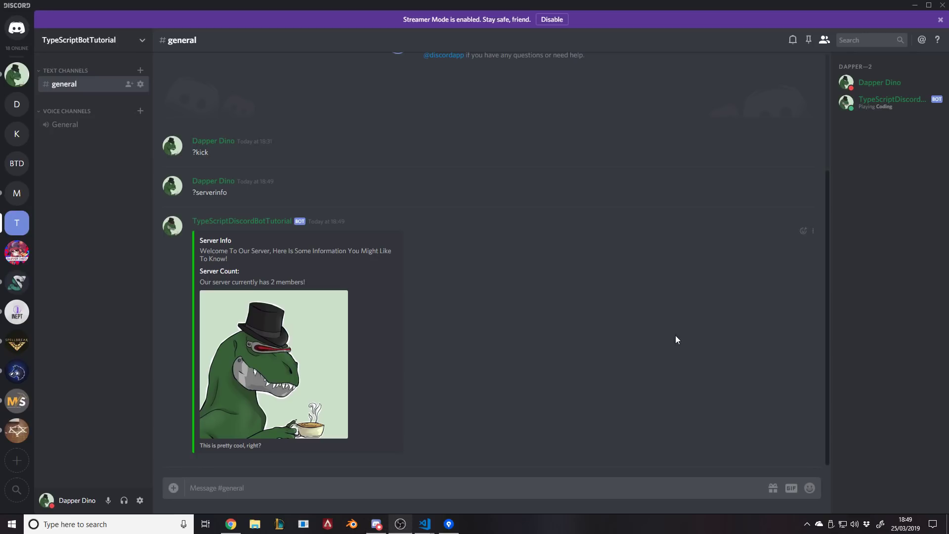
mouse_move(659, 328)
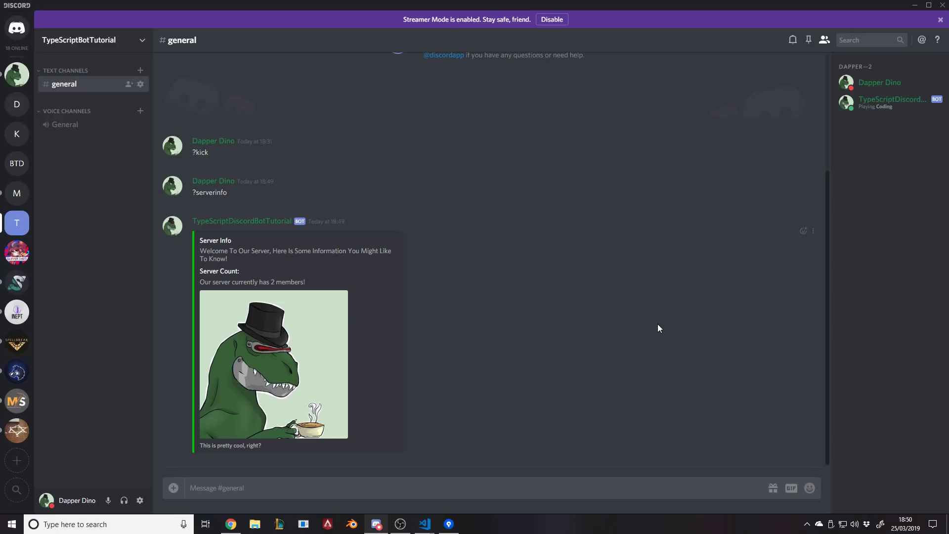
mouse_move(660, 329)
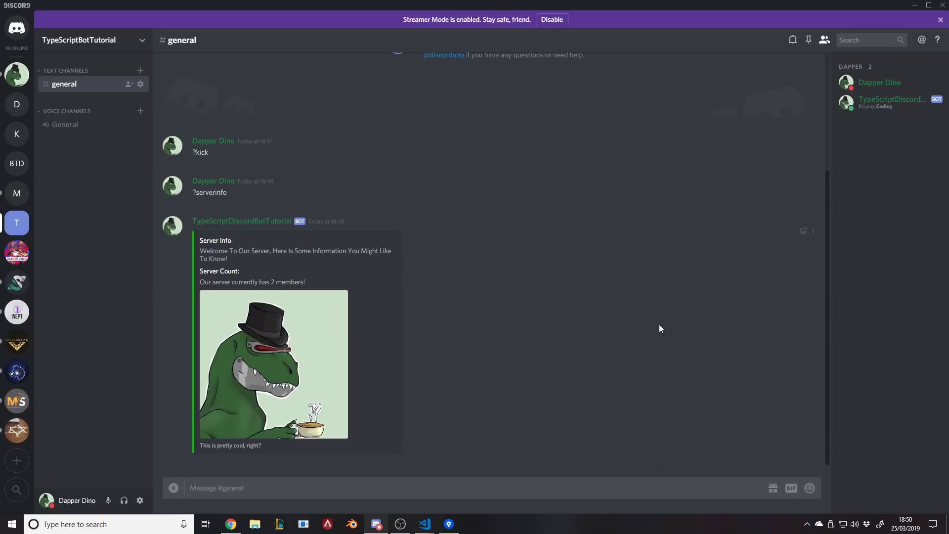